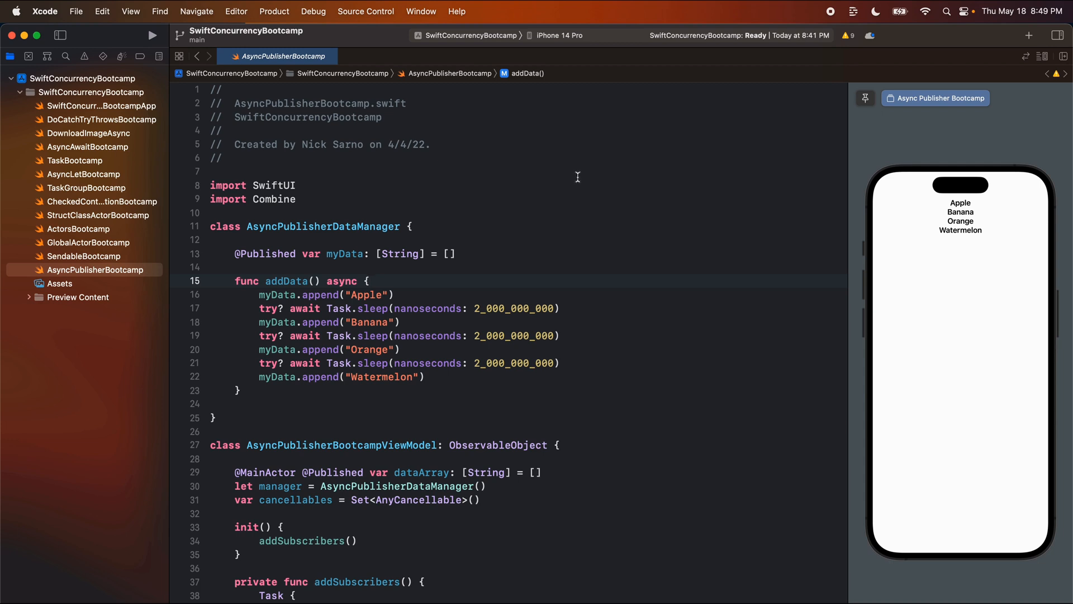
{"action": "mouse_move", "coordinate": [577, 176]}
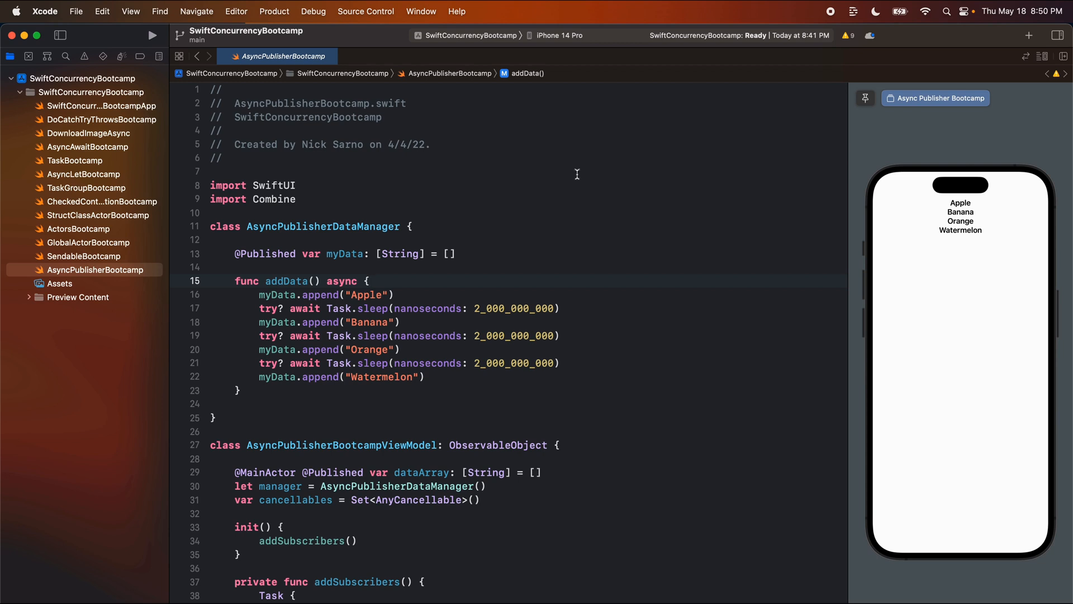
{"action": "mouse_move", "coordinate": [538, 190]}
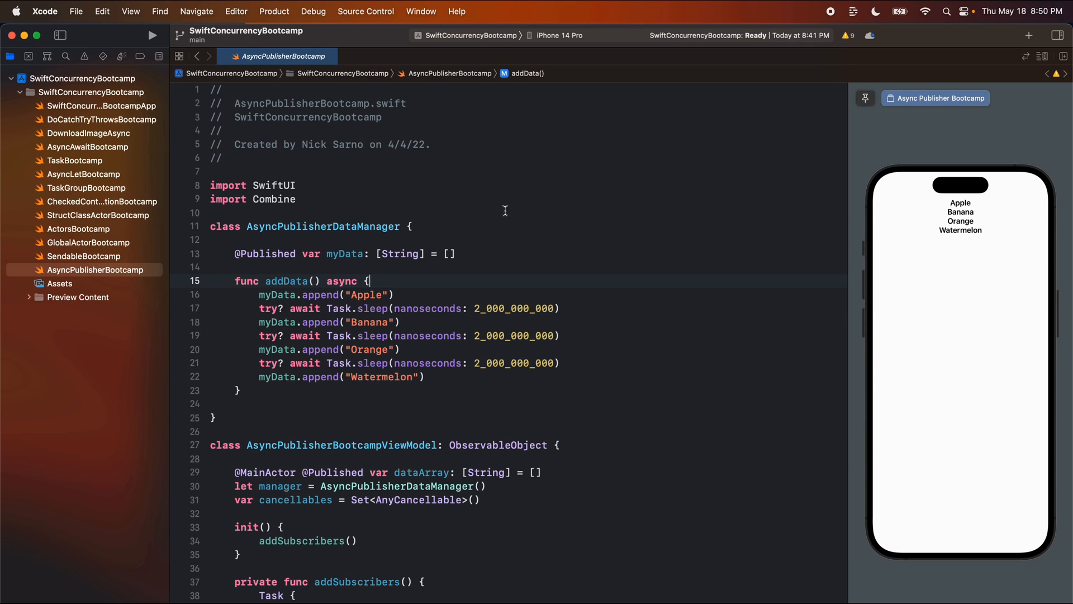
{"action": "mouse_move", "coordinate": [477, 271]}
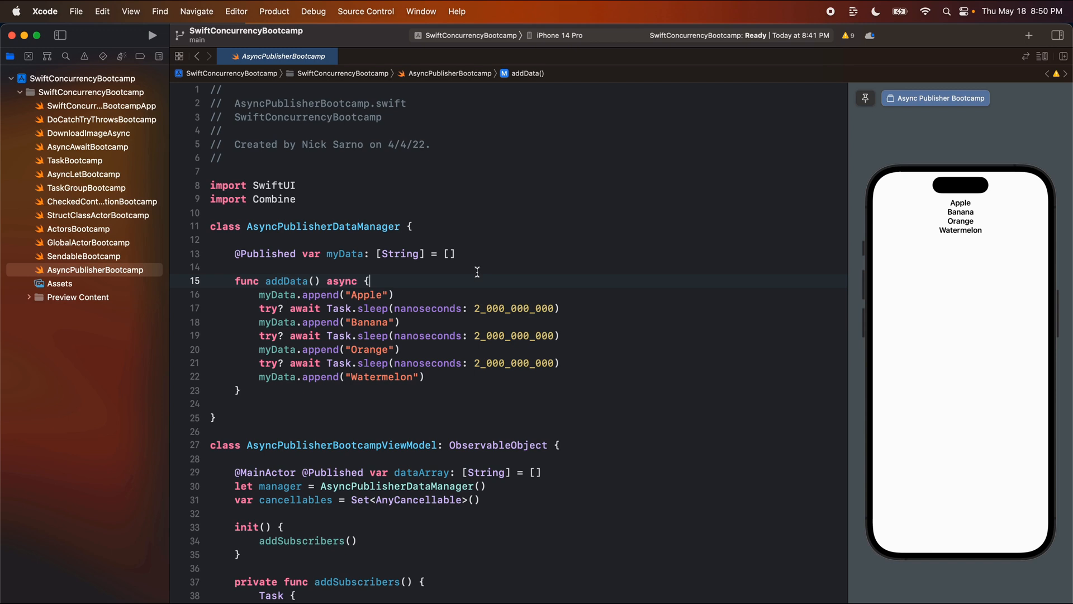
{"action": "mouse_move", "coordinate": [451, 288]}
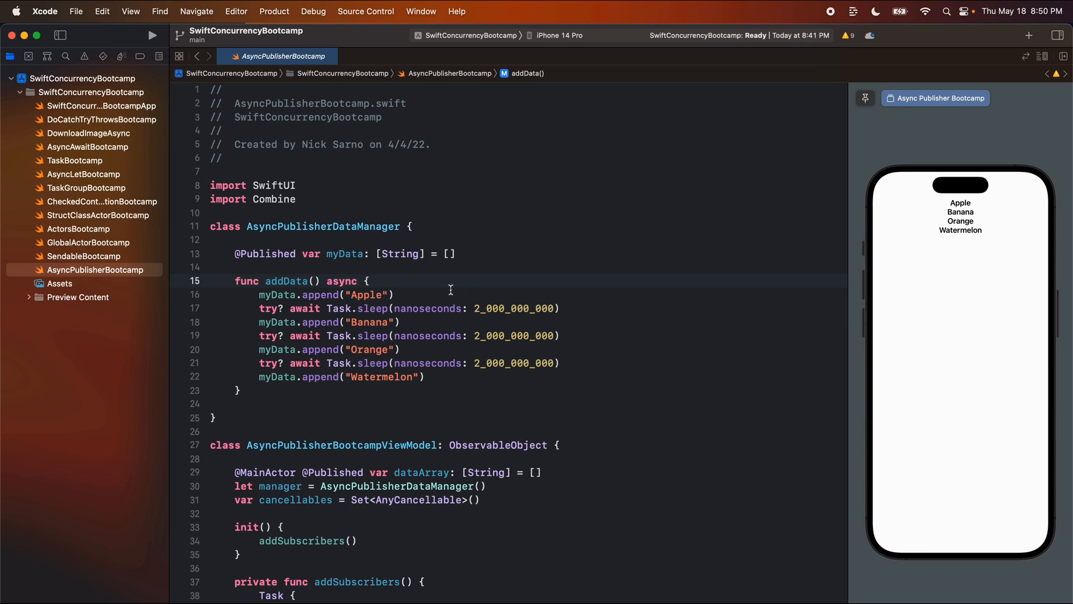
{"action": "mouse_move", "coordinate": [460, 266]}
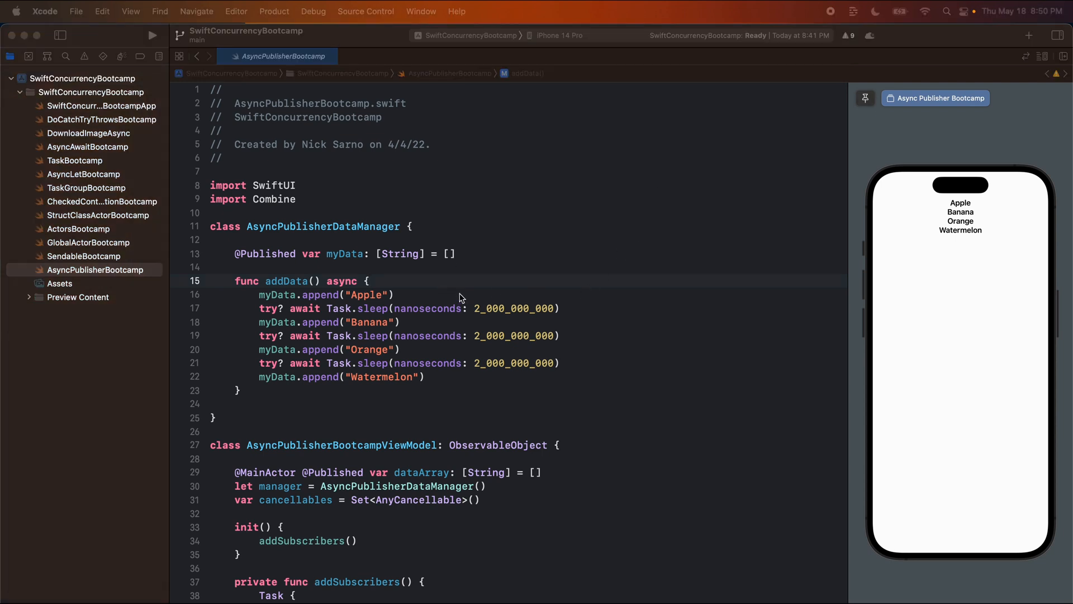
{"action": "mouse_move", "coordinate": [555, 155]}
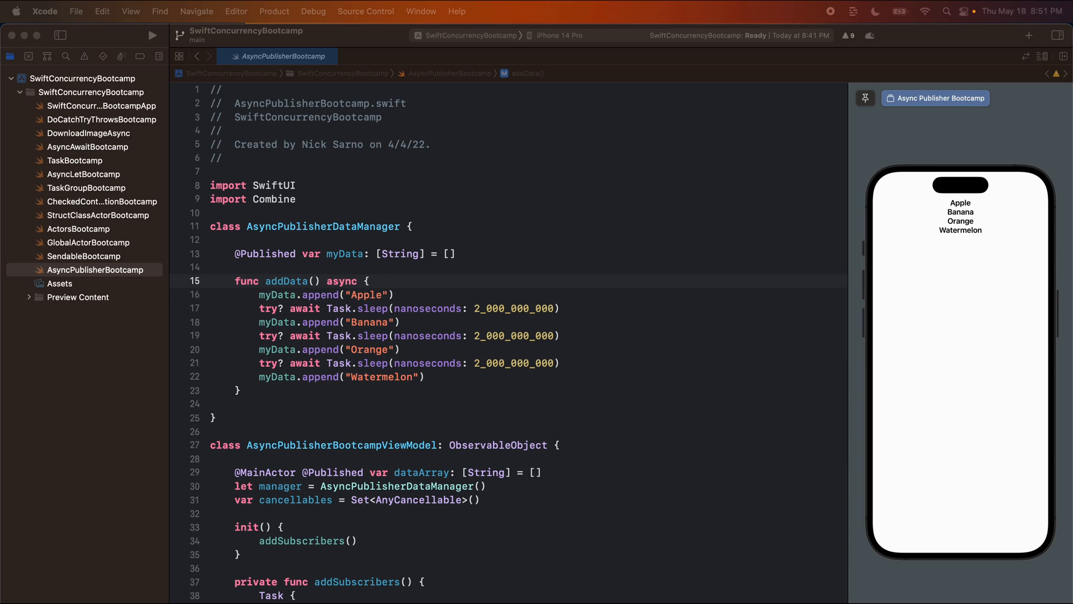
{"action": "mouse_move", "coordinate": [479, 211]}
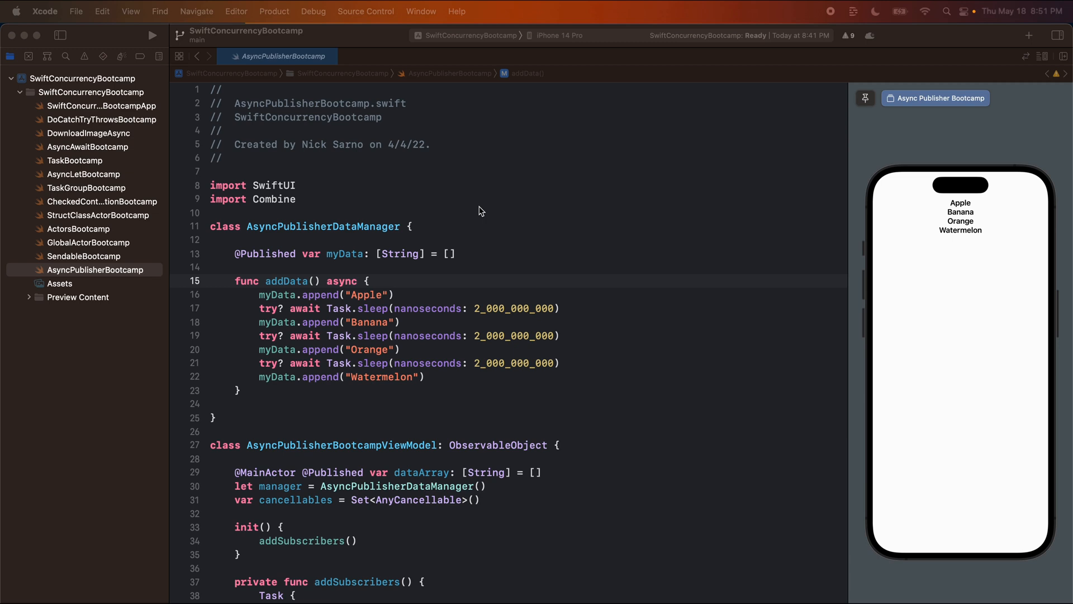
{"action": "mouse_move", "coordinate": [409, 232]}
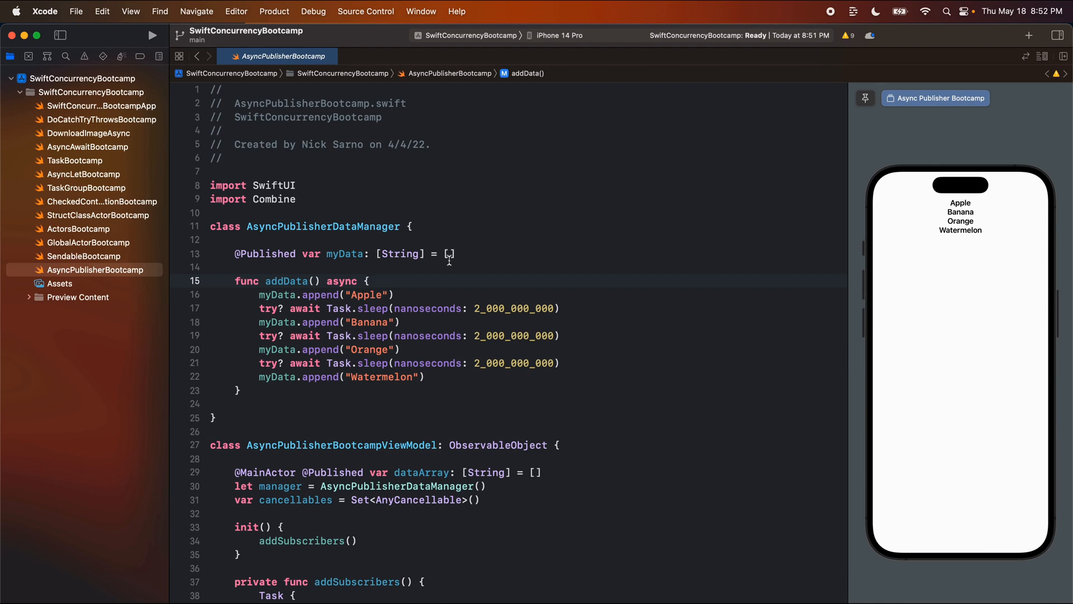
Create a new SwiftUI View file named StrongSelfBootcamp from the project group's New File dialog.
{"action": "right_click", "coordinate": [87, 270]}
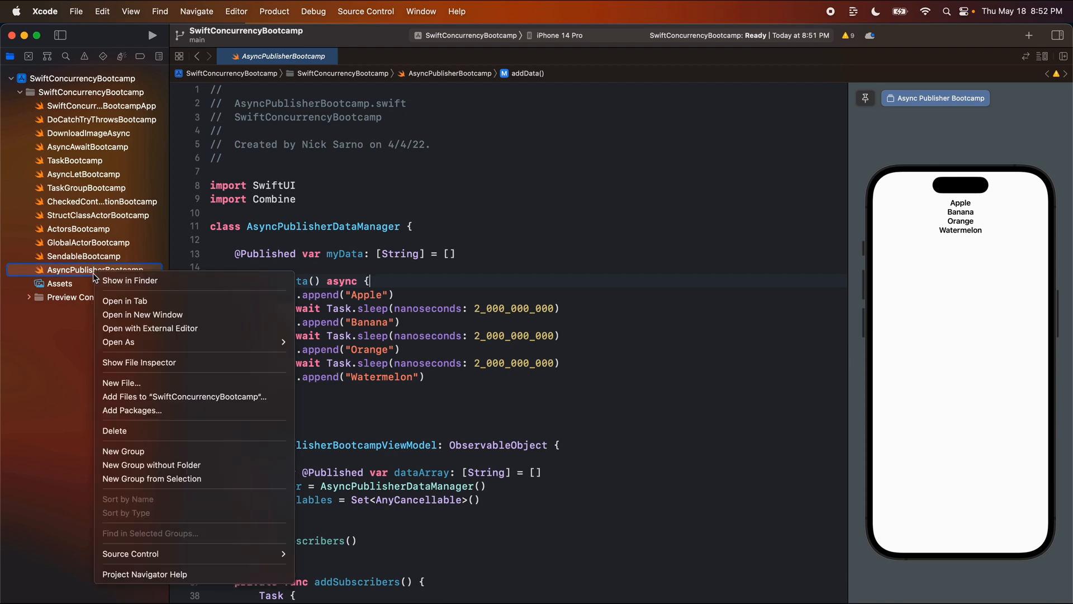
{"action": "left_click", "coordinate": [121, 382]}
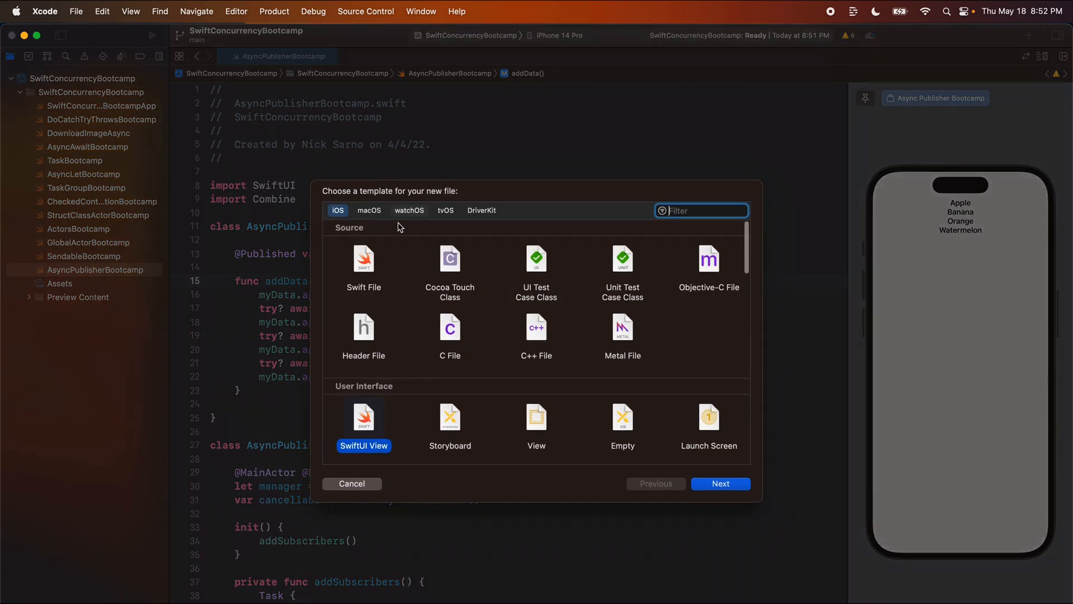
{"action": "left_click", "coordinate": [720, 482]}
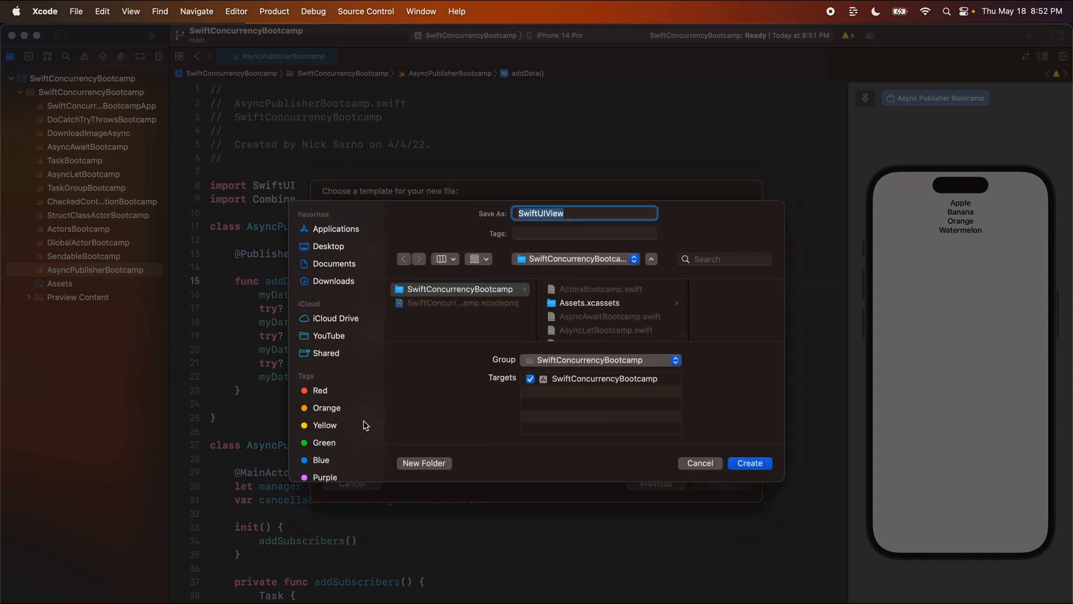
{"action": "type", "text": "StrongSelfBootcamp"}
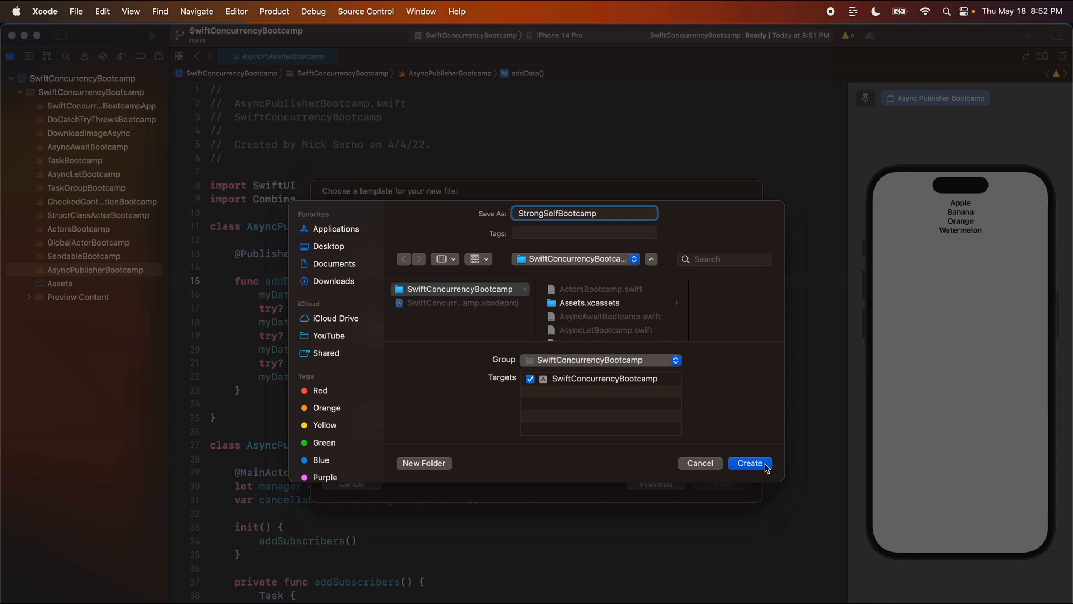
{"action": "left_click", "coordinate": [750, 463]}
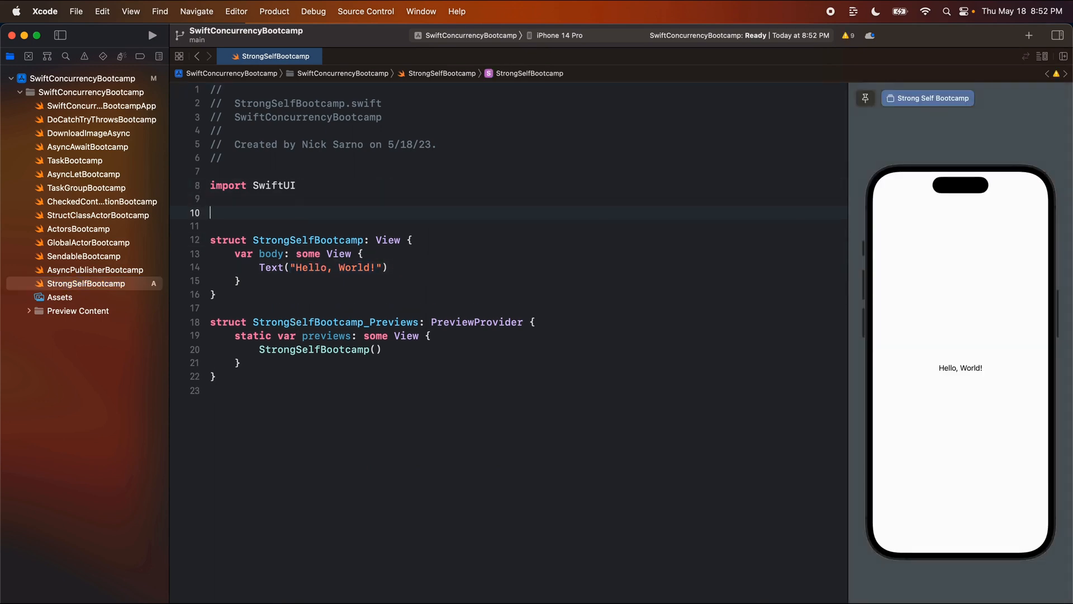
Declare final class StrongSelfBootcampViewModel: ObservableObject with room inside for properties.
{"action": "type", "text": "final cla"}
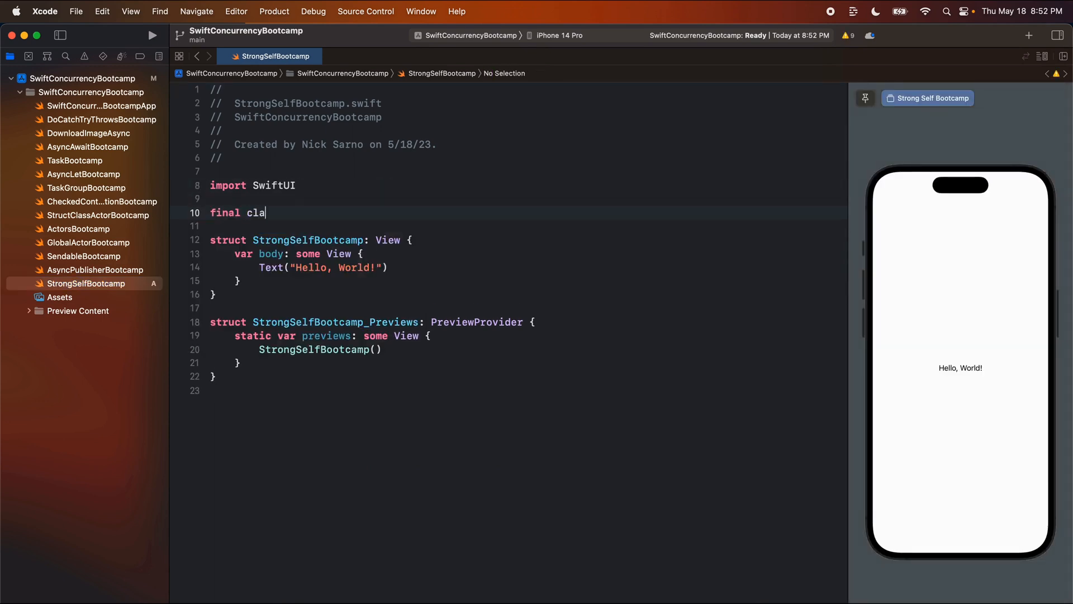
{"action": "type", "text": "ss St"}
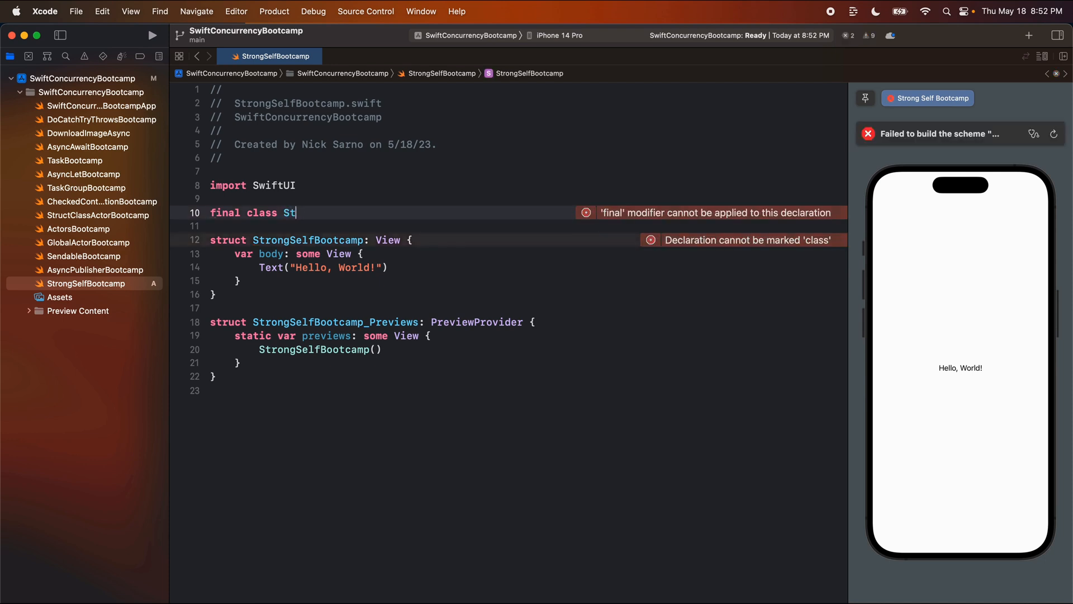
{"action": "type", "text": "rongSelfBootcam"}
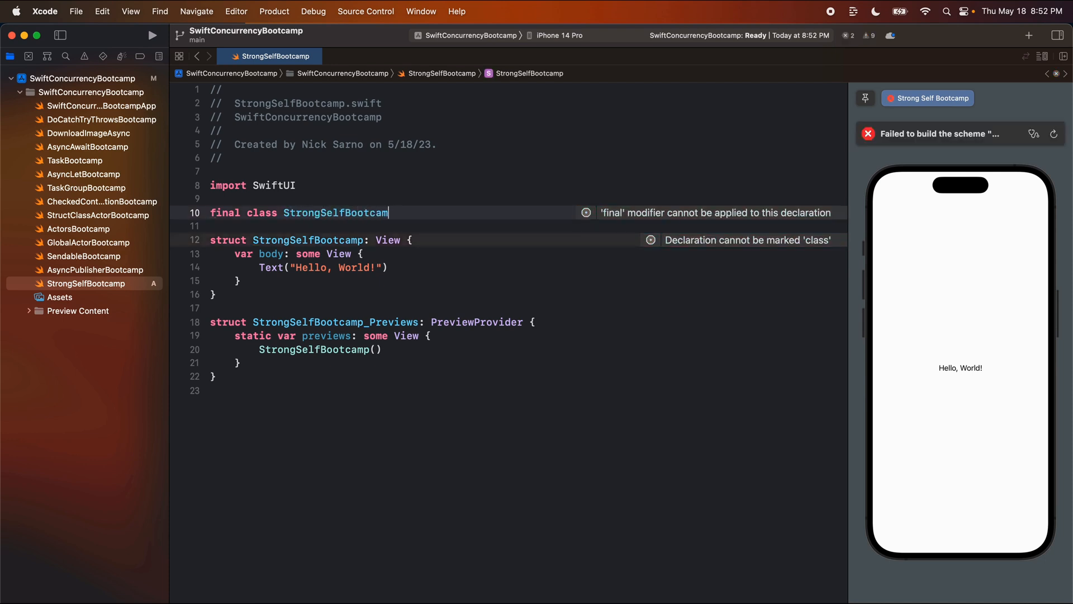
{"action": "type", "text": "ViewModel: ObservableObject {"}
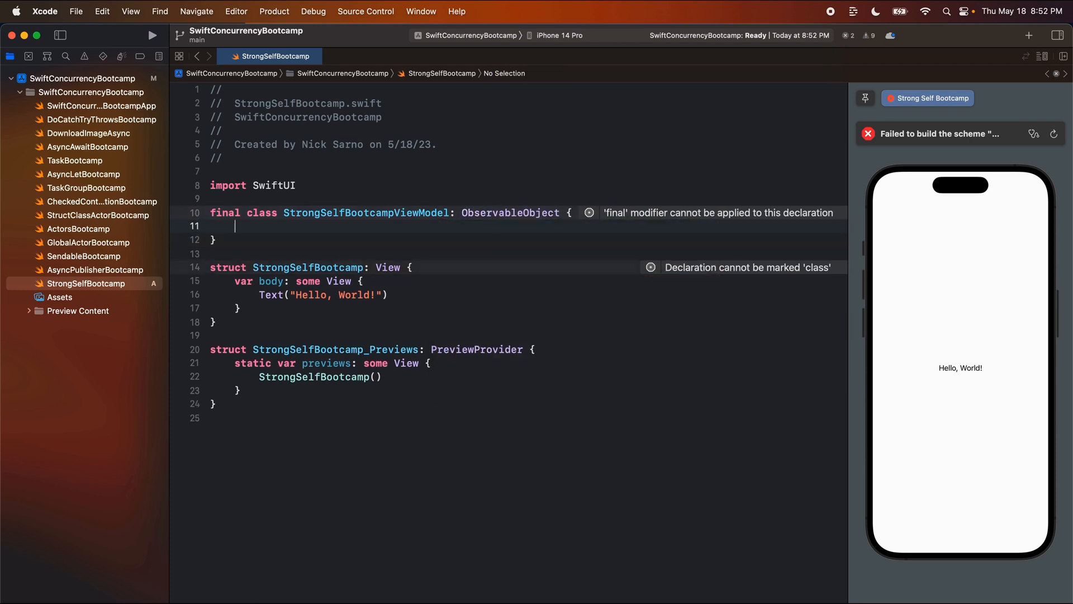
{"action": "key", "text": "return"}
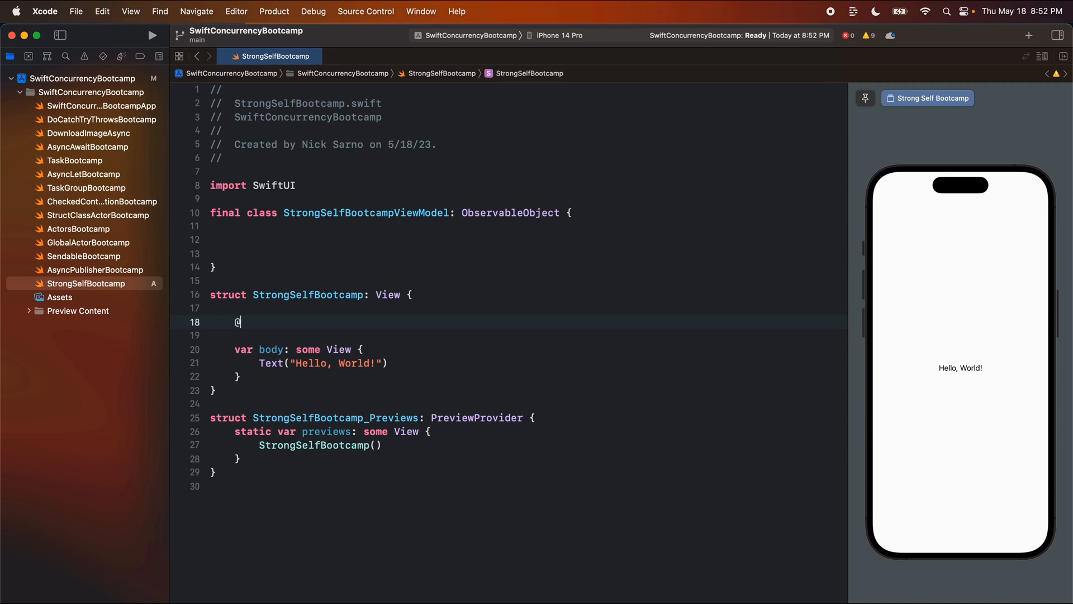
{"action": "type", "text": "@StateObject private"}
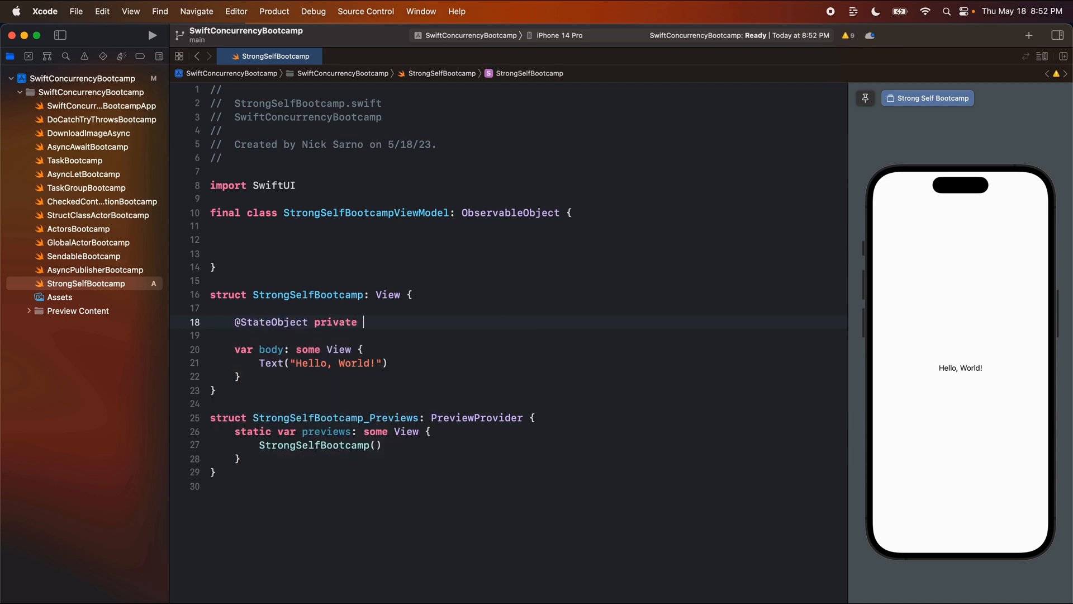
{"action": "type", "text": "var viewModel ="}
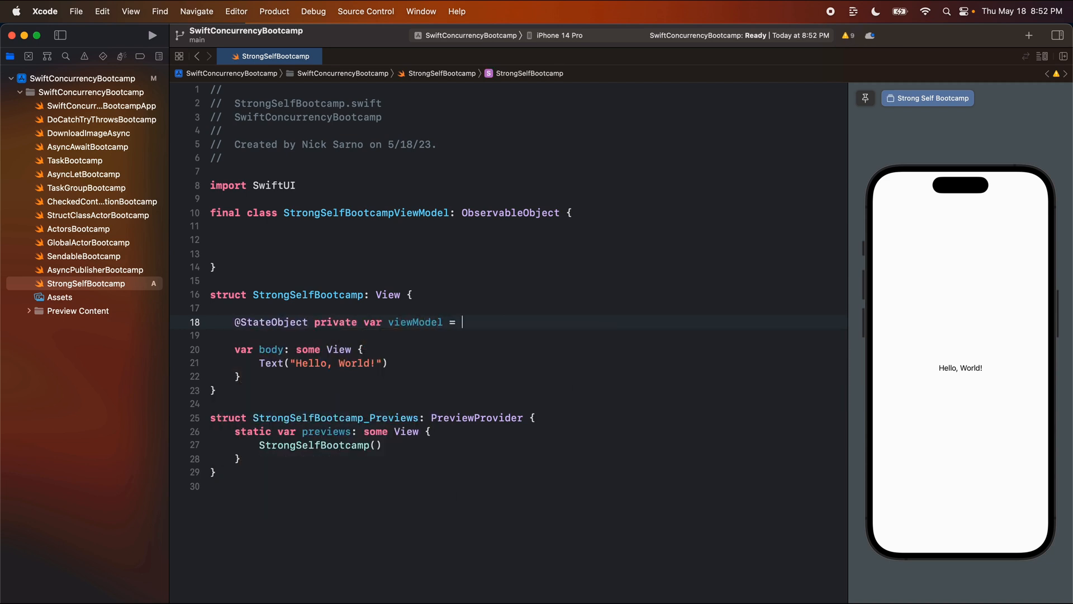
{"action": "type", "text": "StrongSelfBootcampViewModel"}
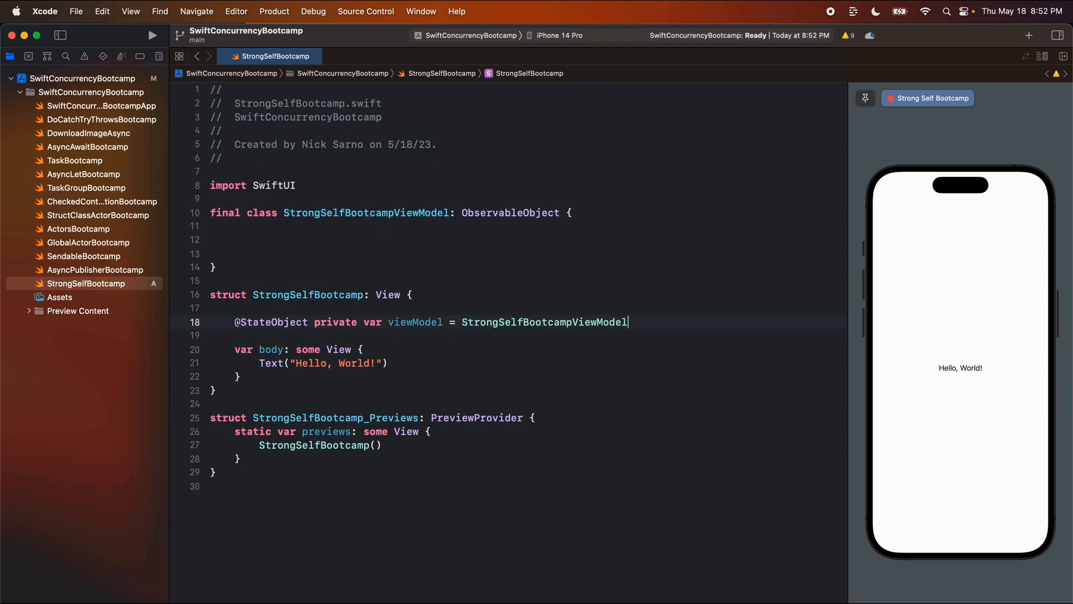
{"action": "type", "text": "()"}
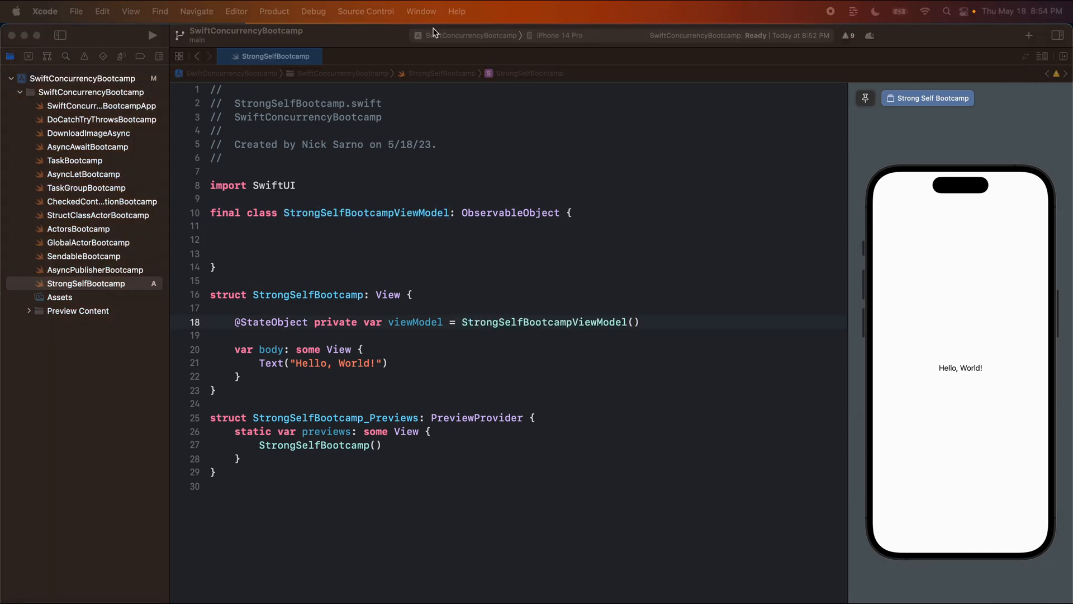
Publish data: String = "Some title!" in the view model and show viewModel.data in the Text.
{"action": "type", "text": "@Published var"}
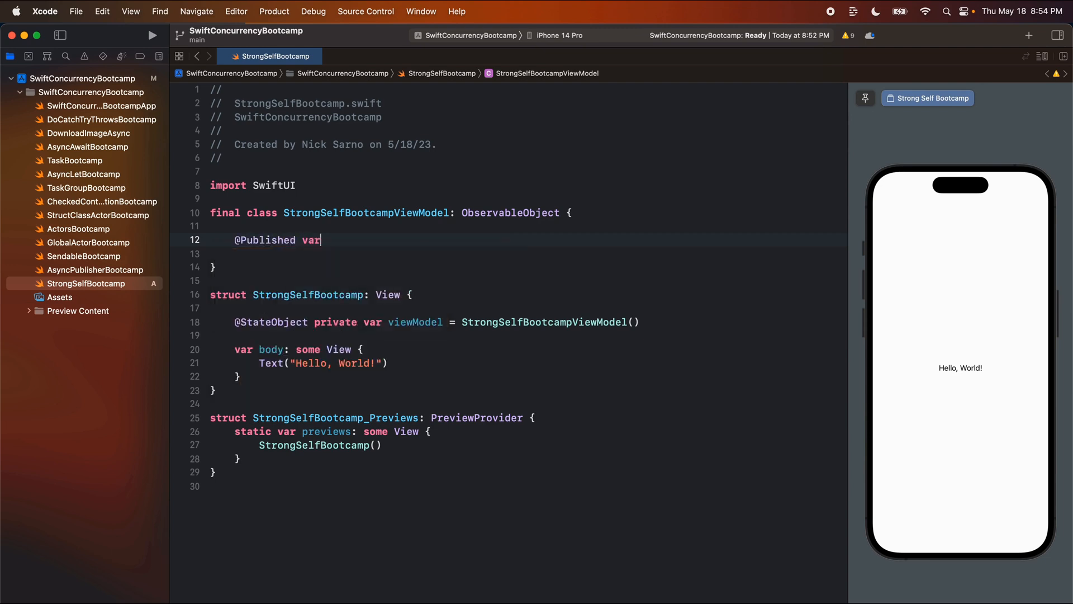
{"action": "type", "text": "dat"}
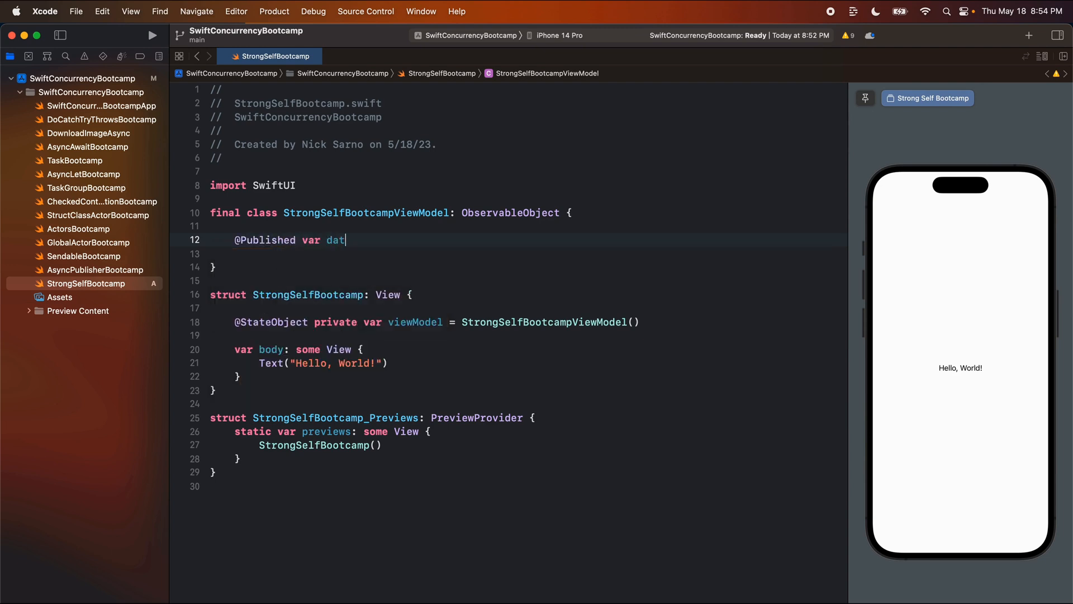
{"action": "type", "text": "a: String ="}
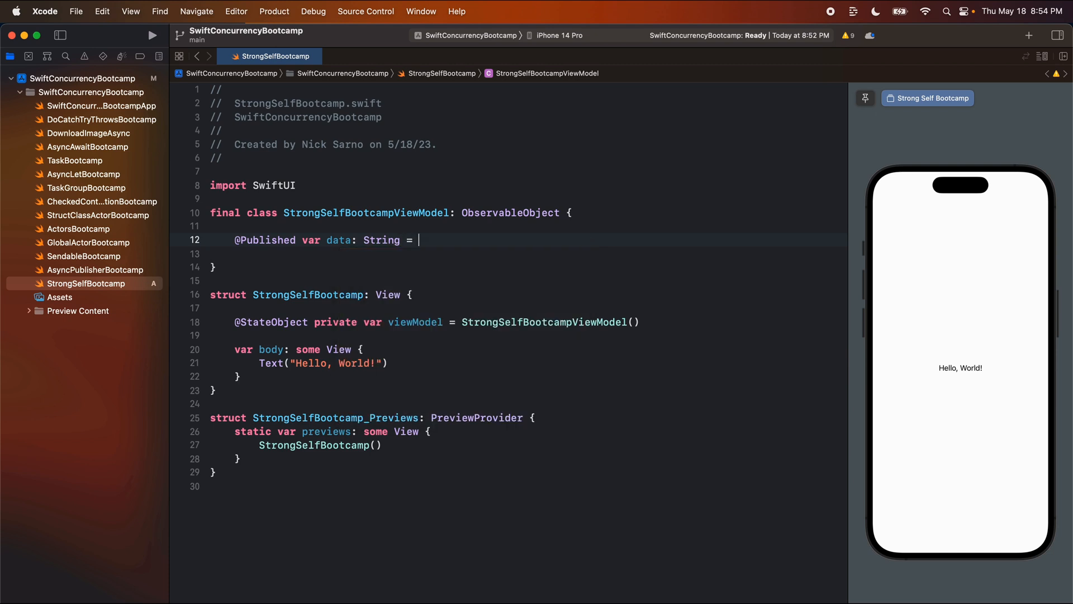
{"action": "type", "text": "\"\""}
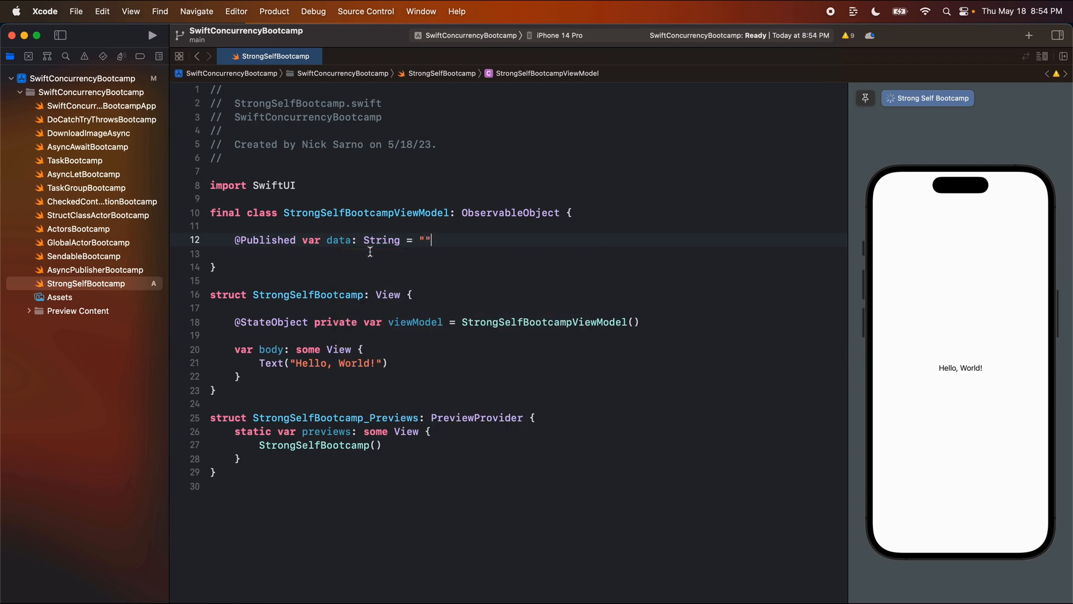
{"action": "type", "text": "Some"}
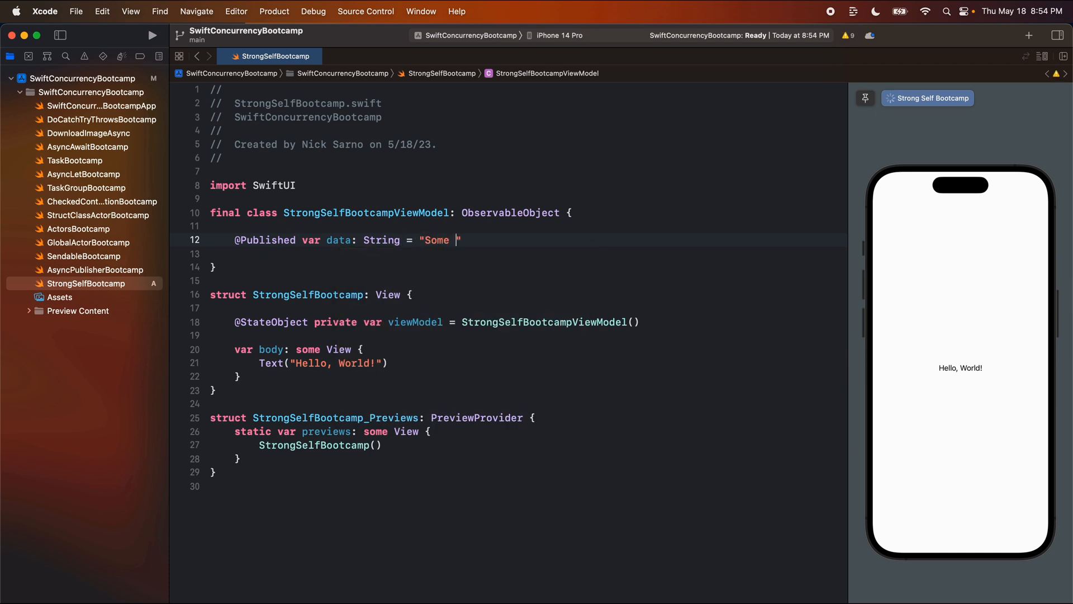
{"action": "type", "text": "title!"}
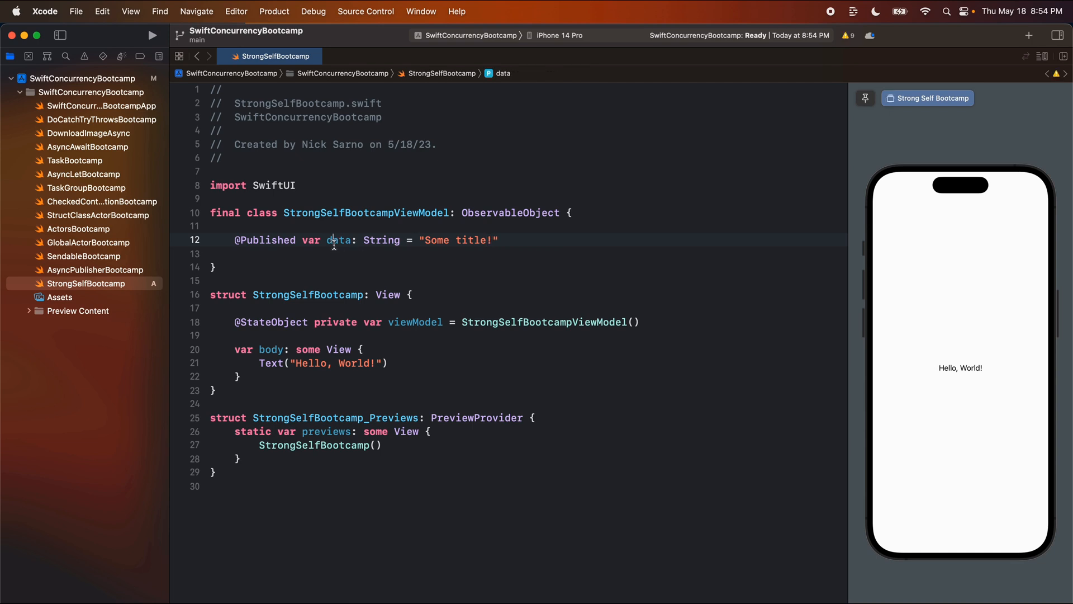
{"action": "type", "text": "viewmo"}
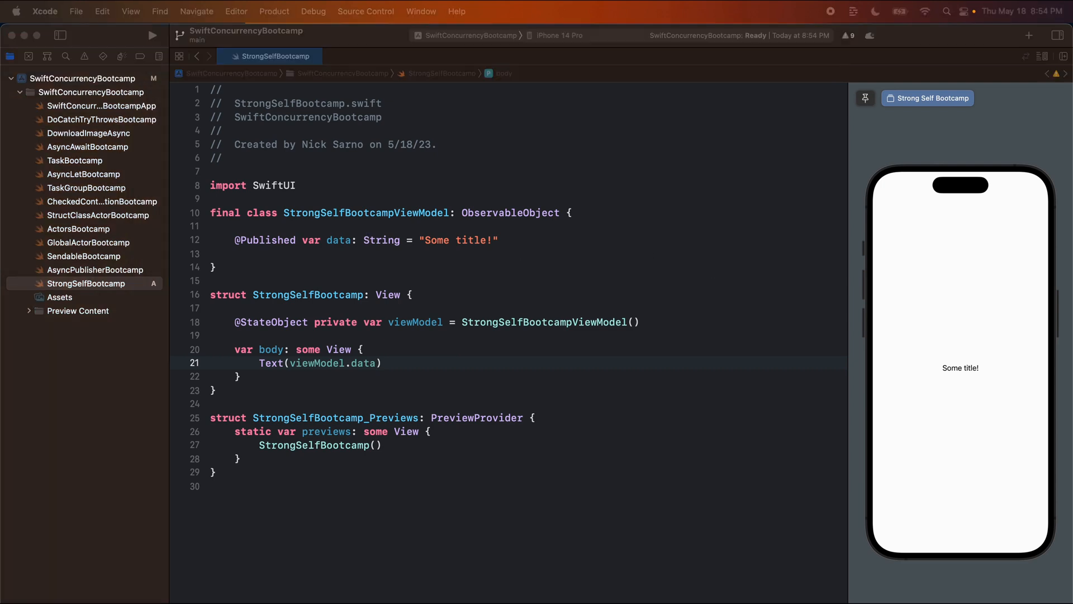
{"action": "mouse_move", "coordinate": [435, 199]}
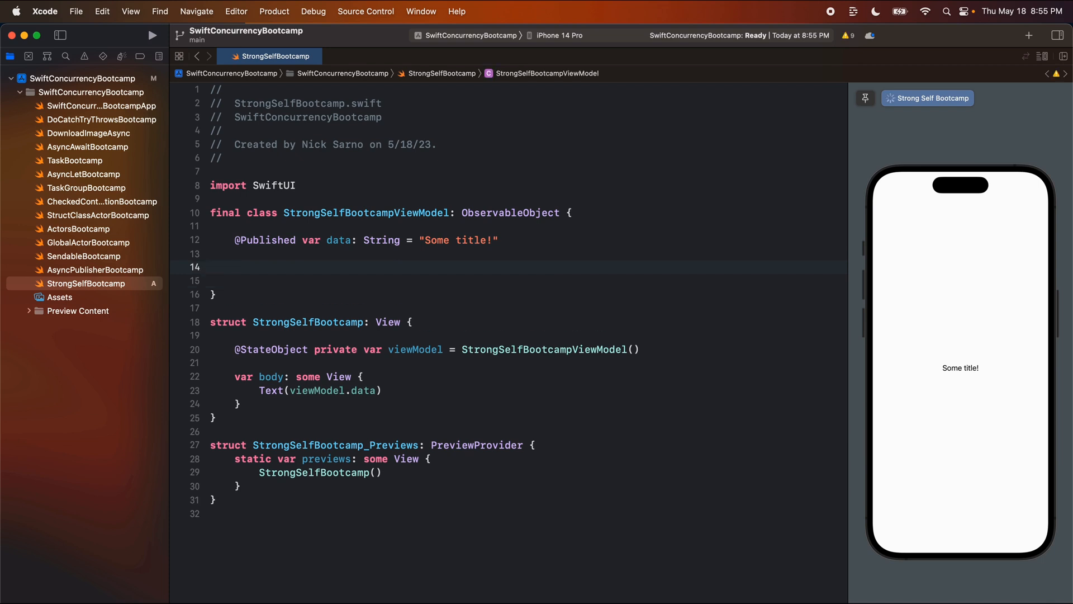
Stub an updateData() function in the view model.
{"action": "left_click", "coordinate": [235, 268]}
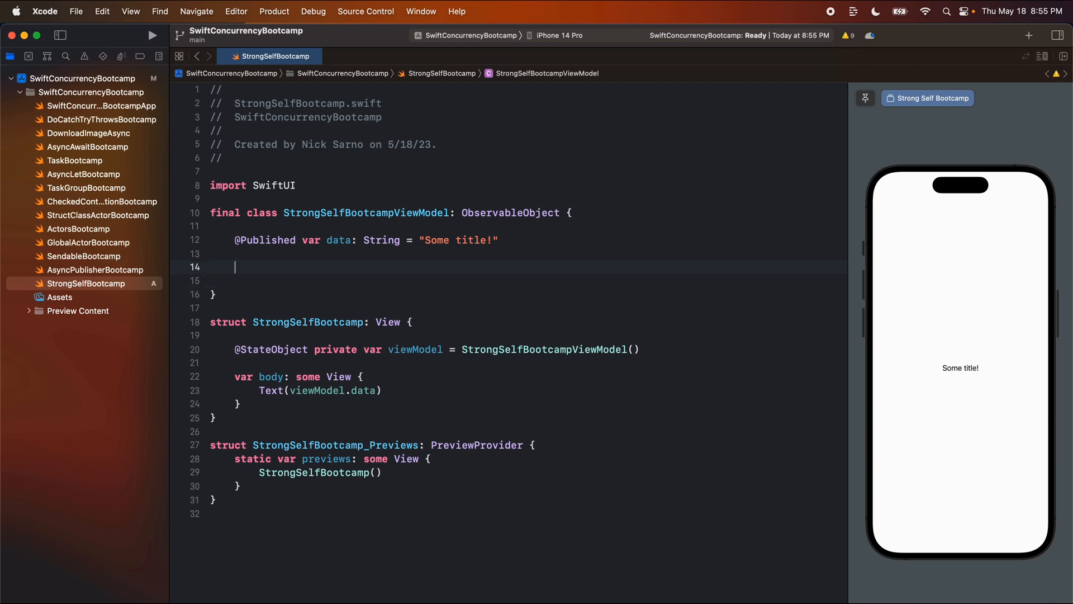
{"action": "type", "text": "func upda"}
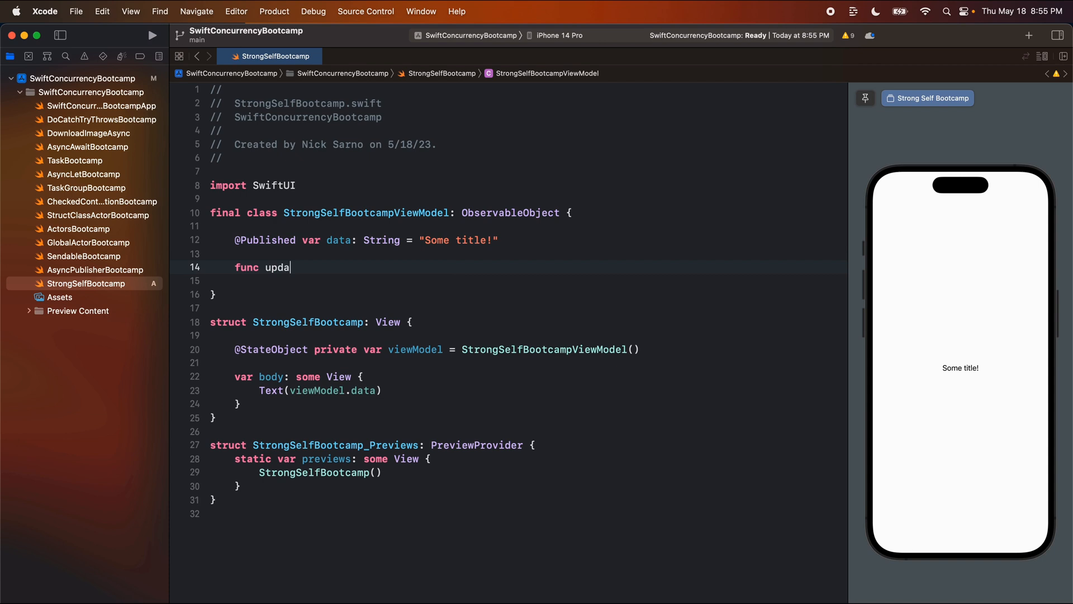
{"action": "type", "text": "teData()"}
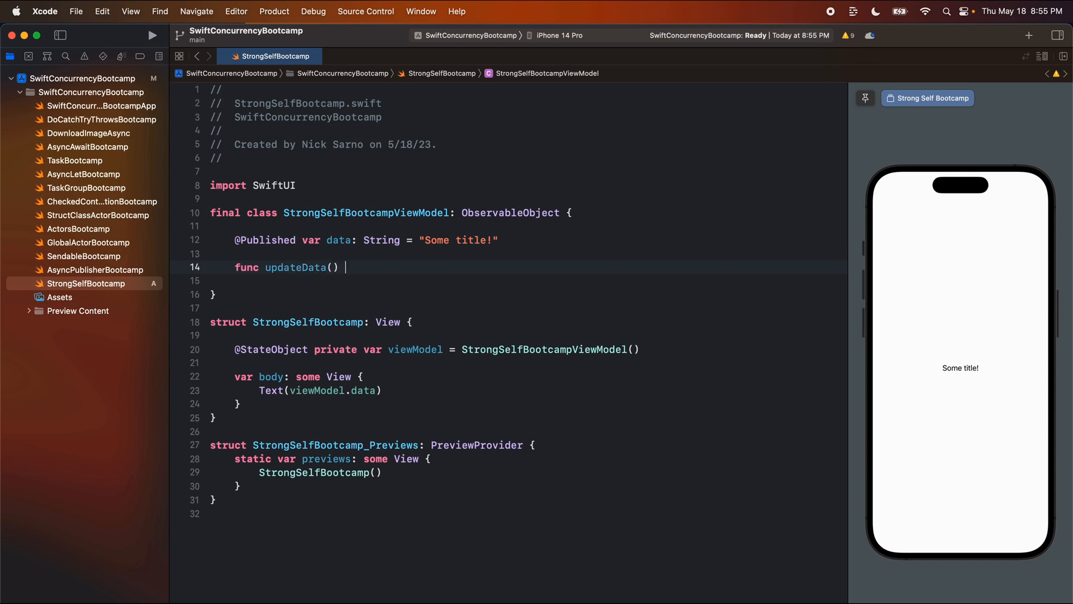
{"action": "type", "text": "{"}
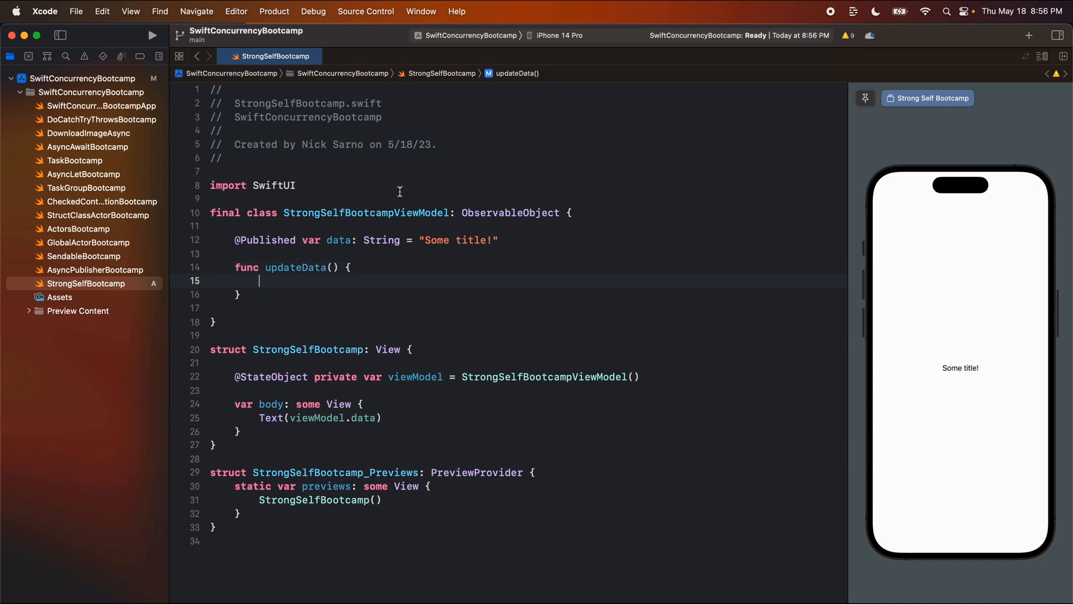
Write final class StrongSelfDataService with getData() async -> String returning "Updated data!".
{"action": "type", "text": "fi"}
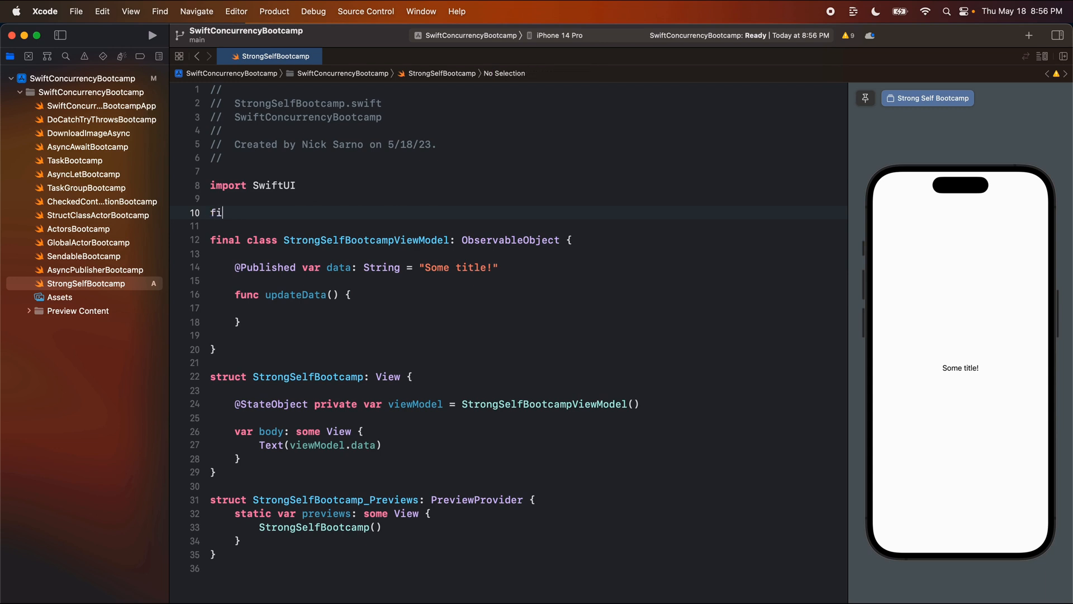
{"action": "type", "text": "nal class Str"}
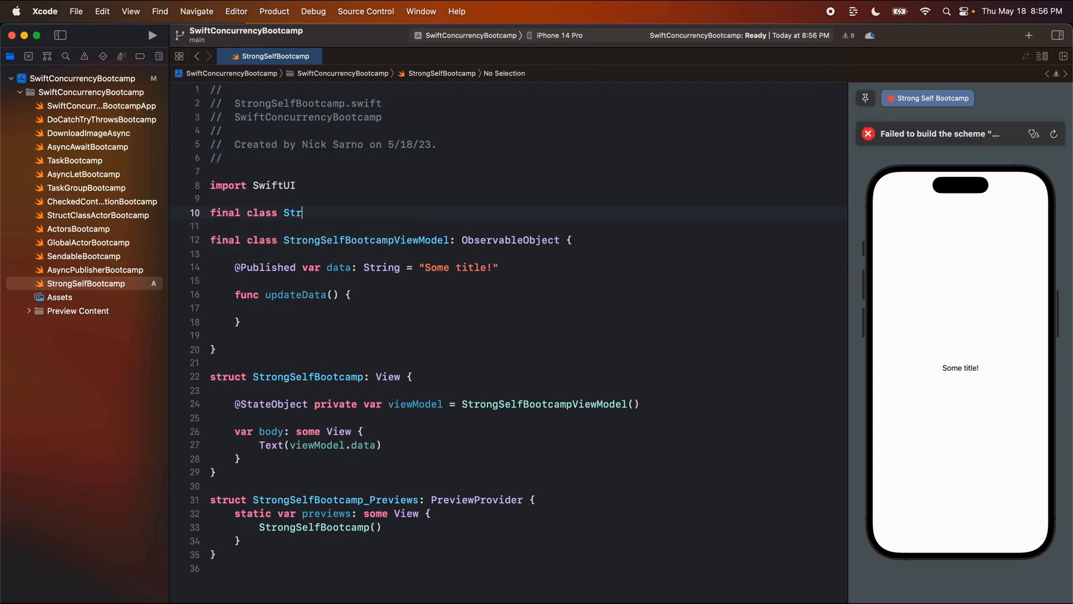
{"action": "type", "text": "ongSelfD"}
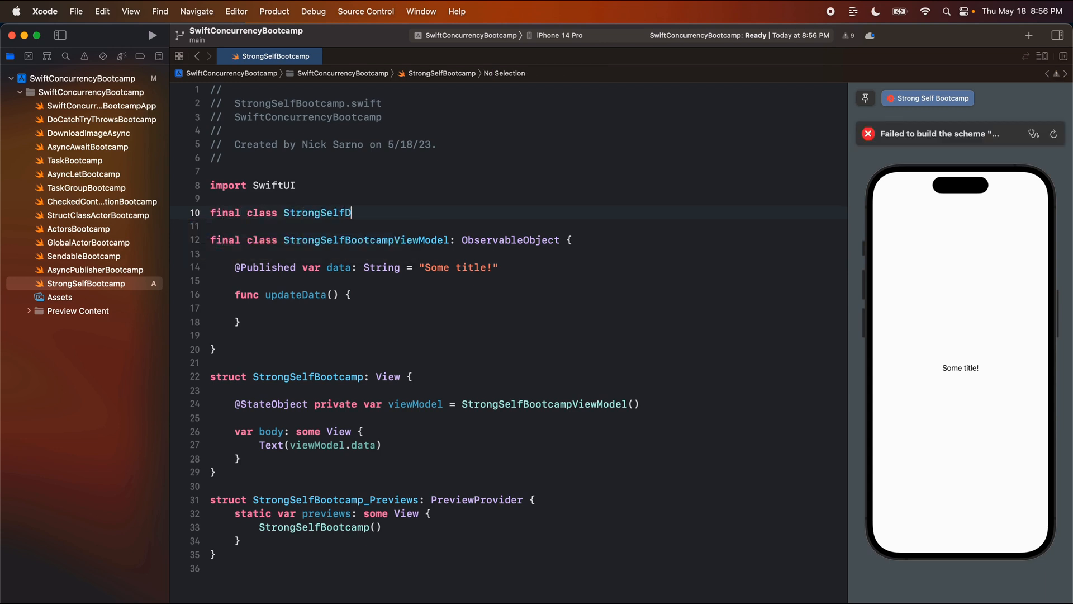
{"action": "type", "text": "ataService"}
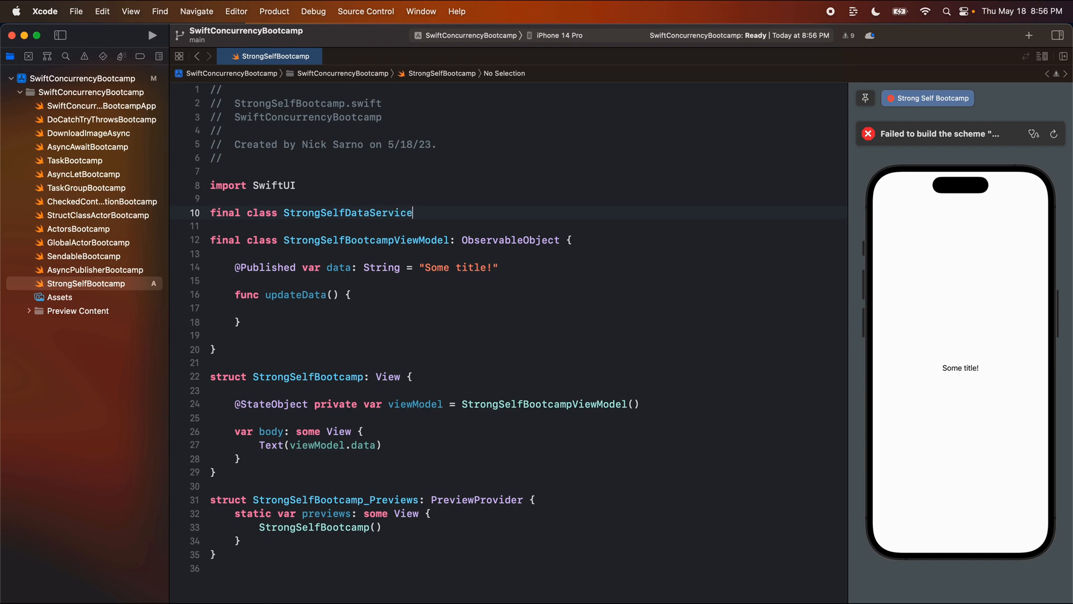
{"action": "type", "text": "{"}
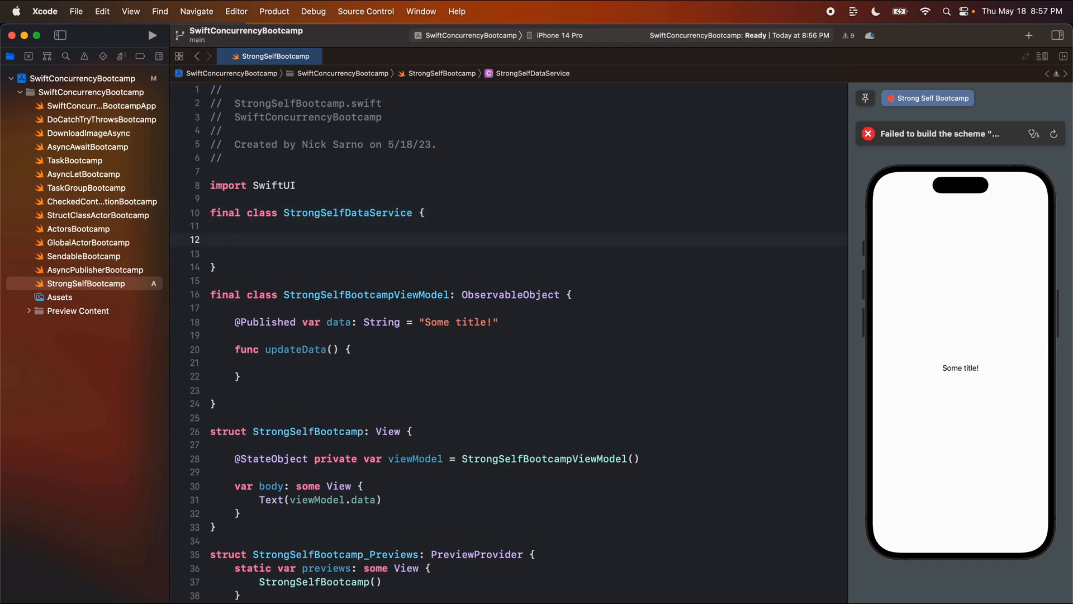
{"action": "type", "text": "func getData"}
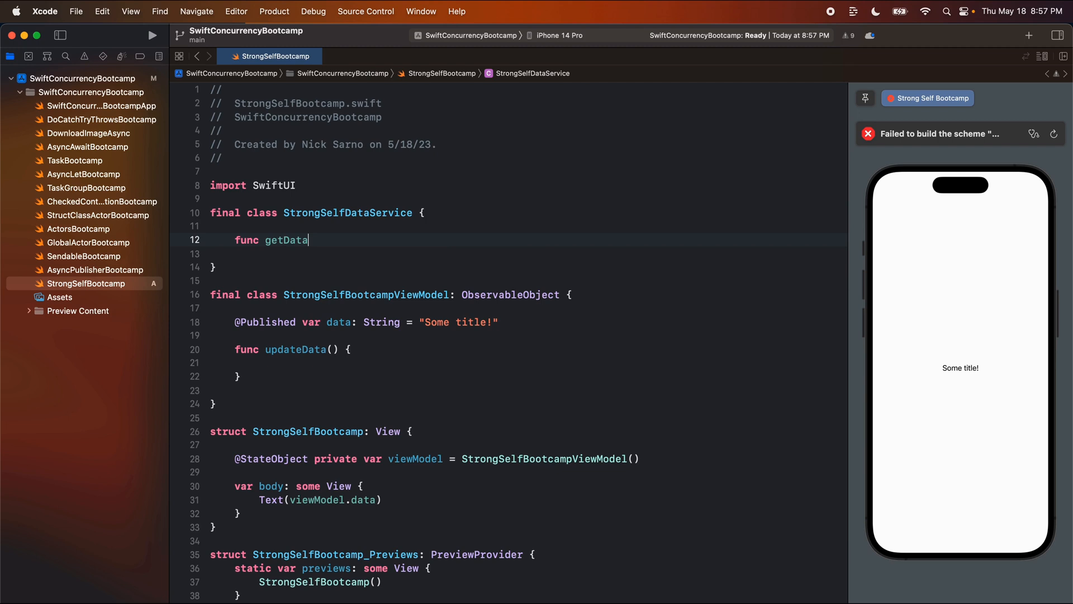
{"action": "type", "text": "() {"}
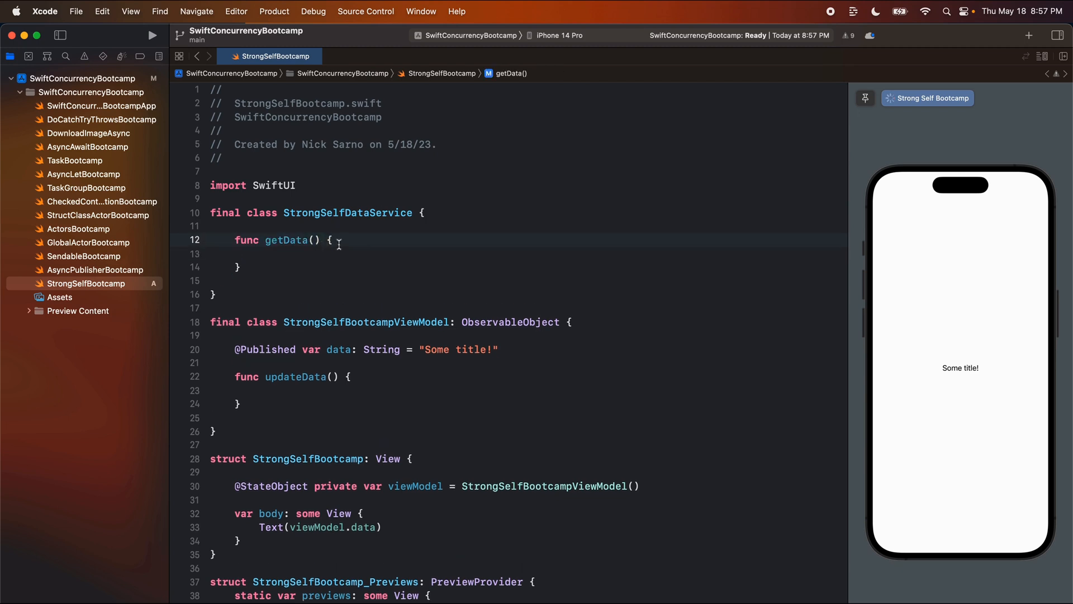
{"action": "type", "text": "async -> String"}
{"action": "left_click", "coordinate": [529, 252]}
{"action": "type", "text": "\"Updated data"}
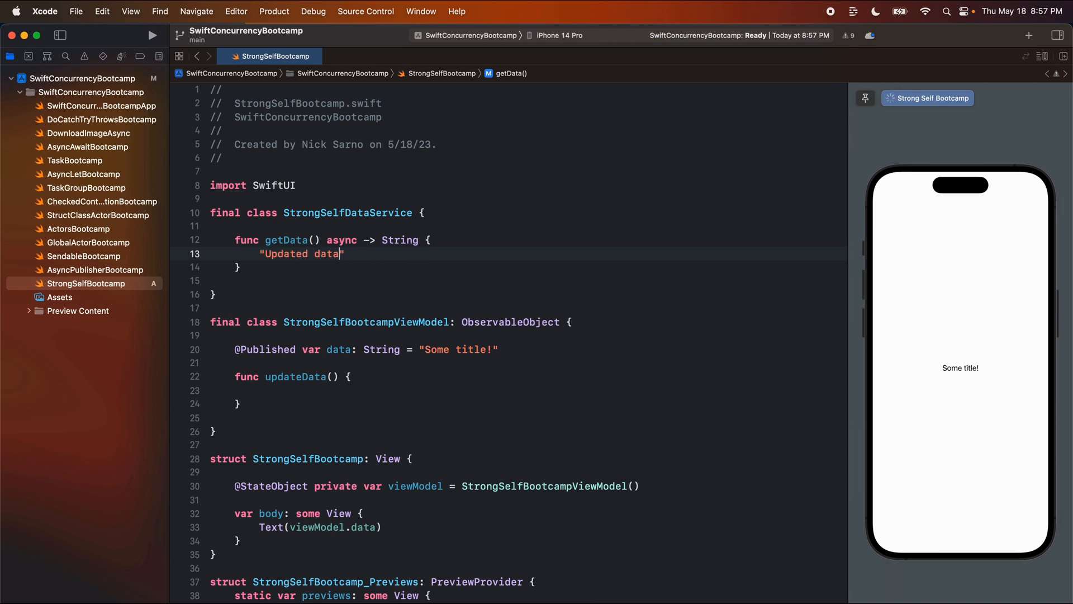
{"action": "type", "text": "!"}
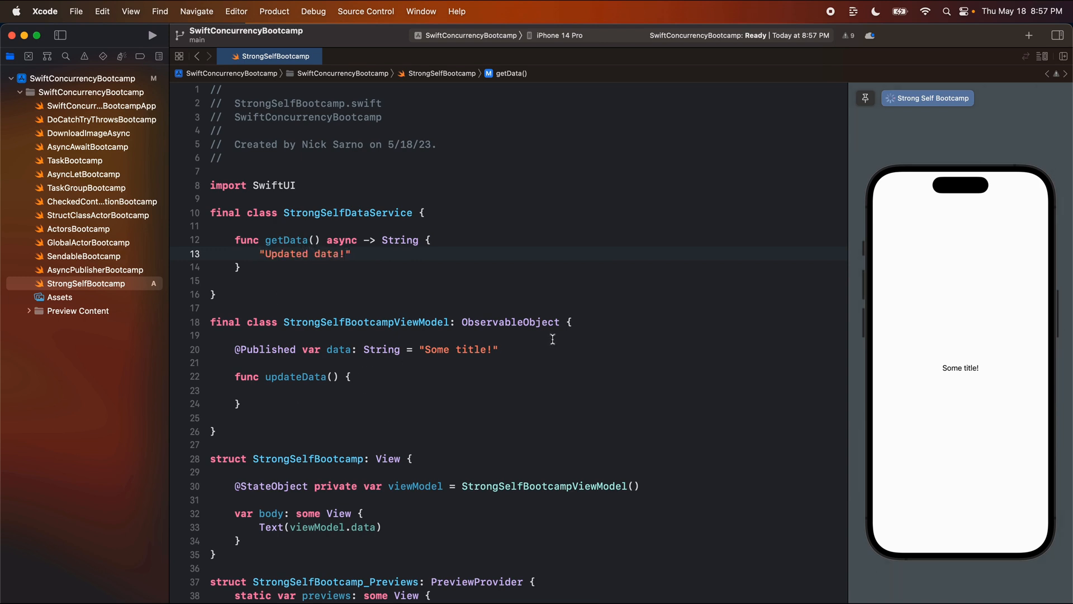
Add a dataService property and make updateData assign data = await dataService.getData() inside a Task.
{"action": "type", "text": "let man"}
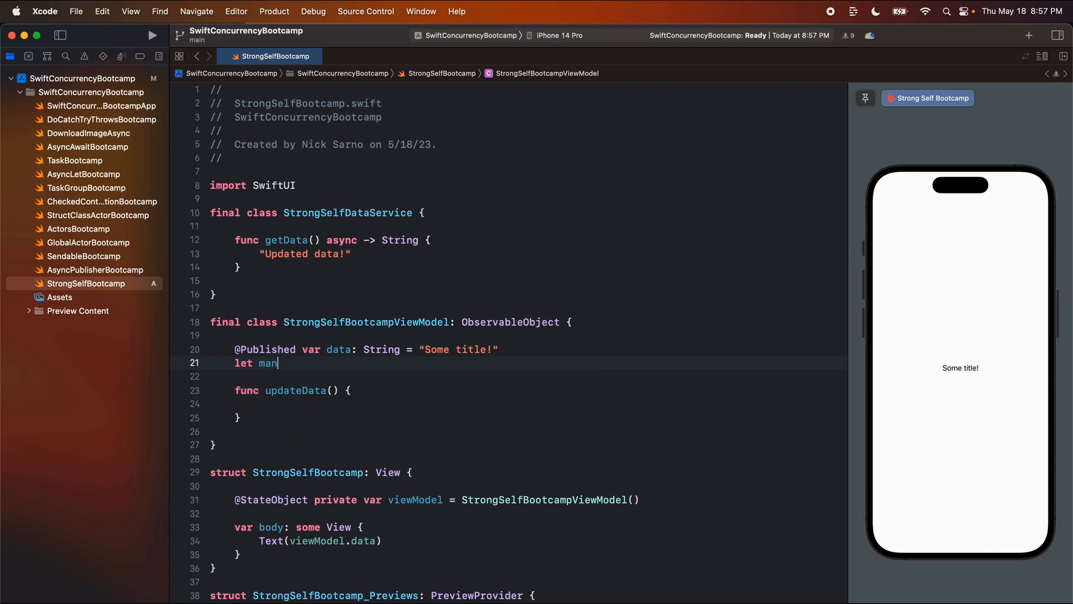
{"action": "type", "text": "ager = strongSelfDataService("}
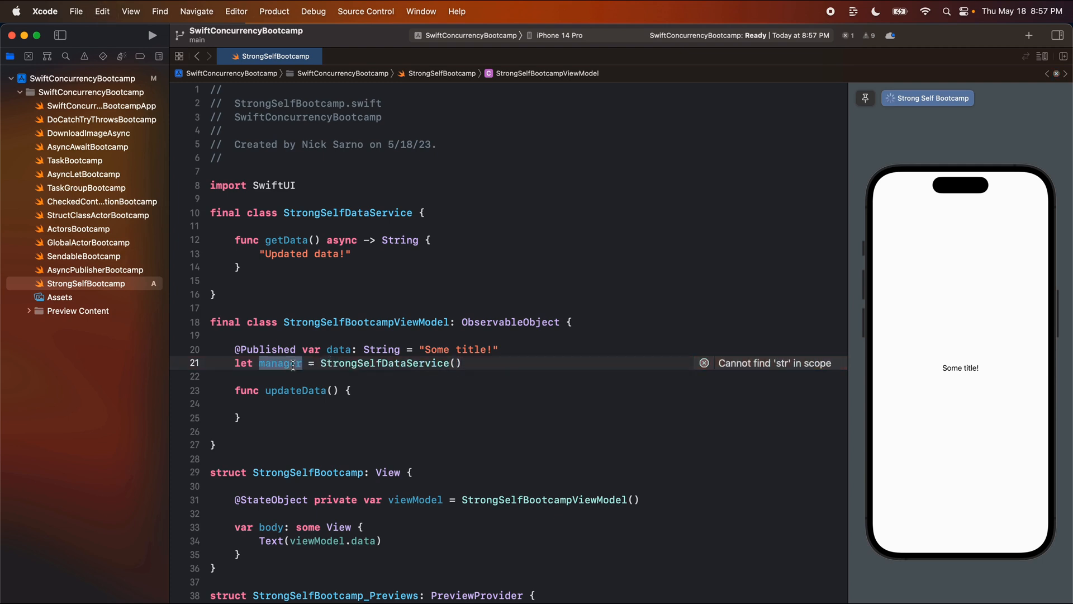
{"action": "type", "text": "dataService"}
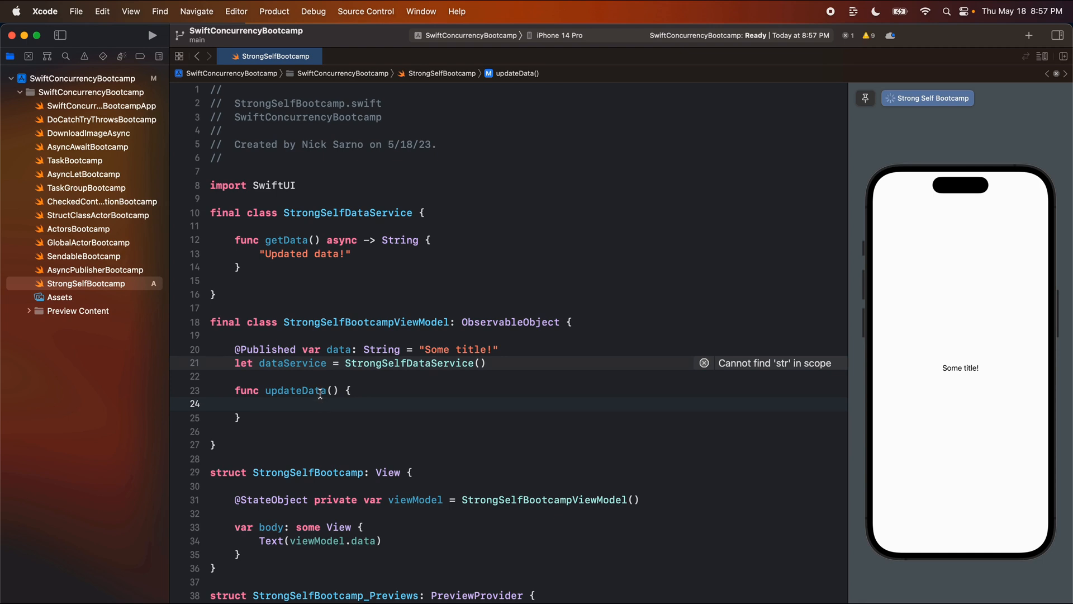
{"action": "type", "text": "Task {"}
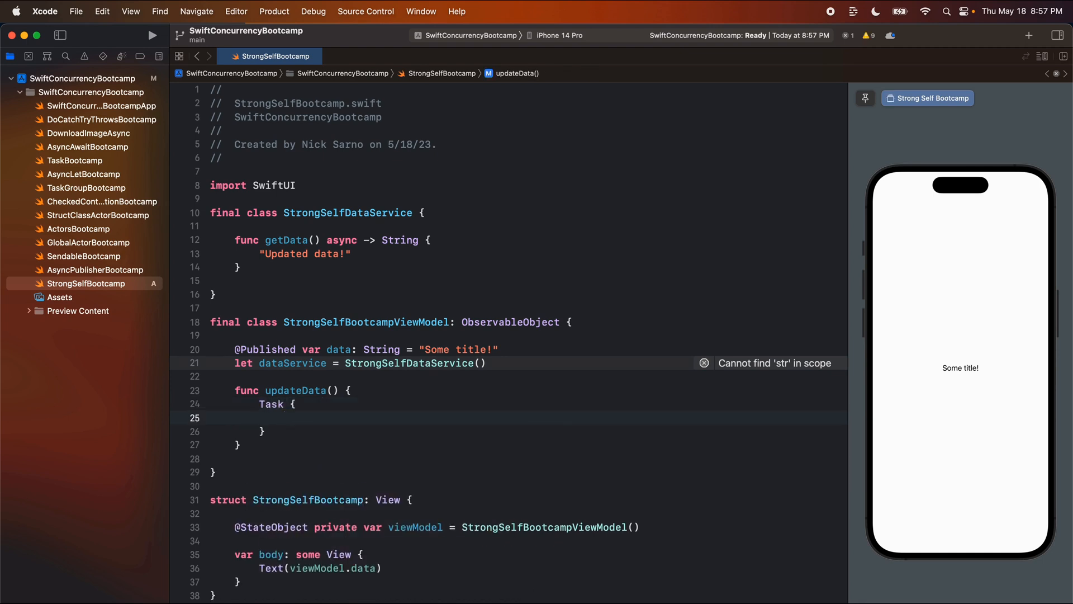
{"action": "type", "text": "data"}
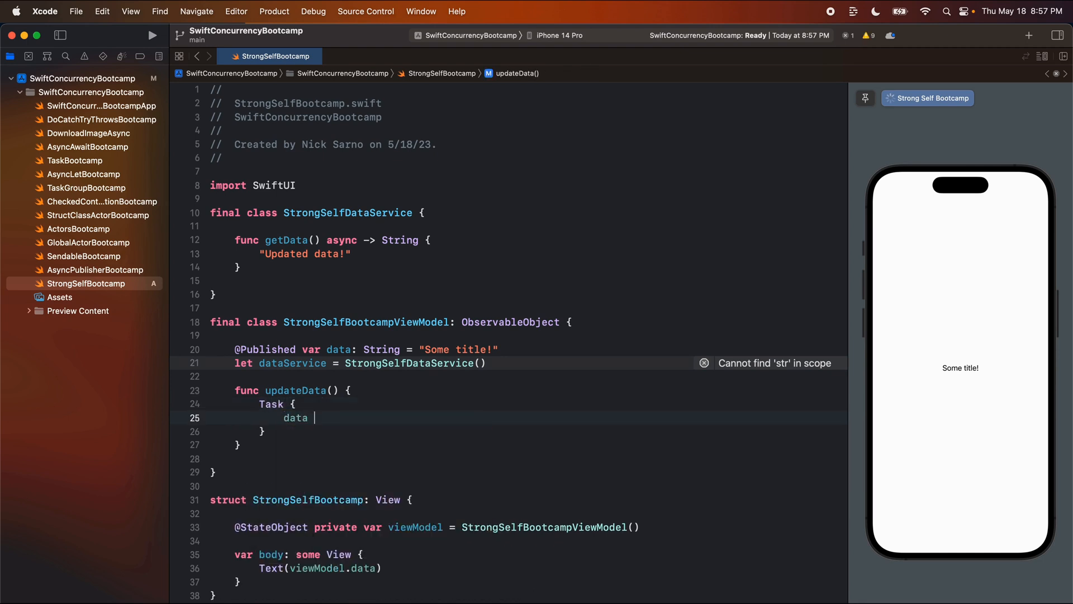
{"action": "type", "text": "= dat"}
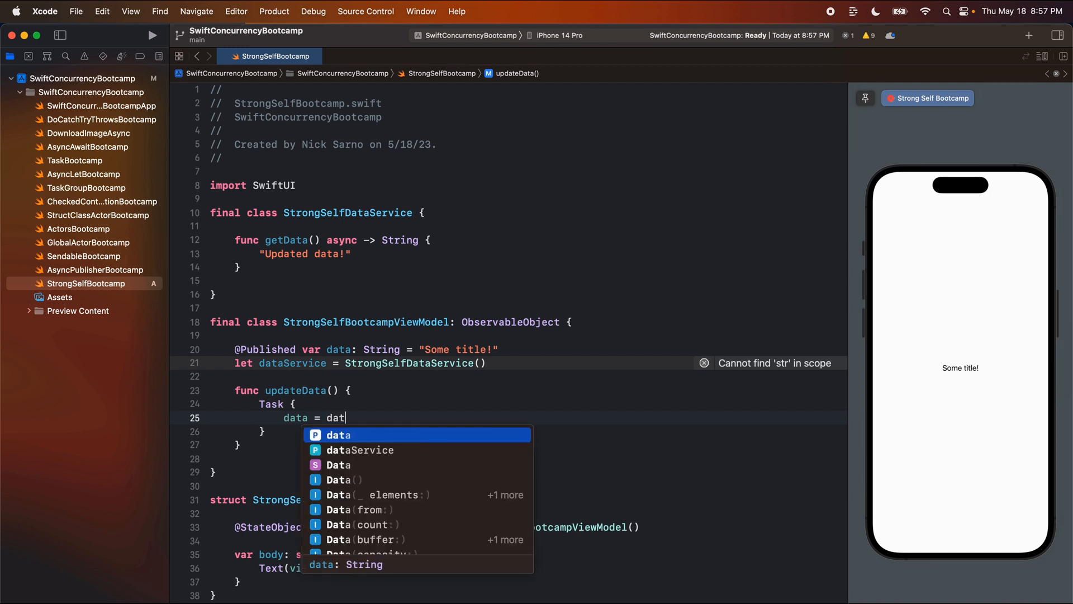
{"action": "type", "text": "aService.get"}
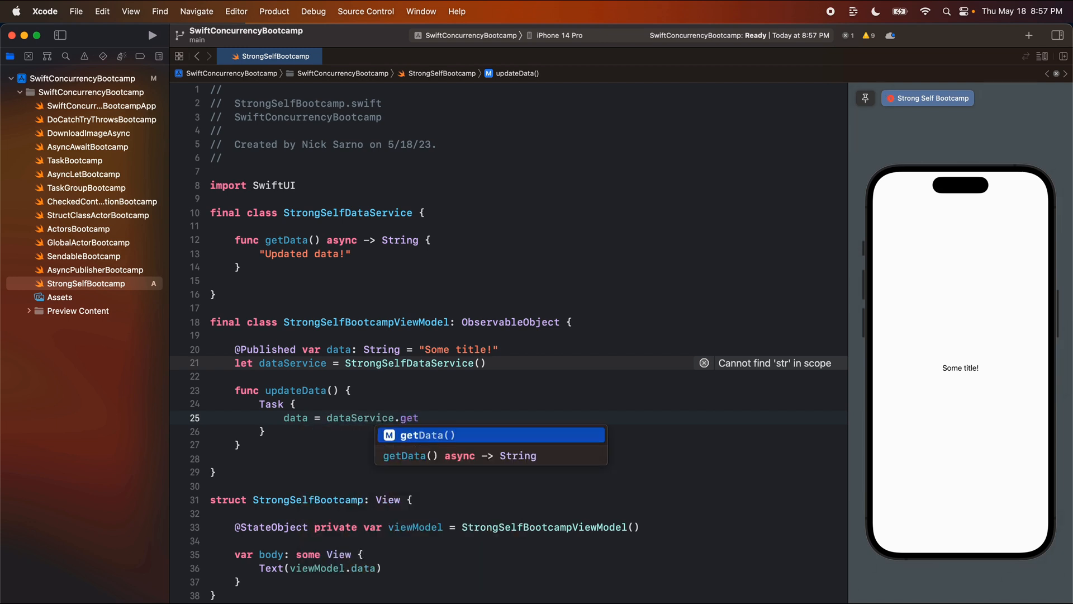
{"action": "key", "text": "return"}
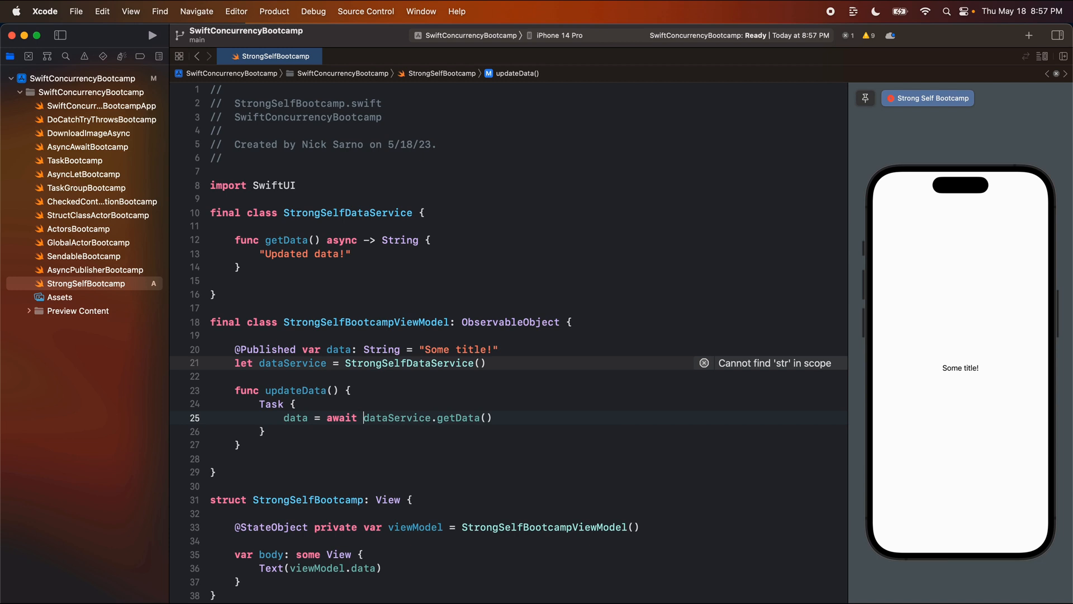
Call viewModel.updateData() from the view's .onAppear.
{"action": "type", "text": ".onAppear {"}
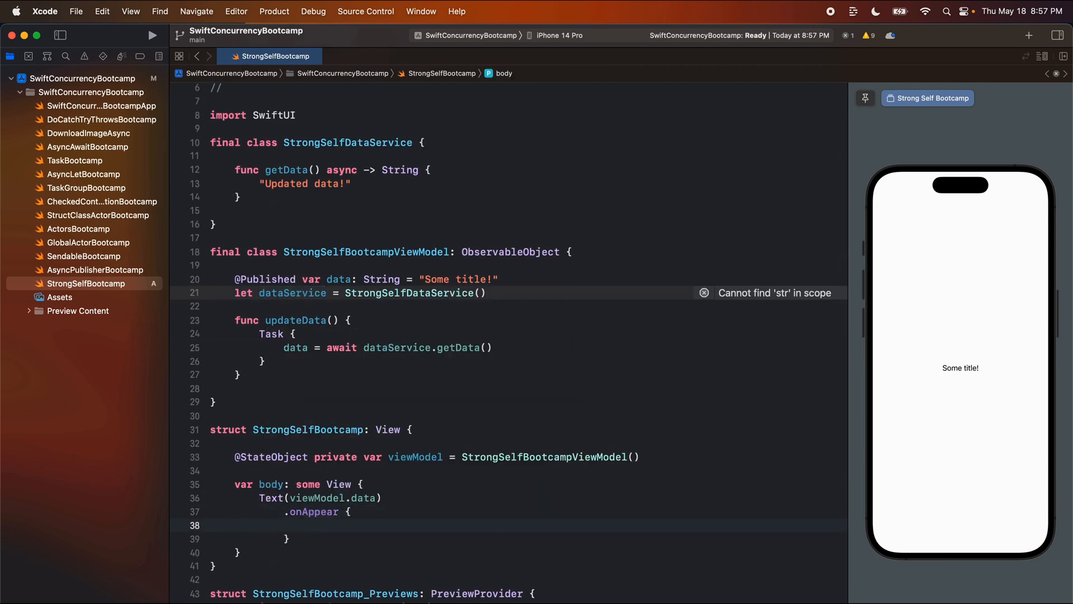
{"action": "type", "text": "viewModel.updateData()"}
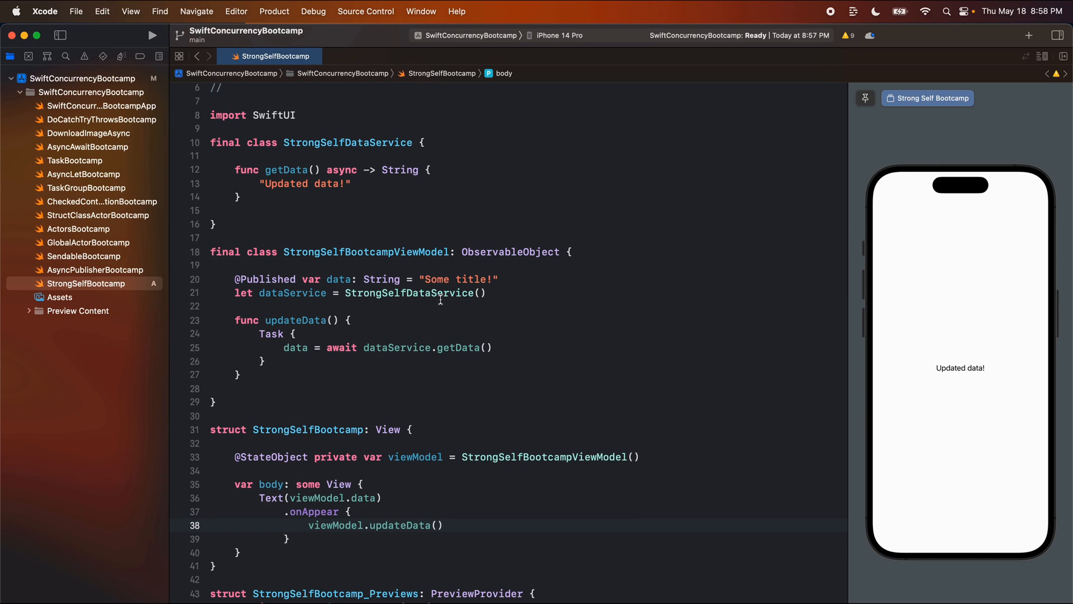
Review updateData's Task, highlighting the getData() call and the data property it assigns.
{"action": "left_click", "coordinate": [283, 346]}
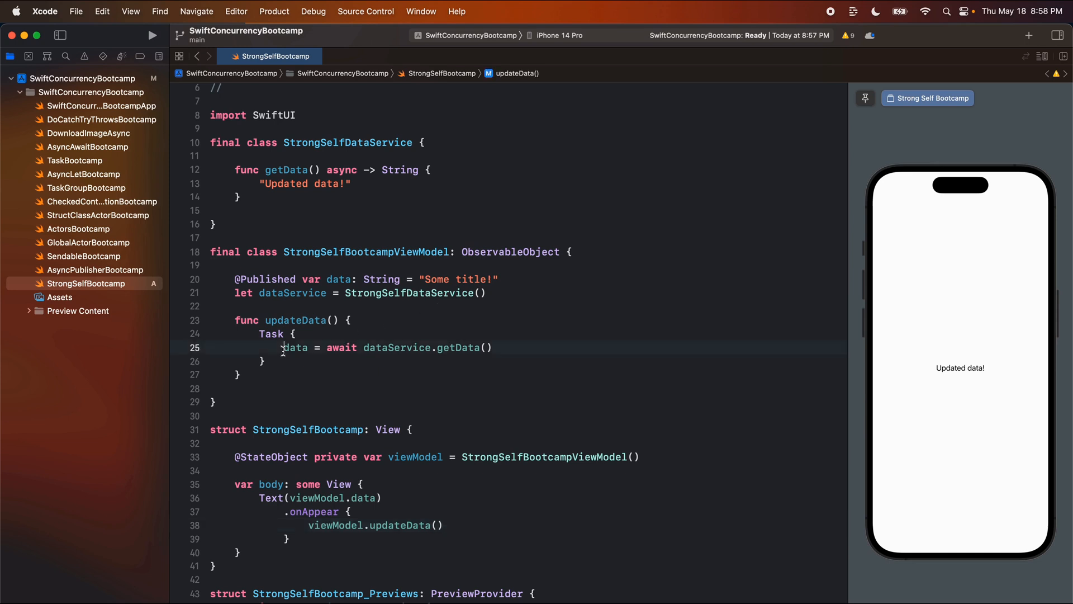
{"action": "double_click", "coordinate": [295, 347]}
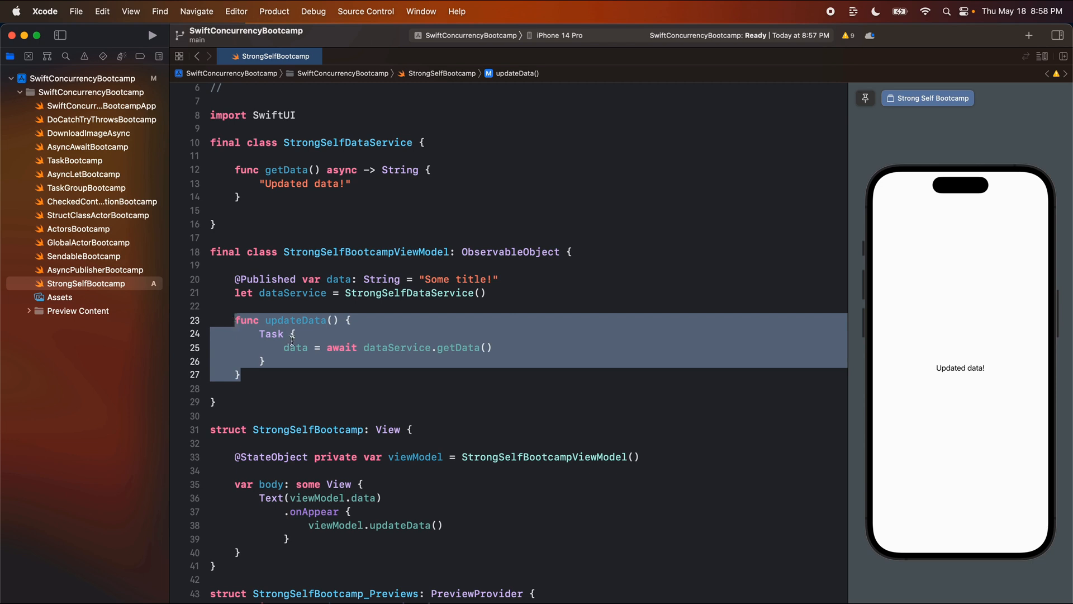
{"action": "double_click", "coordinate": [295, 347]}
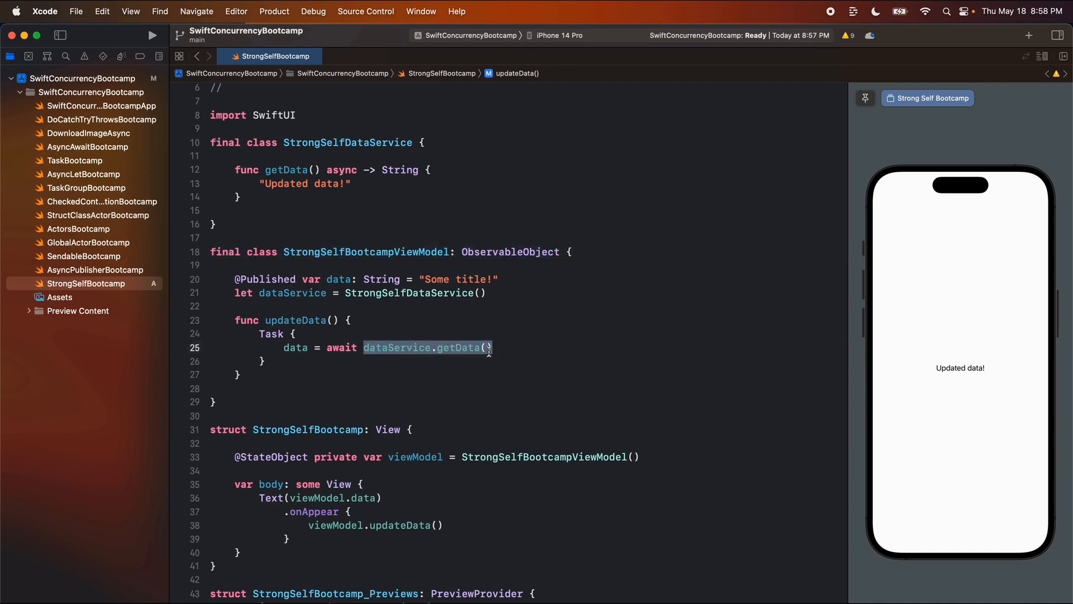
{"action": "left_click", "coordinate": [455, 347]}
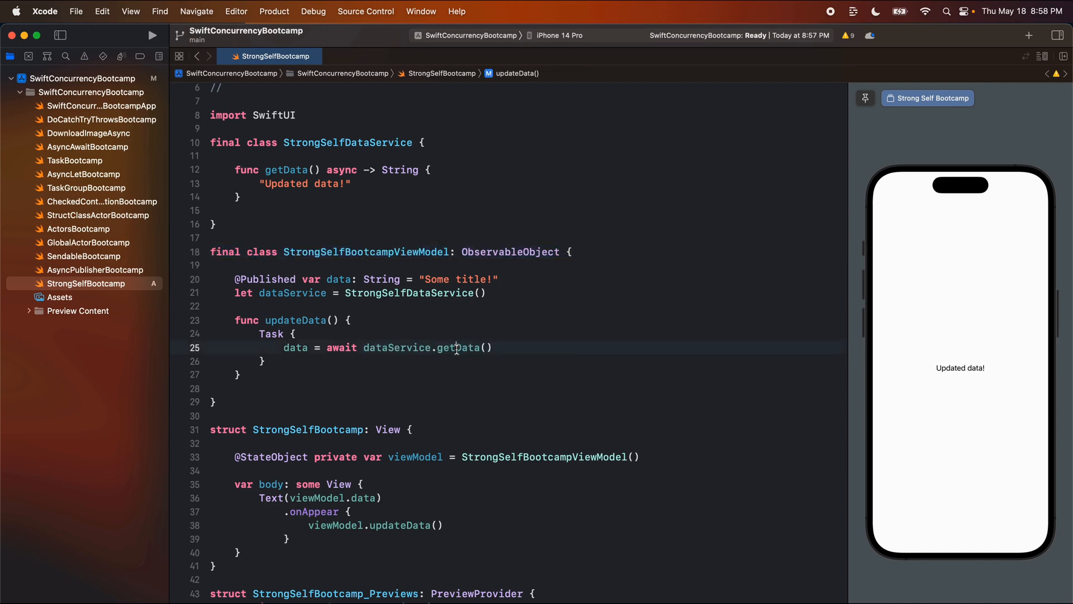
{"action": "double_click", "coordinate": [458, 348]}
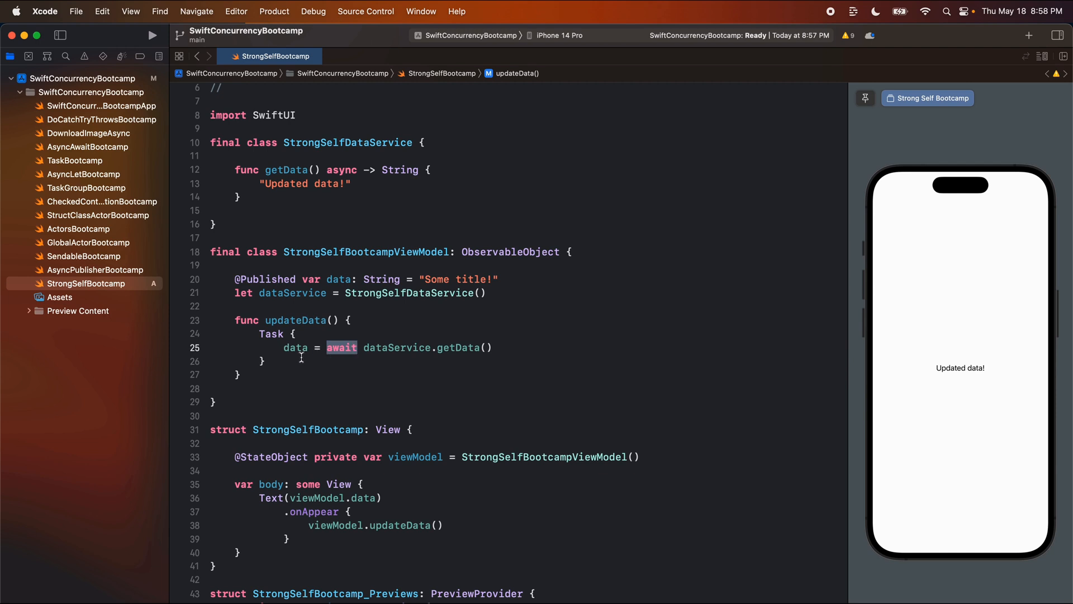
{"action": "mouse_move", "coordinate": [354, 335]}
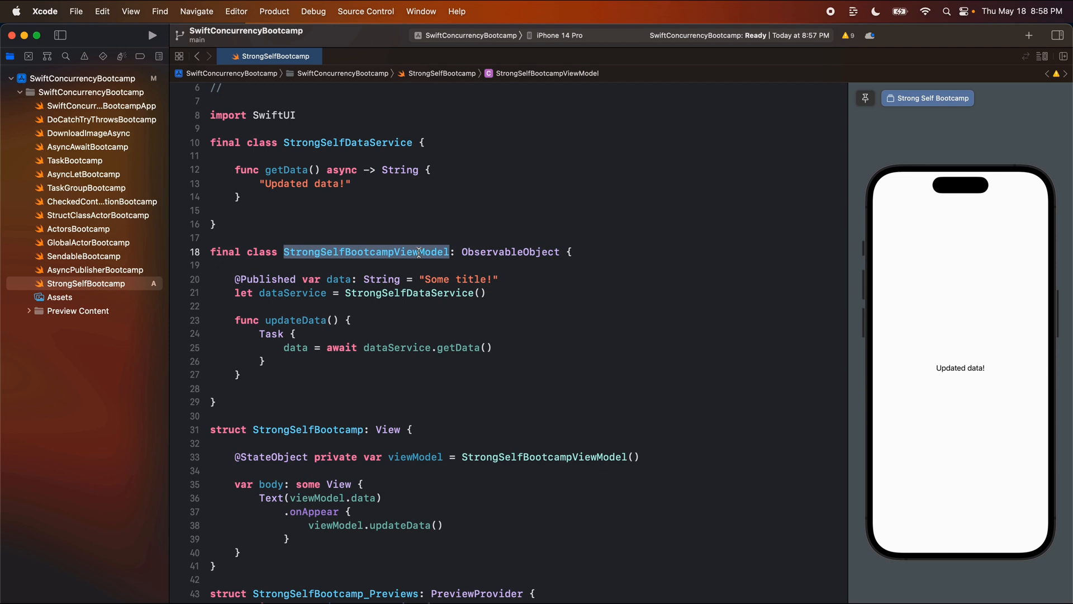
{"action": "left_click", "coordinate": [295, 347]}
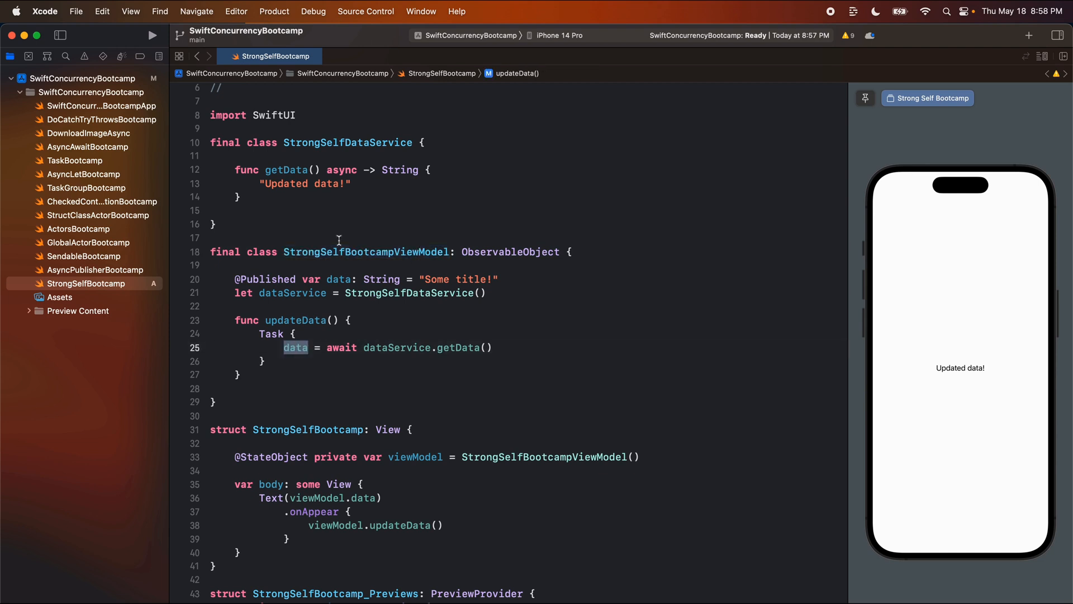
{"action": "double_click", "coordinate": [365, 251]}
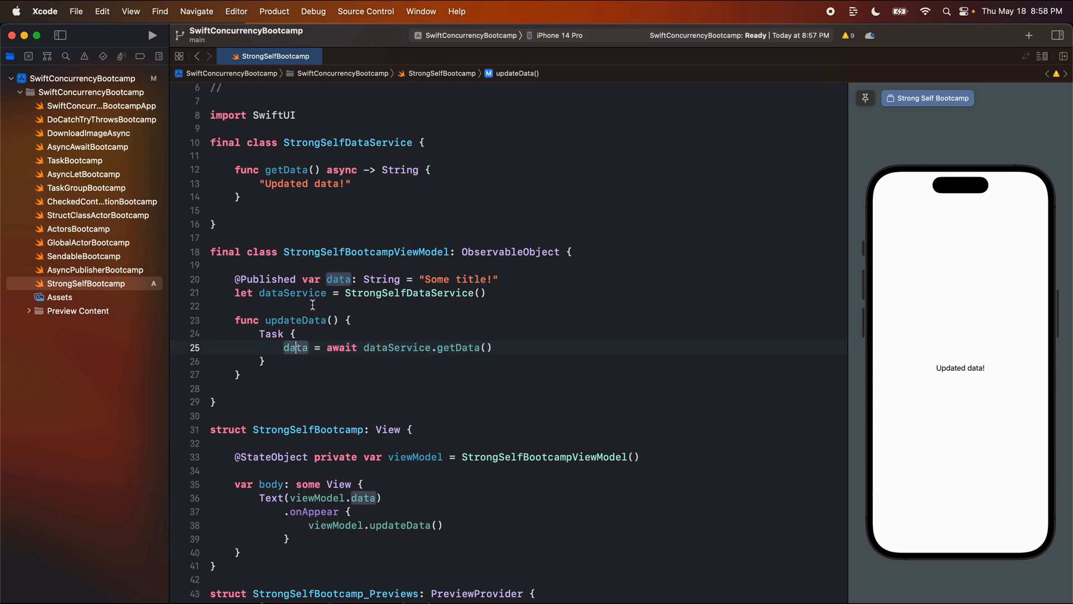
Comment above updateData: '// This implies a strong reference...'.
{"action": "type", "text": "// This implies a strong reference..."}
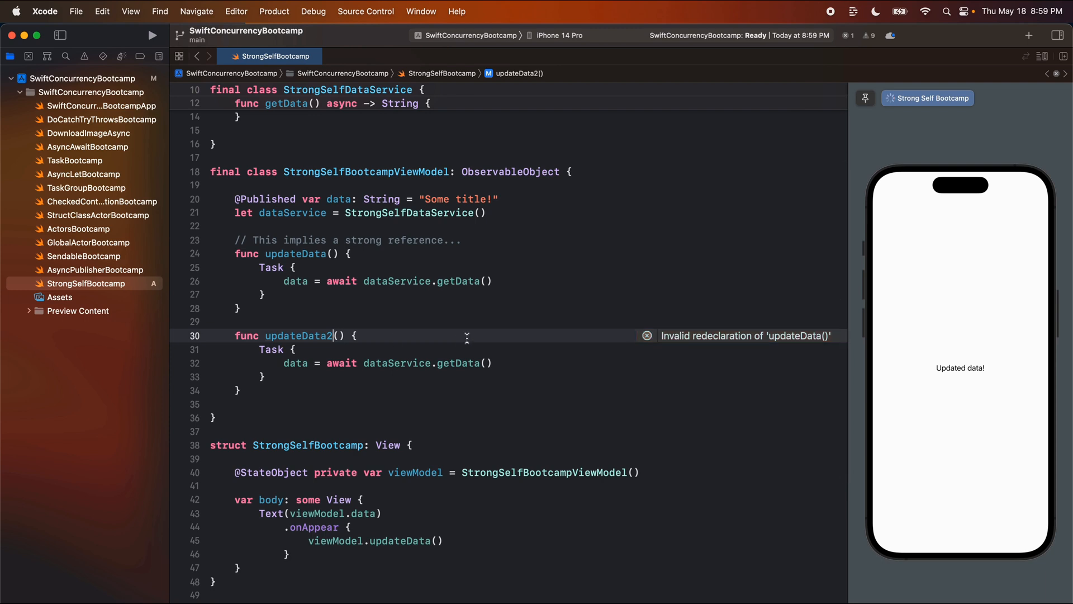
In the copied updateData2, prefix the assignment with self. to make the capture explicit.
{"action": "type", "text": "self."}
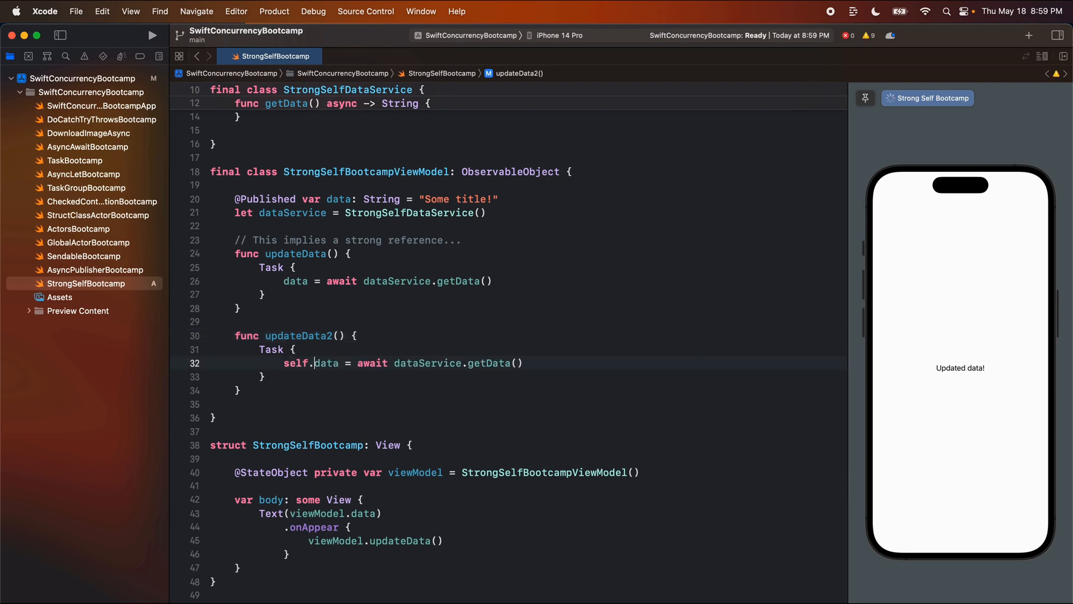
{"action": "double_click", "coordinate": [327, 362]}
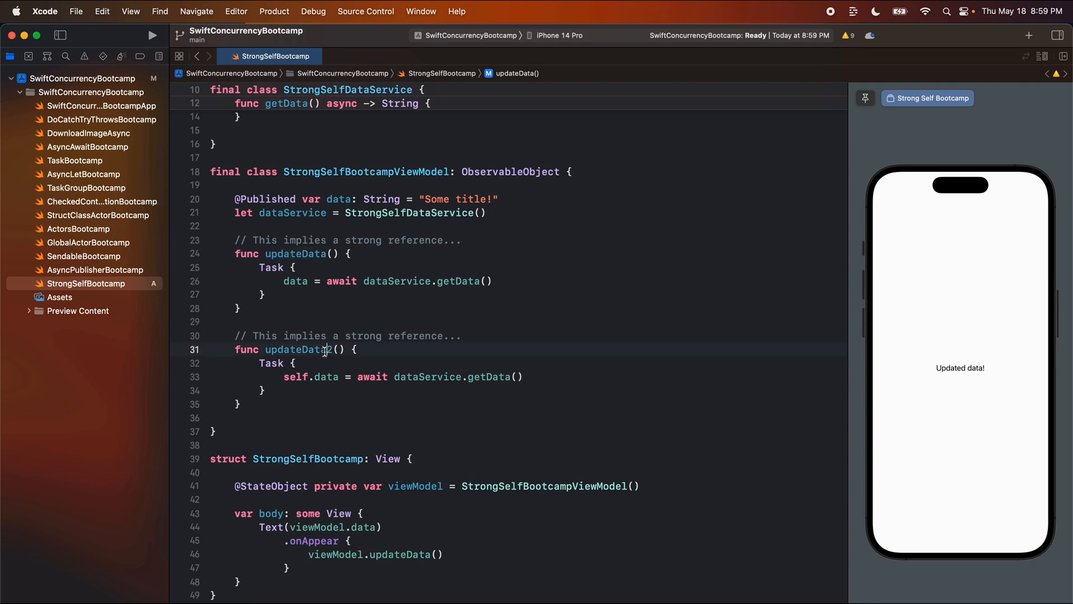
{"action": "double_click", "coordinate": [295, 377]}
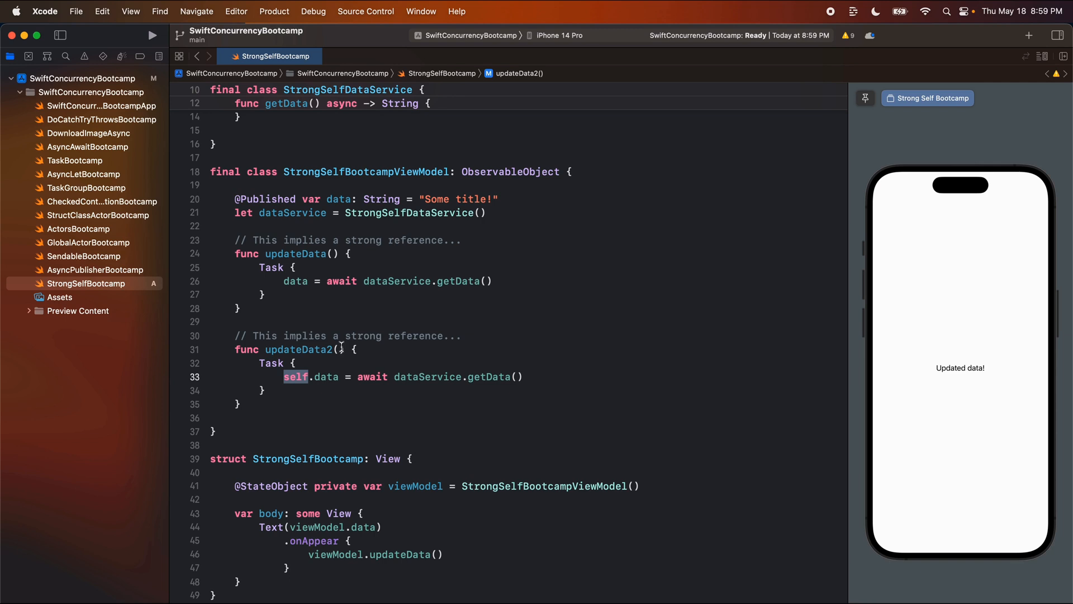
Try a data: String parameter on updateData2, then undo it and restore self.data.
{"action": "type", "text": "data:"}
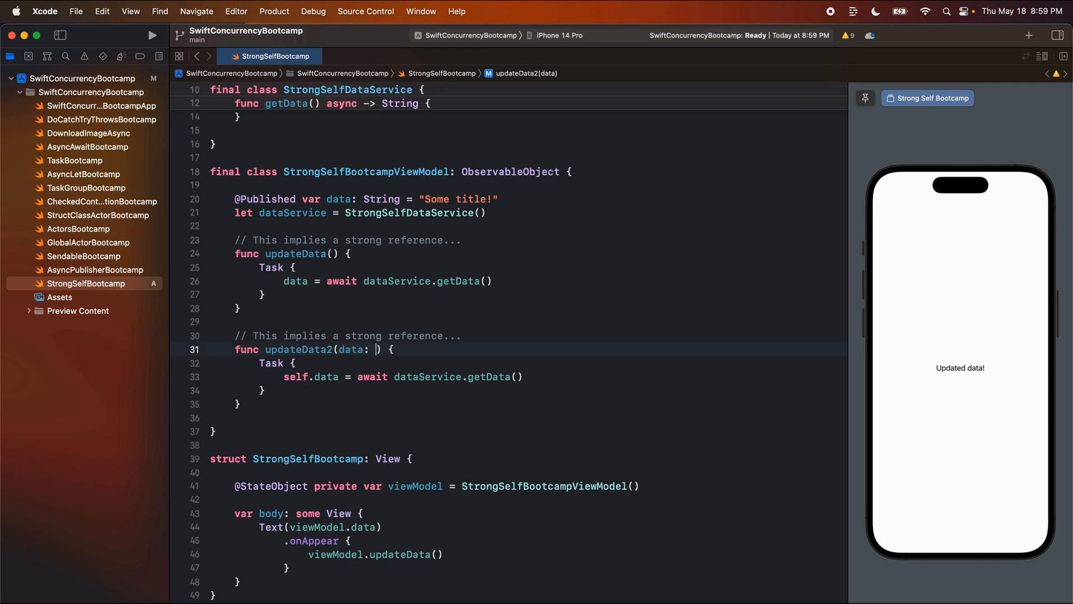
{"action": "type", "text": "String"}
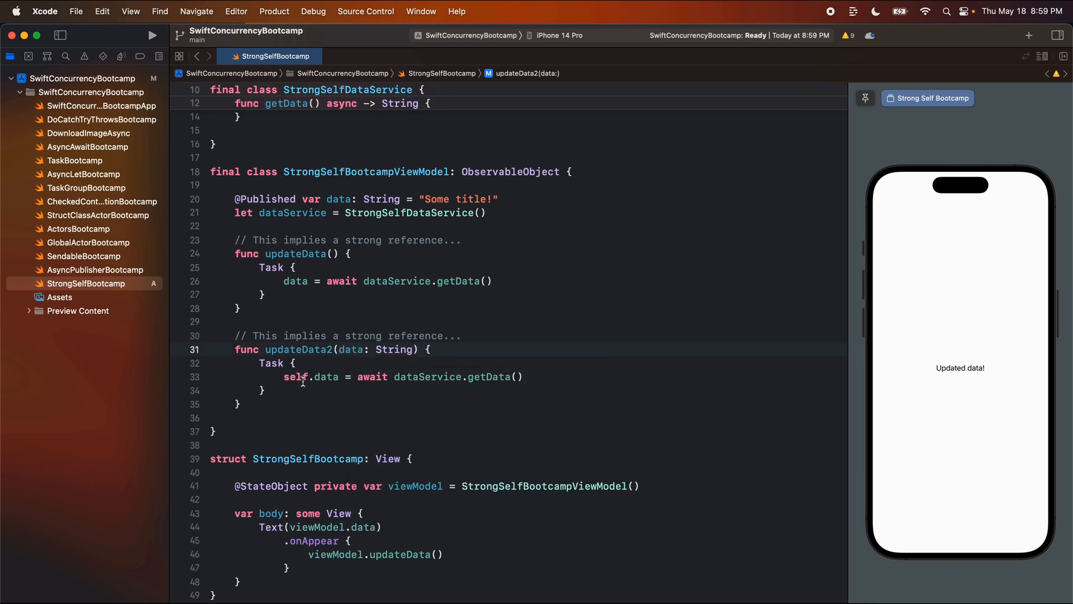
{"action": "double_click", "coordinate": [311, 377]}
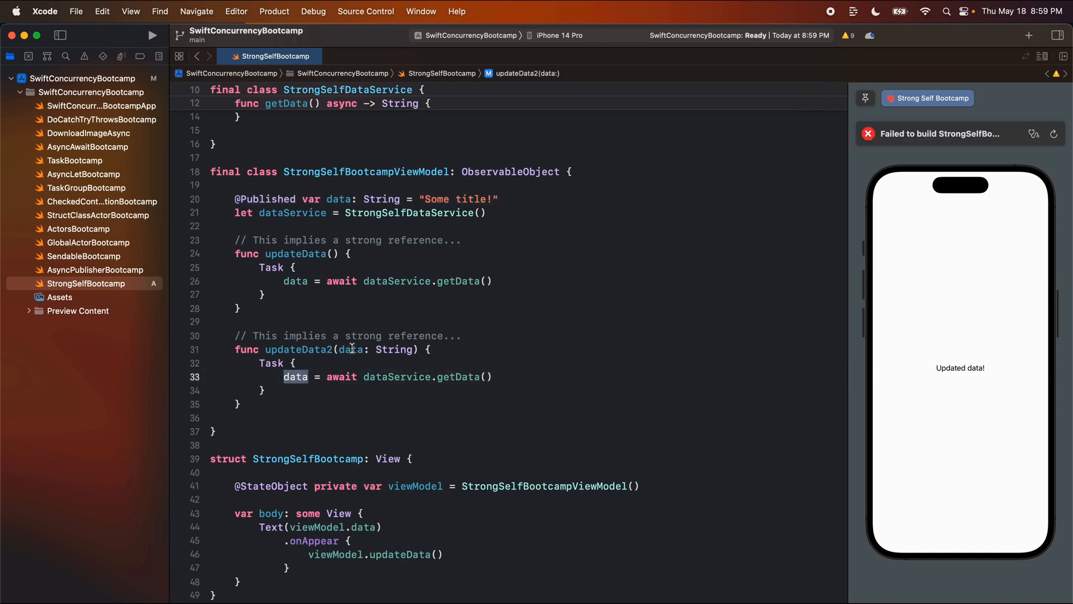
{"action": "double_click", "coordinate": [351, 349]}
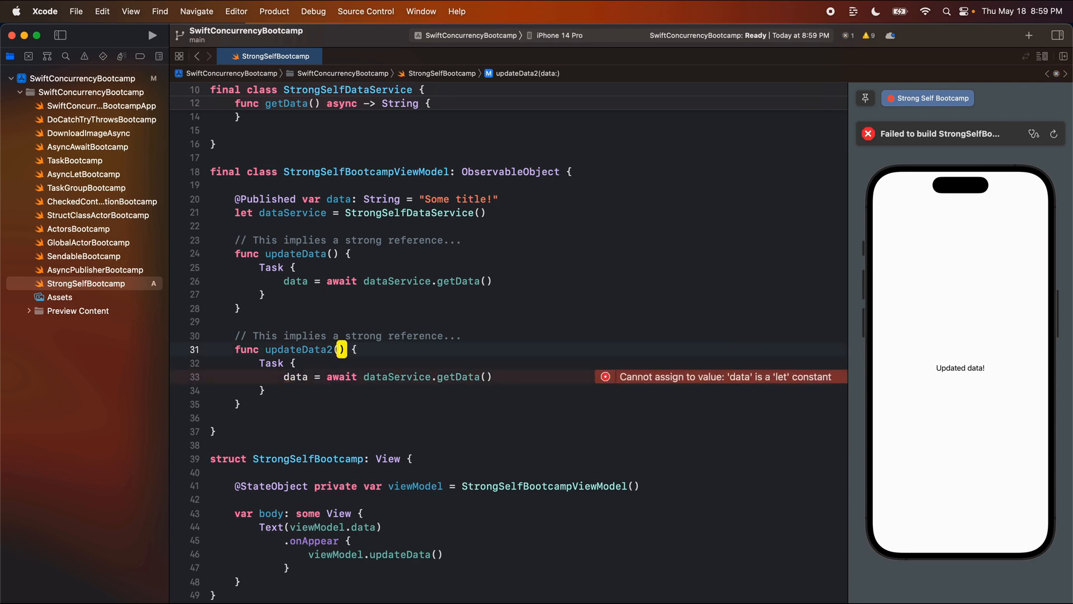
{"action": "type", "text": "self."}
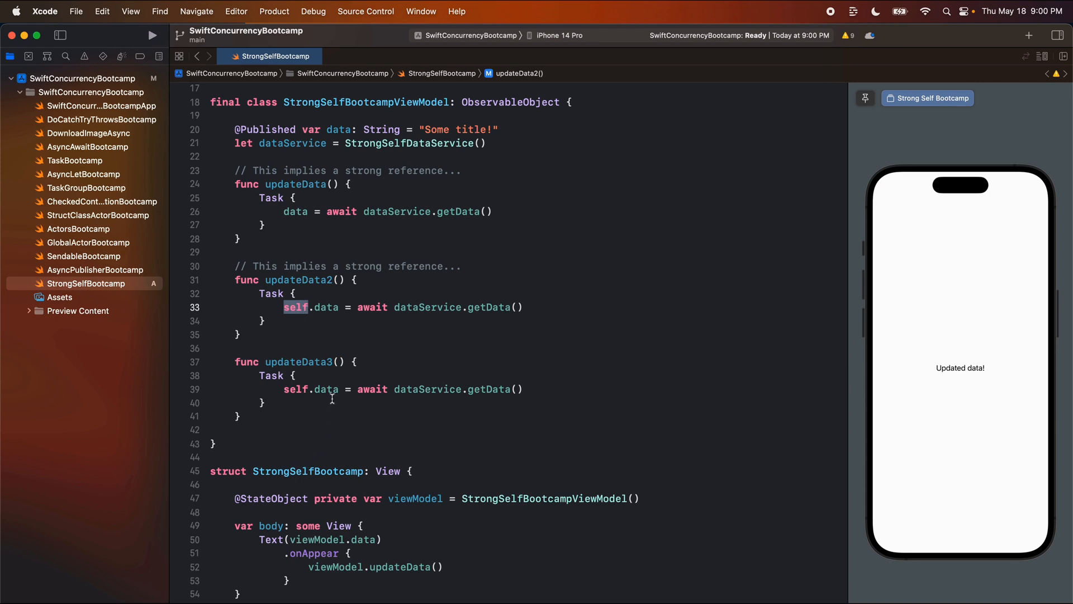
In updateData3, capture [self] in the Task before assigning self.data.
{"action": "type", "text": "[self] in"}
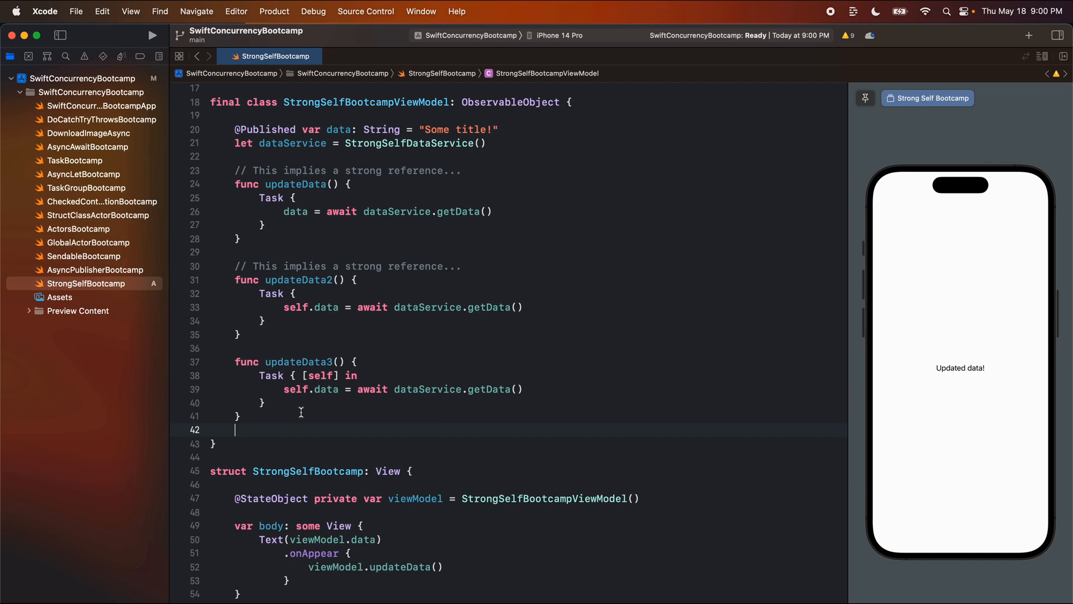
{"action": "double_click", "coordinate": [321, 376]}
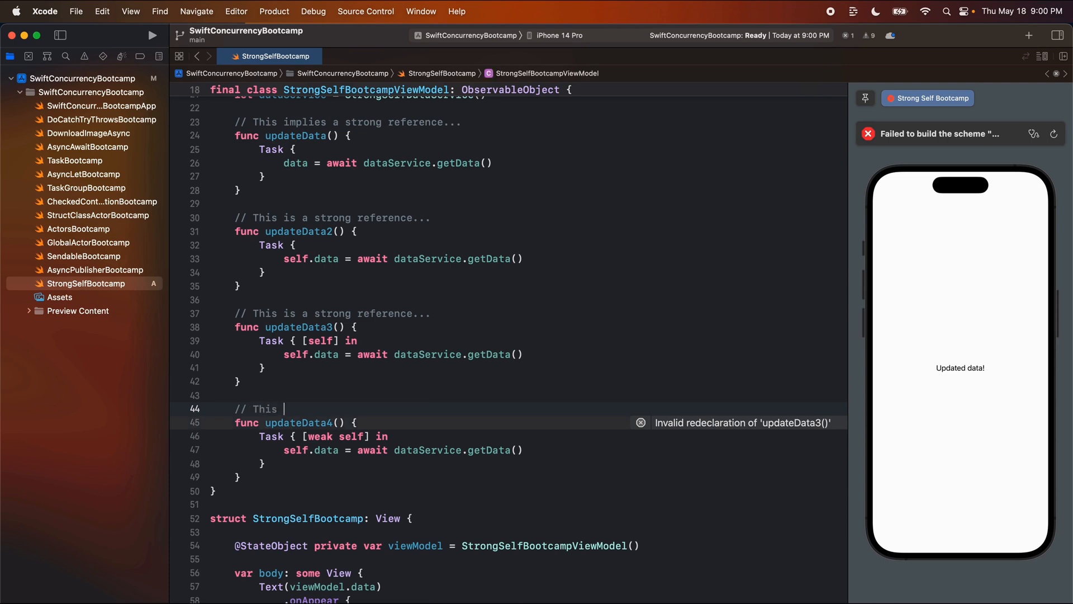
Comment updateData4 as a weak reference and use self?.data and self?.dataService.
{"action": "type", "text": "is a weak"}
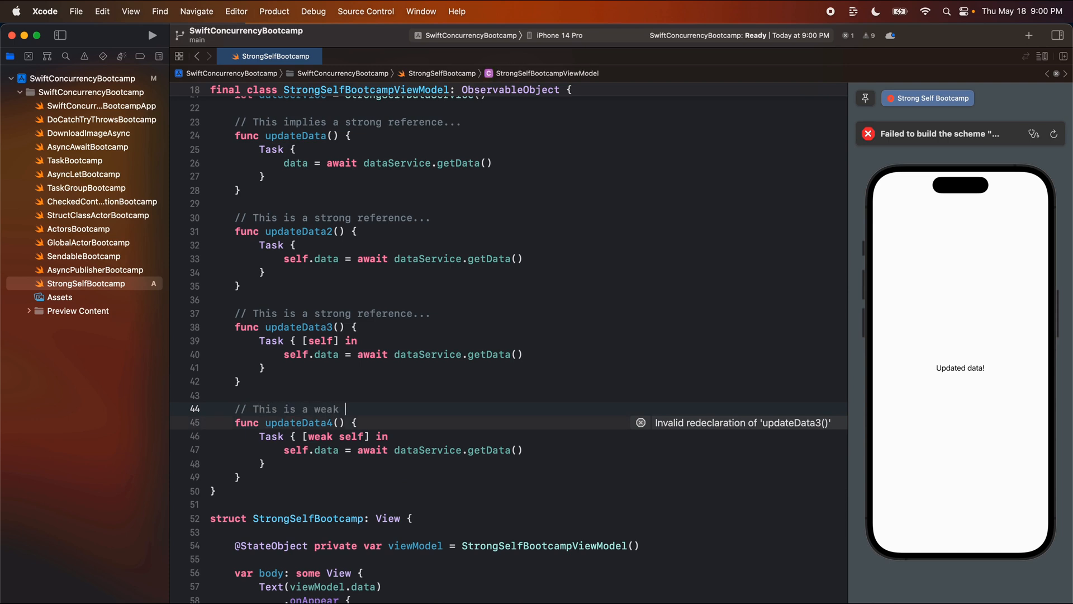
{"action": "type", "text": "reference"}
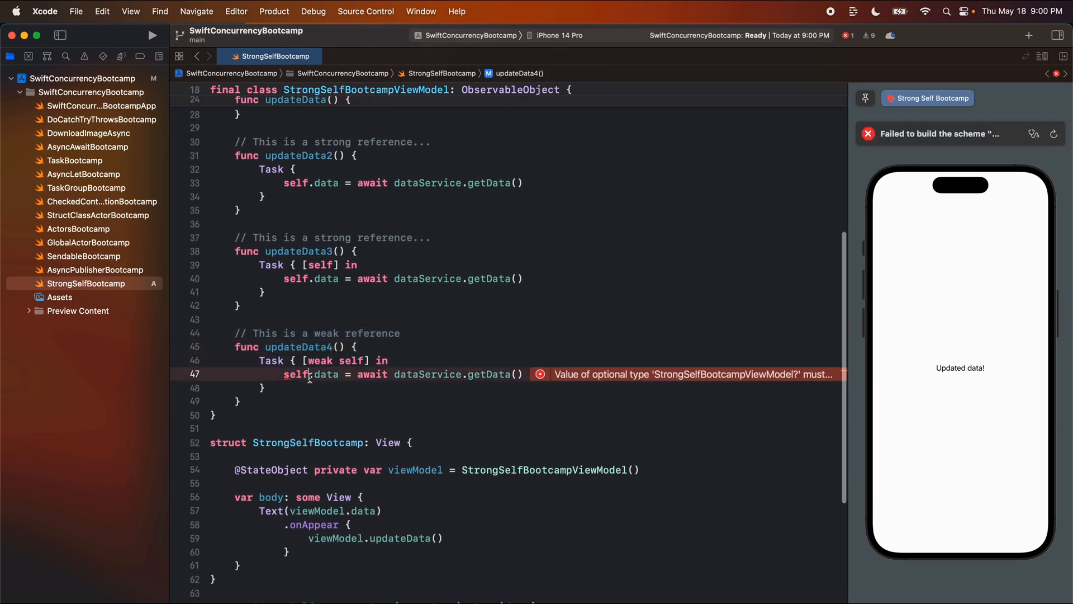
{"action": "type", "text": "?"}
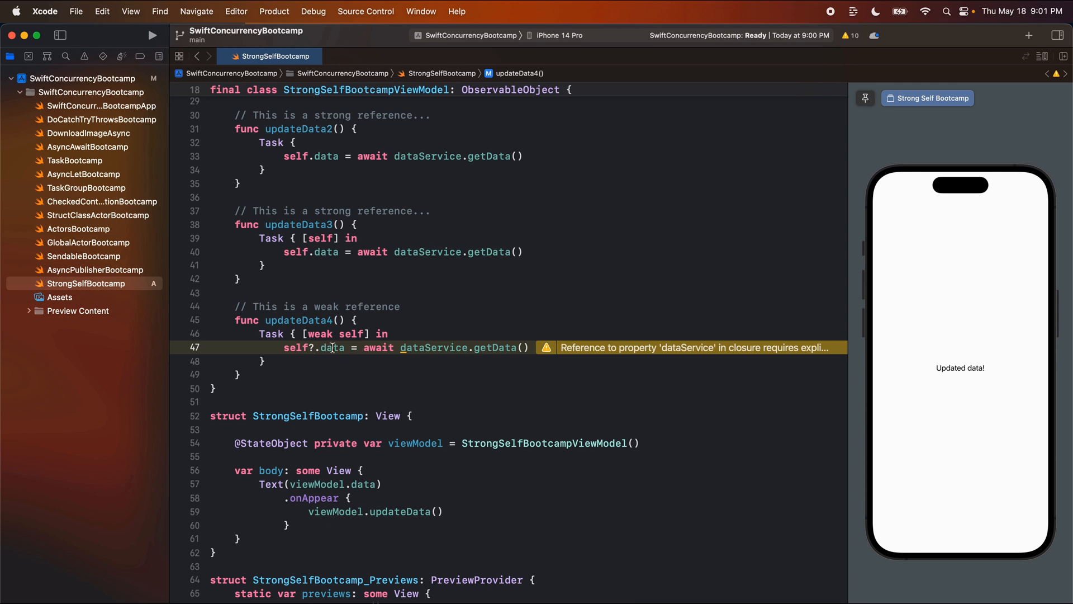
{"action": "double_click", "coordinate": [432, 348]}
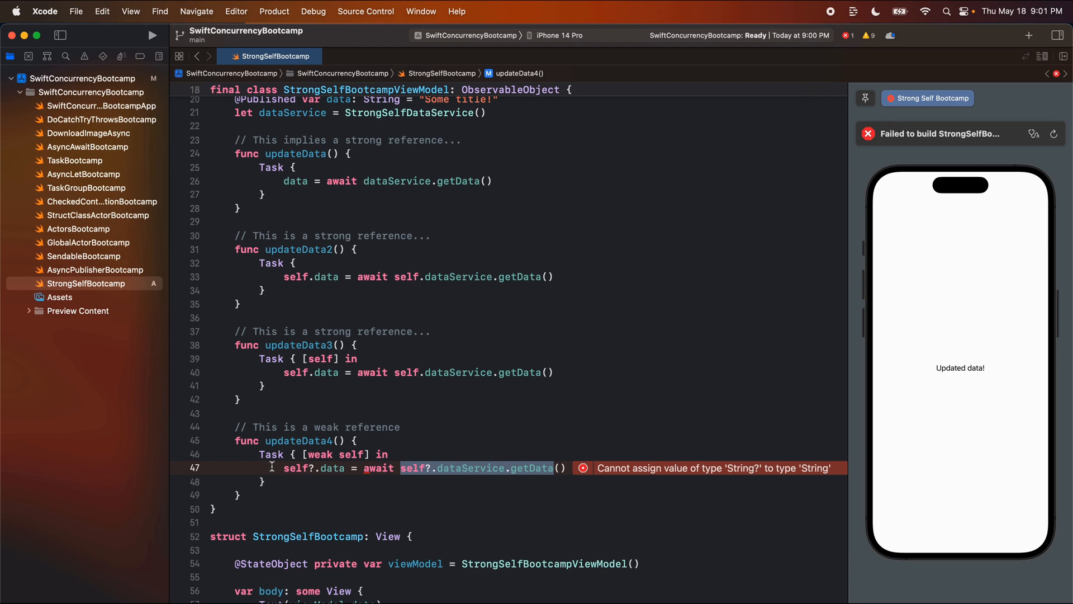
Wrap the fetch in if let data = await … and assign self?.data = data.
{"action": "type", "text": "if let"}
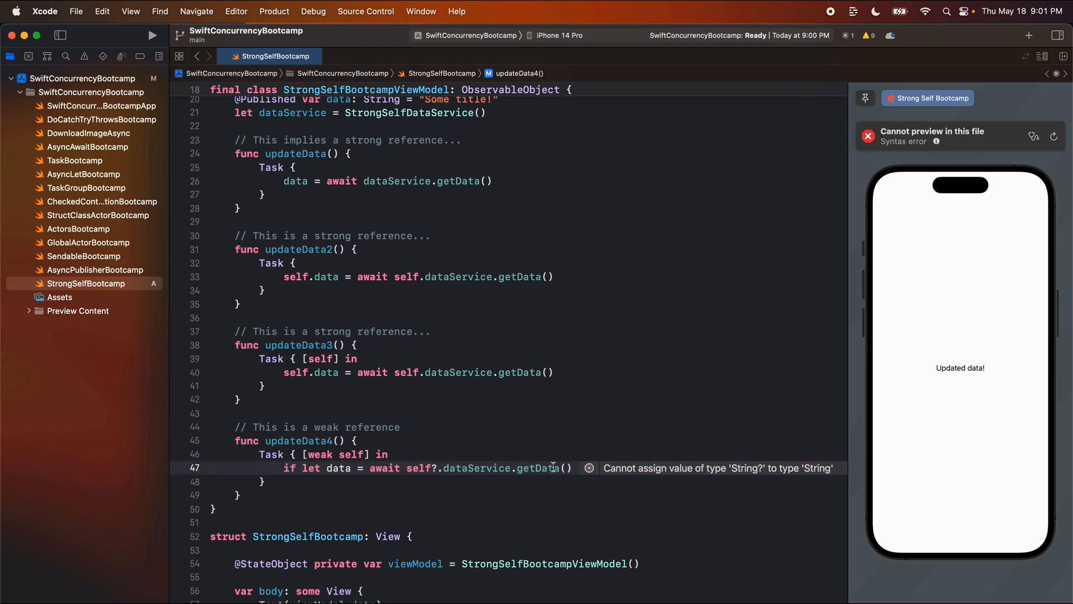
{"action": "type", "text": "self?.data"}
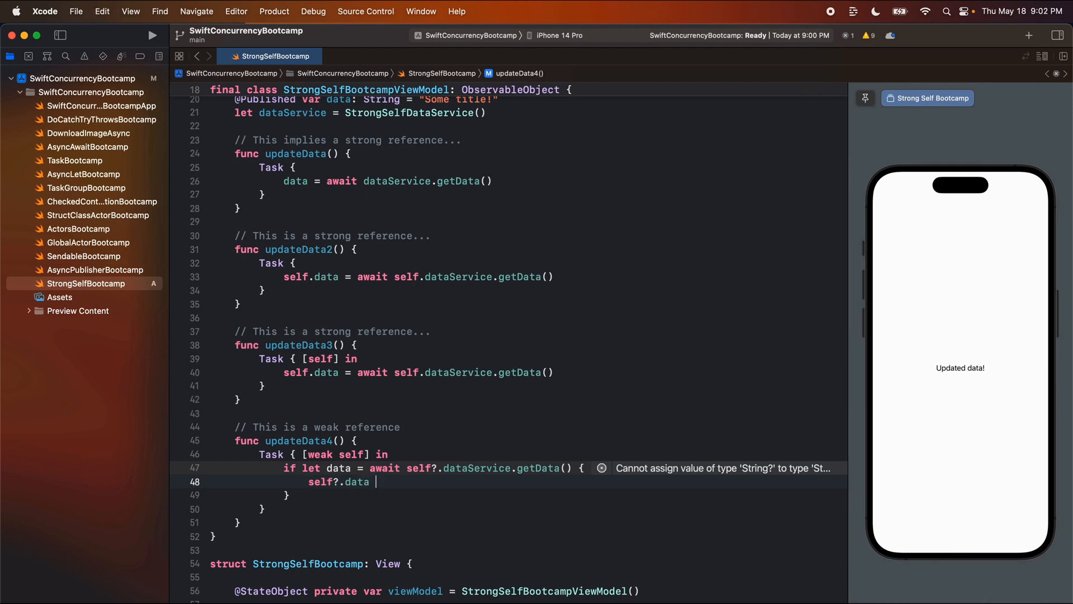
{"action": "type", "text": "= data"}
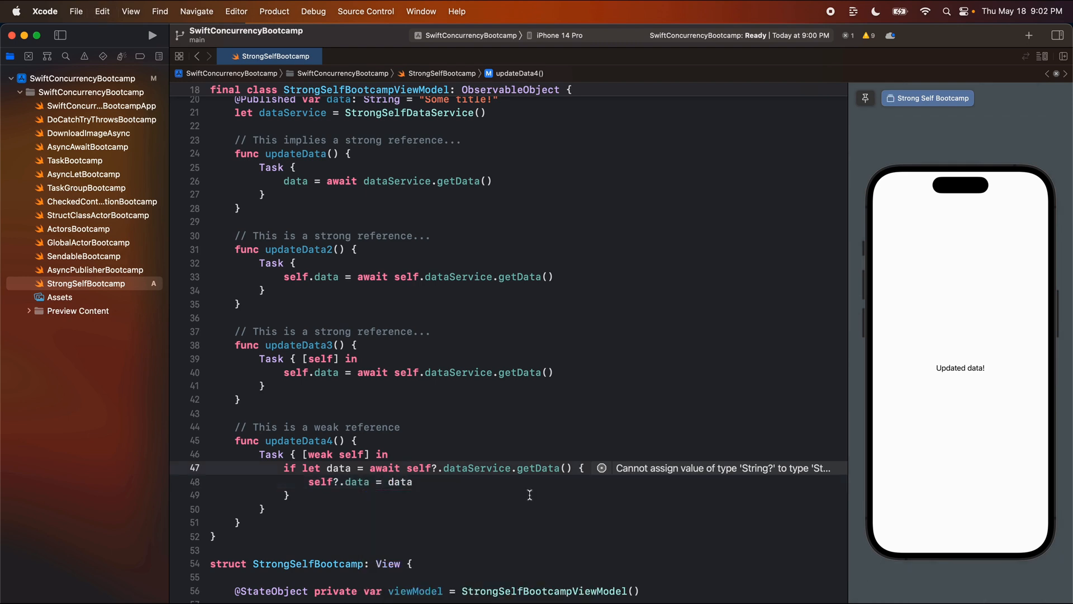
{"action": "double_click", "coordinate": [319, 454]}
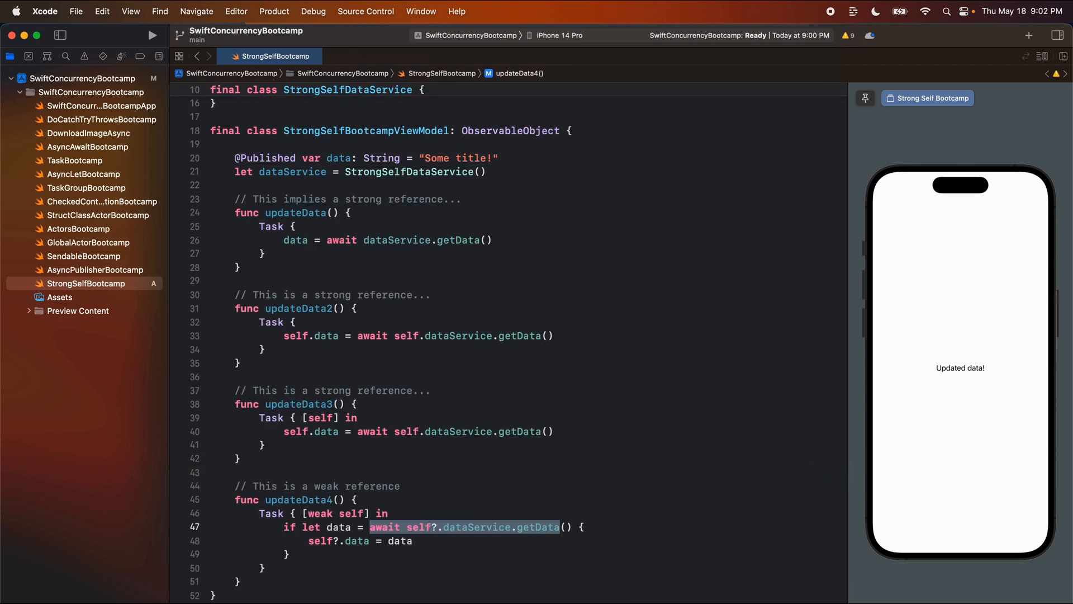
{"action": "scroll", "scroll_direction": "down", "scroll_amount": 3}
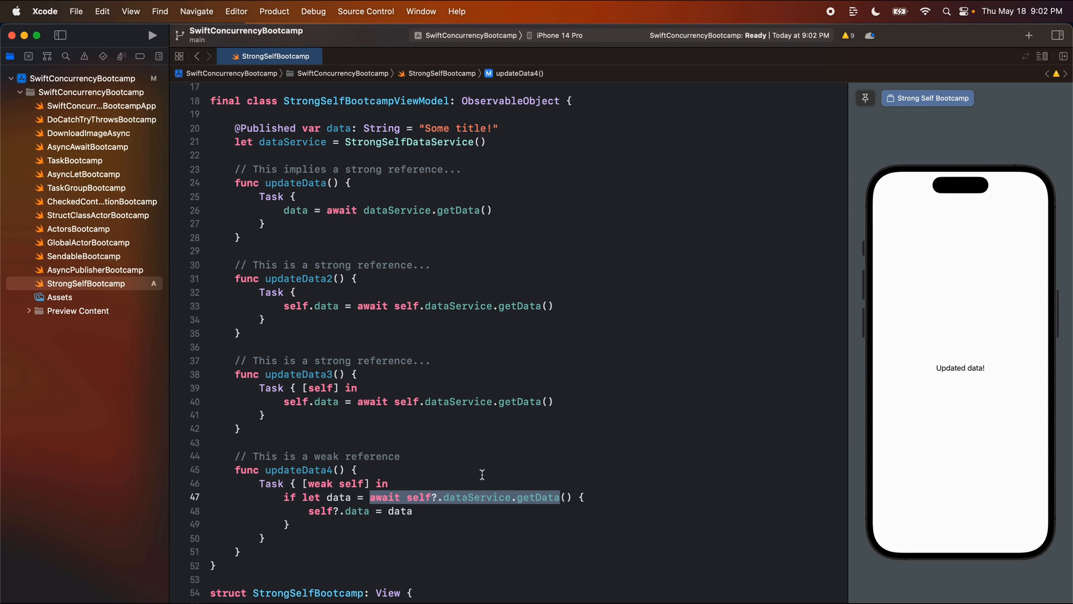
{"action": "mouse_move", "coordinate": [361, 388]}
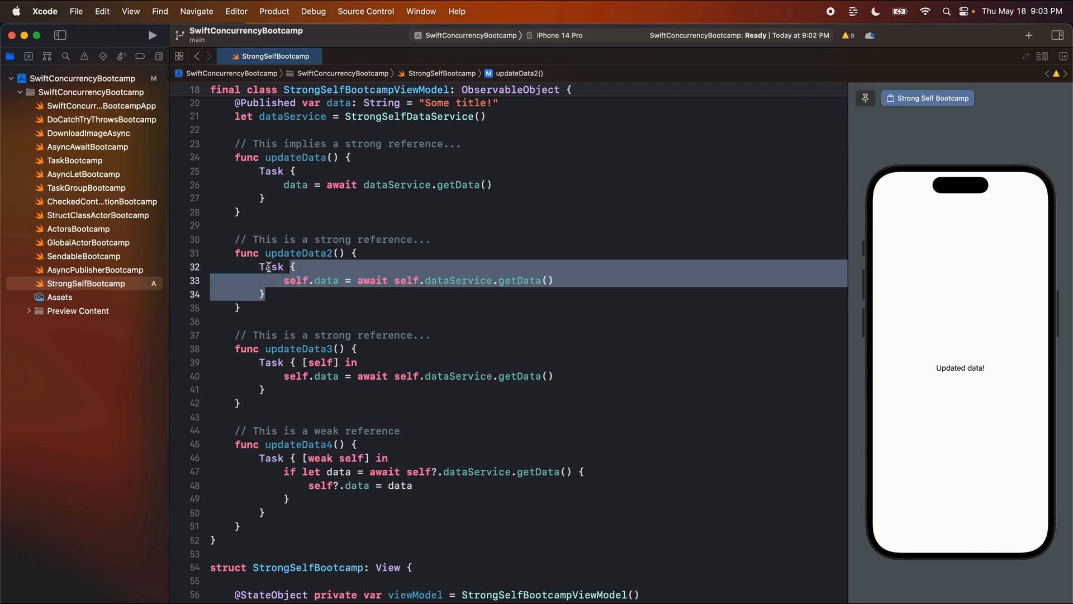
{"action": "double_click", "coordinate": [271, 266]}
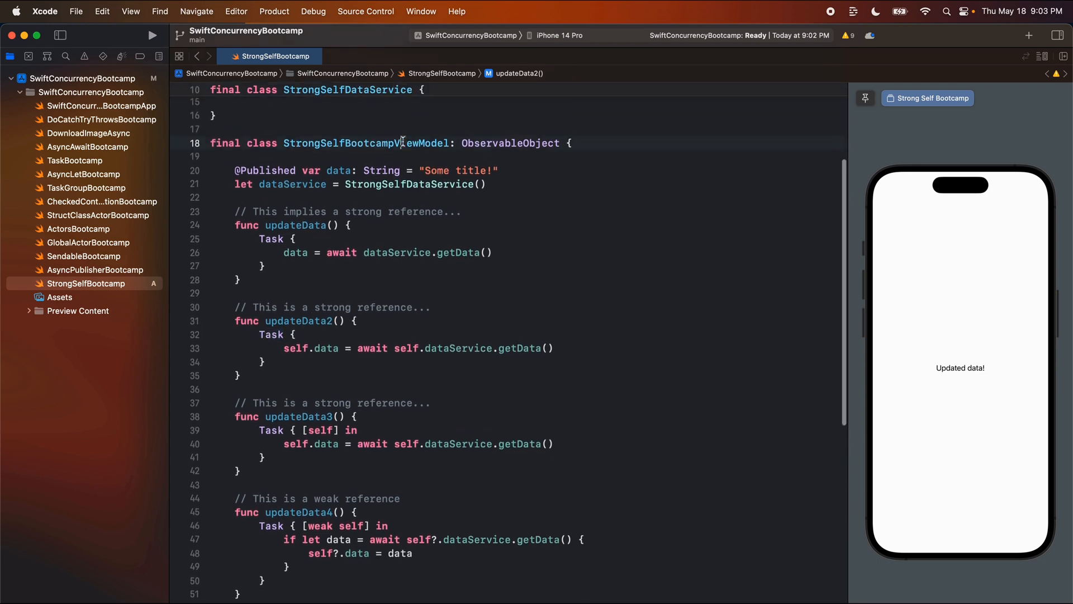
{"action": "double_click", "coordinate": [367, 143]}
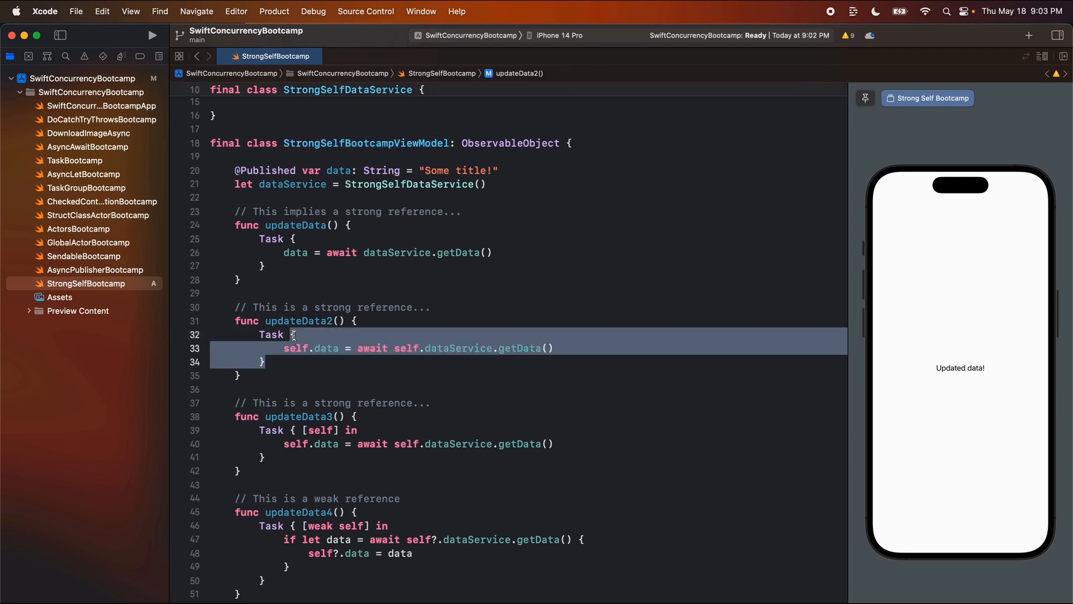
{"action": "mouse_move", "coordinate": [313, 351]}
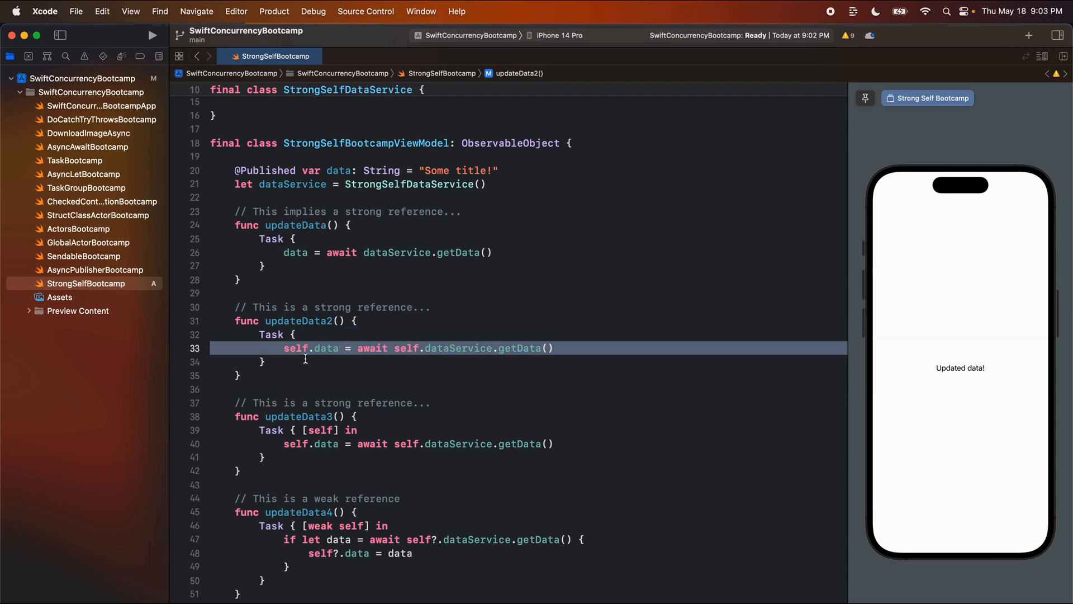
{"action": "scroll", "scroll_direction": "down", "scroll_amount": 3}
{"action": "type", "text": "// W"}
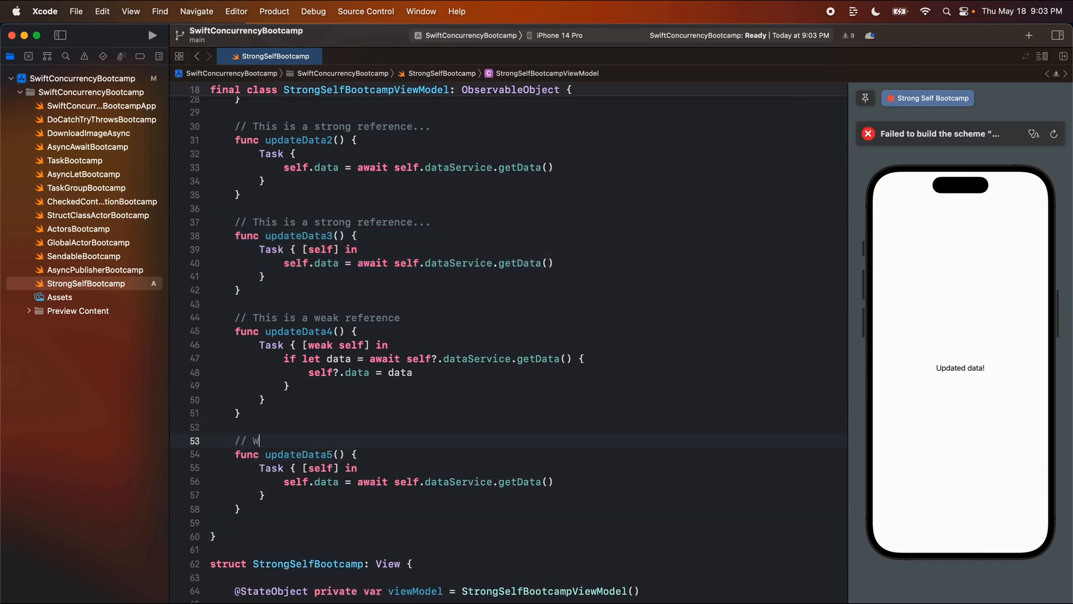
Comment above updateData5: '// We don't need to manage weak/strong'.
{"action": "type", "text": "e don't need to ma"}
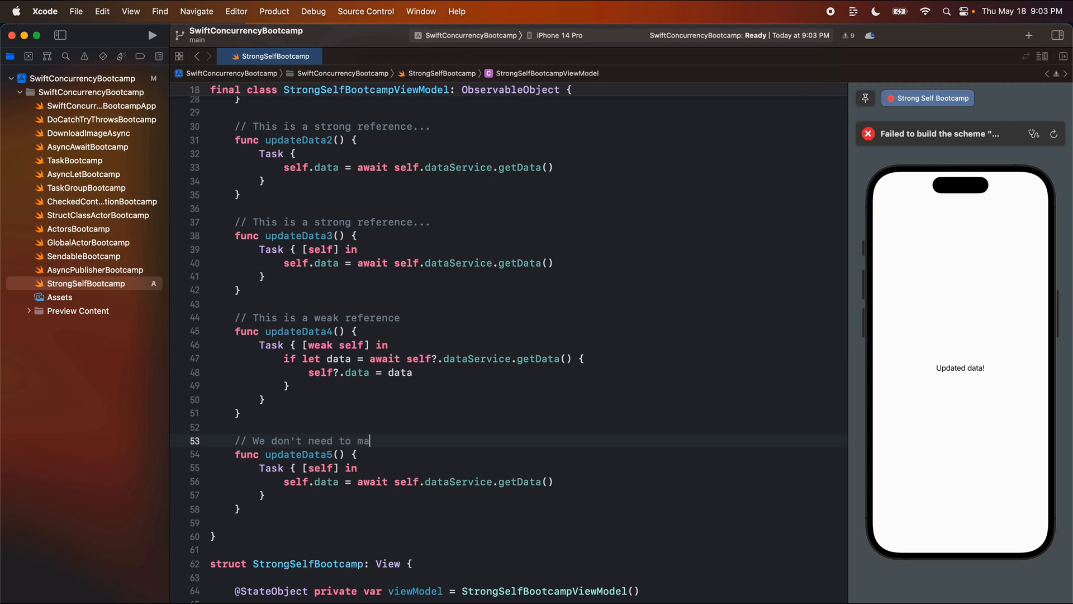
{"action": "type", "text": "nage weak/strong"}
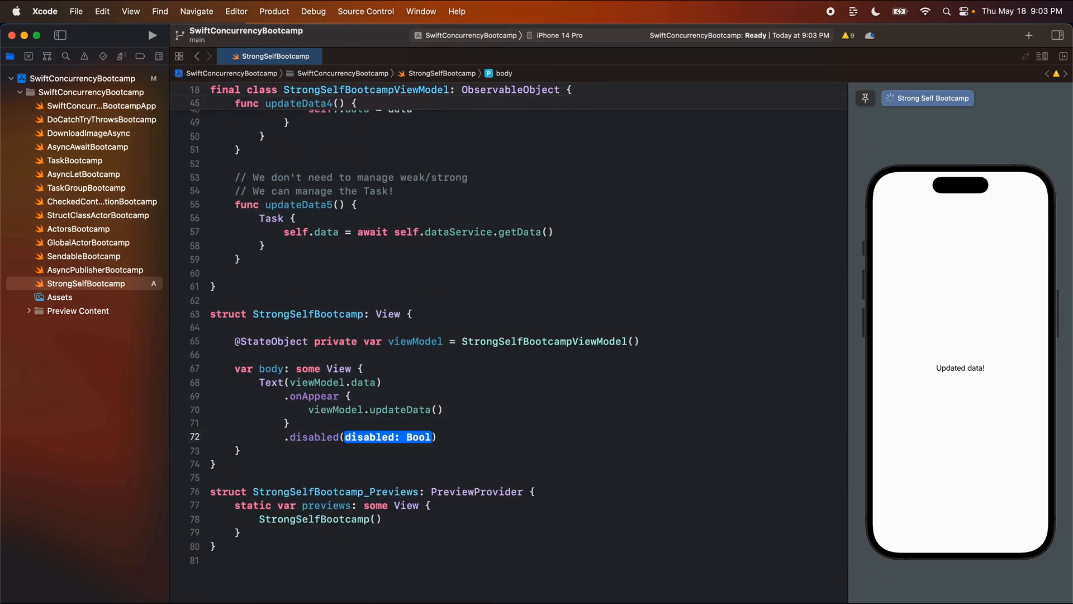
Add an empty .onDisappear block after .onAppear on the Text view.
{"action": "type", "text": ".ondi"}
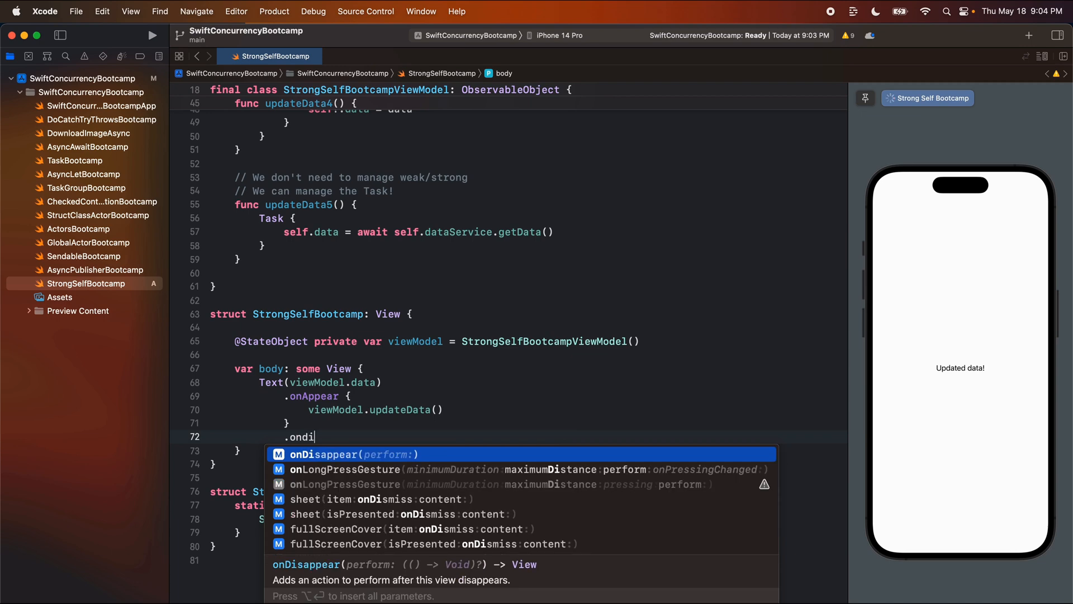
{"action": "key", "text": "return"}
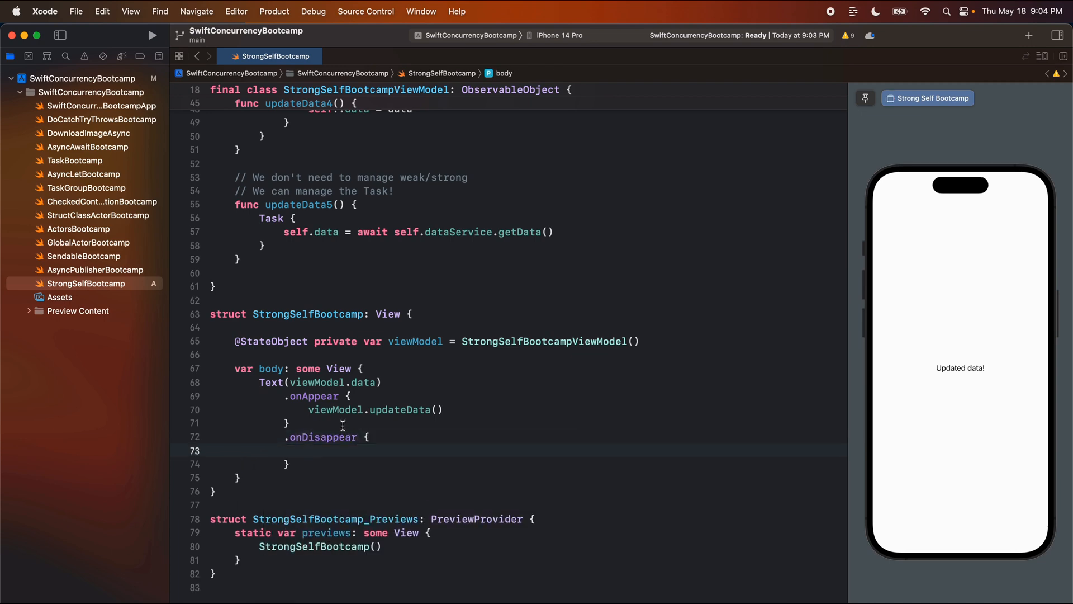
{"action": "scroll", "scroll_direction": "up", "scroll_amount": 3}
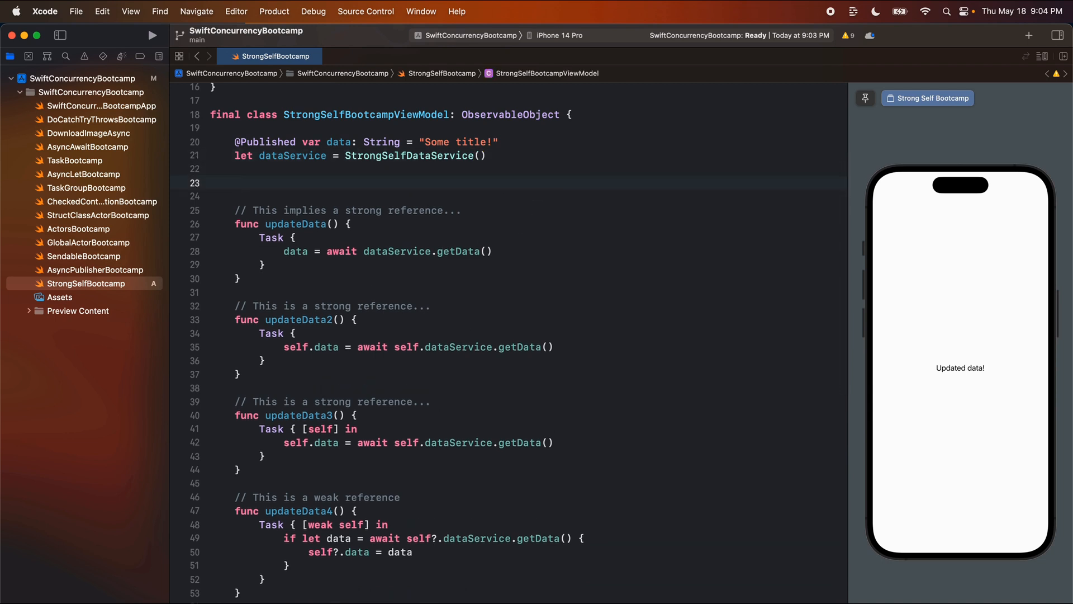
Declare private var someTask: Task<Void, Never>? = nil in the view model for updateData5's Task.
{"action": "type", "text": "private var som"}
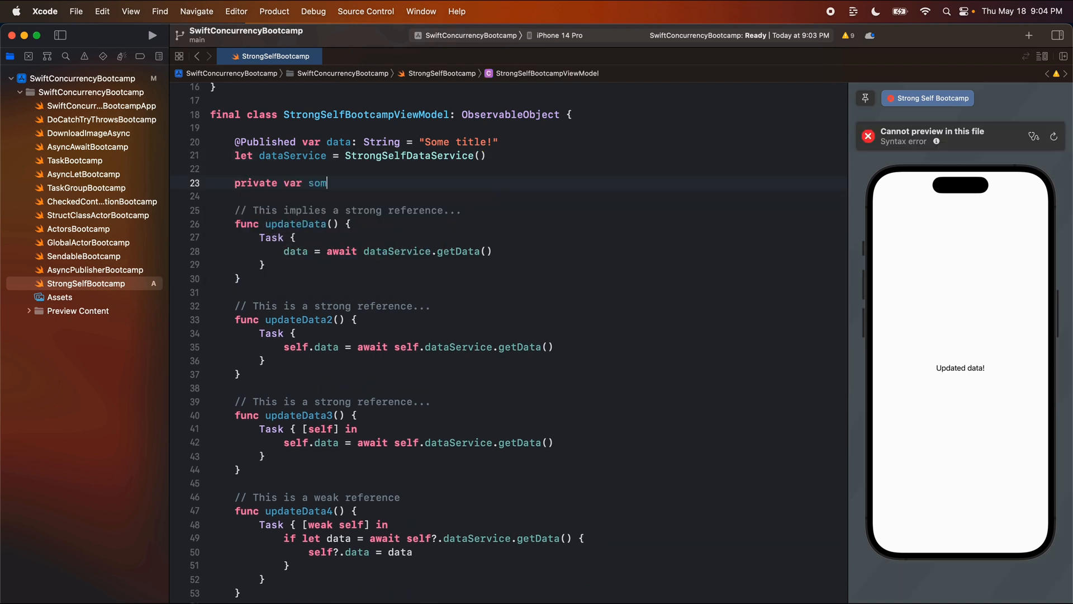
{"action": "type", "text": "eTask:"}
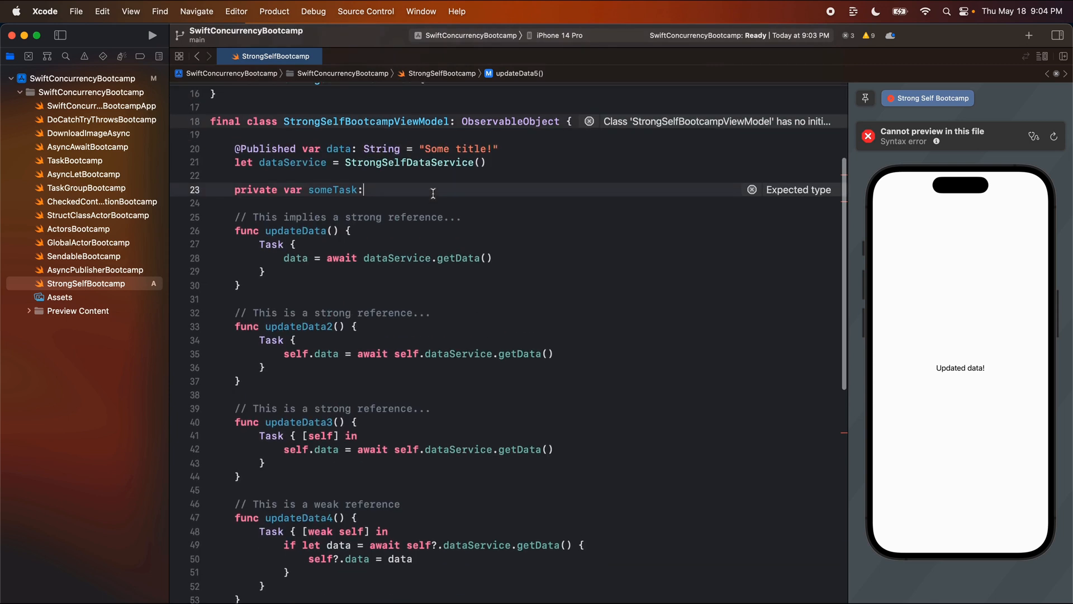
{"action": "type", "text": "Task<"}
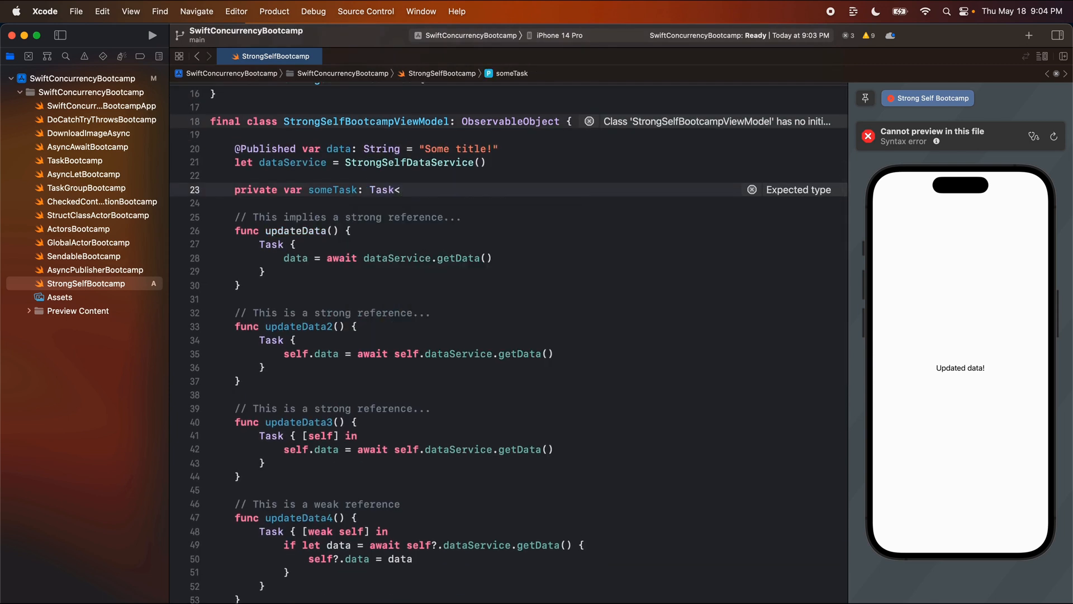
{"action": "type", "text": "Void, N"}
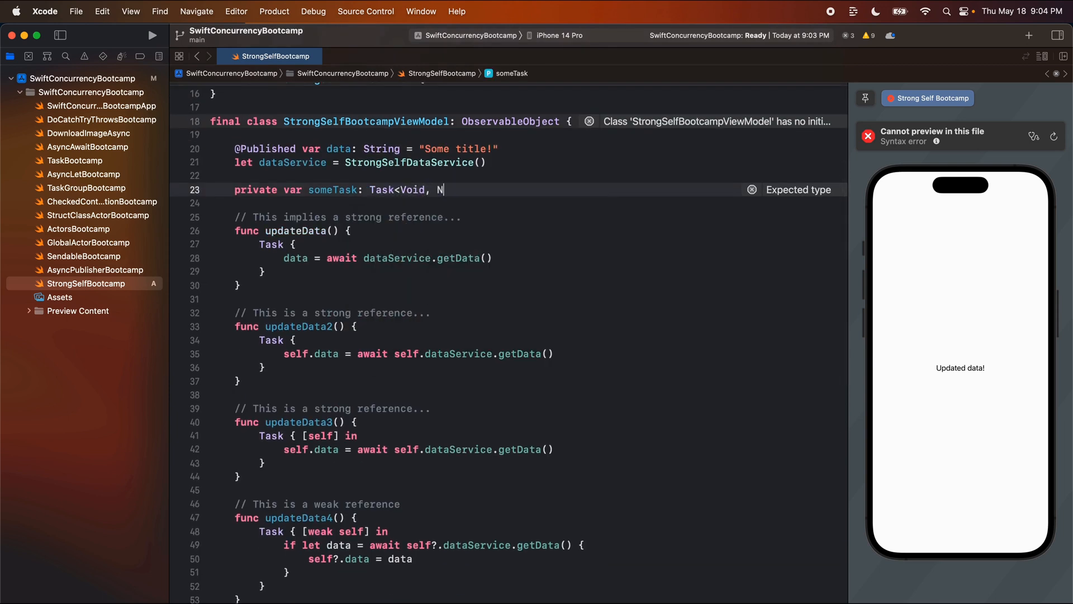
{"action": "type", "text": "ever>"}
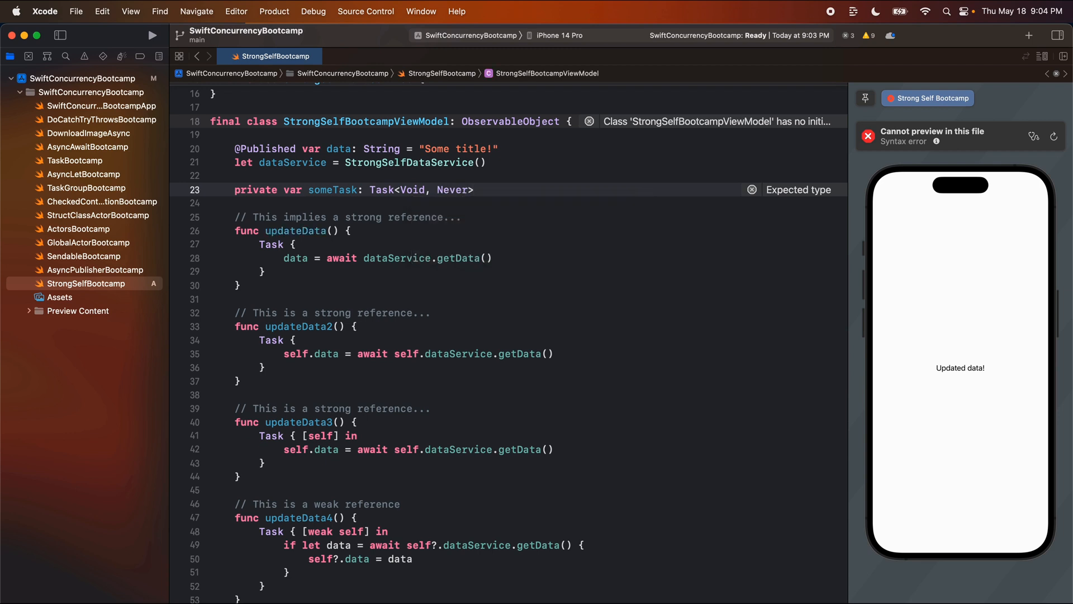
{"action": "type", "text": "? = nil"}
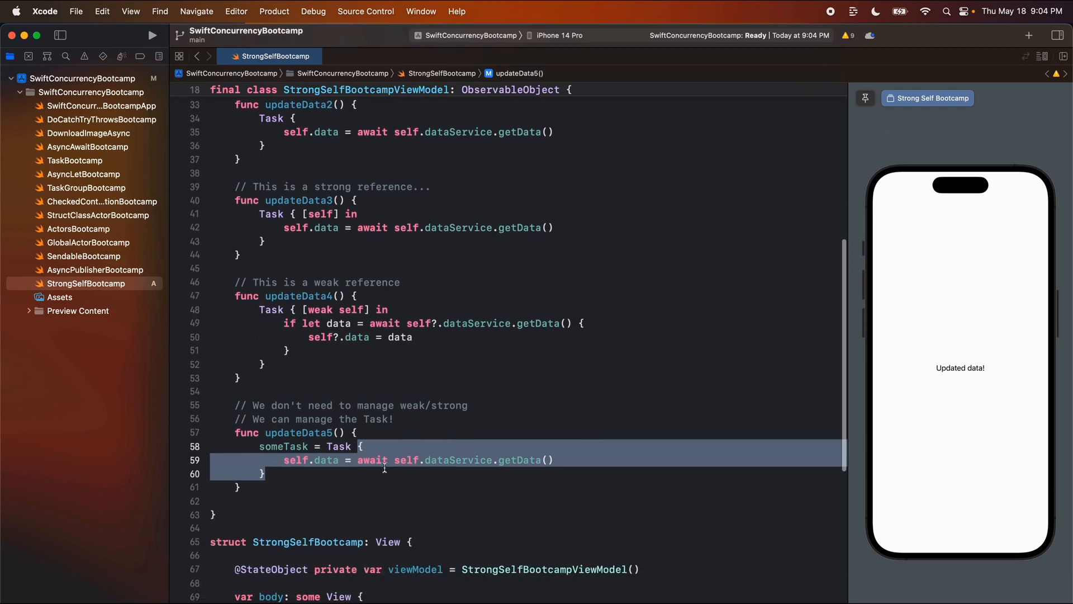
{"action": "scroll", "scroll_direction": "down", "scroll_amount": 3}
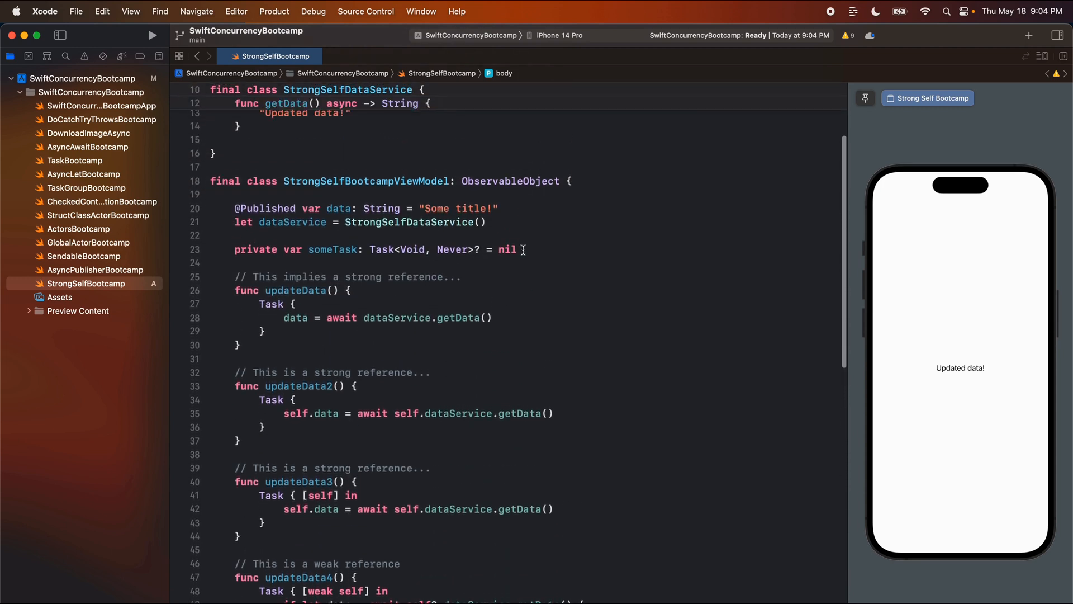
Add func cancelTasks() that calls someTask?.cancel() and sets someTask = nil, and call viewModel.cancelTasks() from .onDisappear.
{"action": "type", "text": "func cance"}
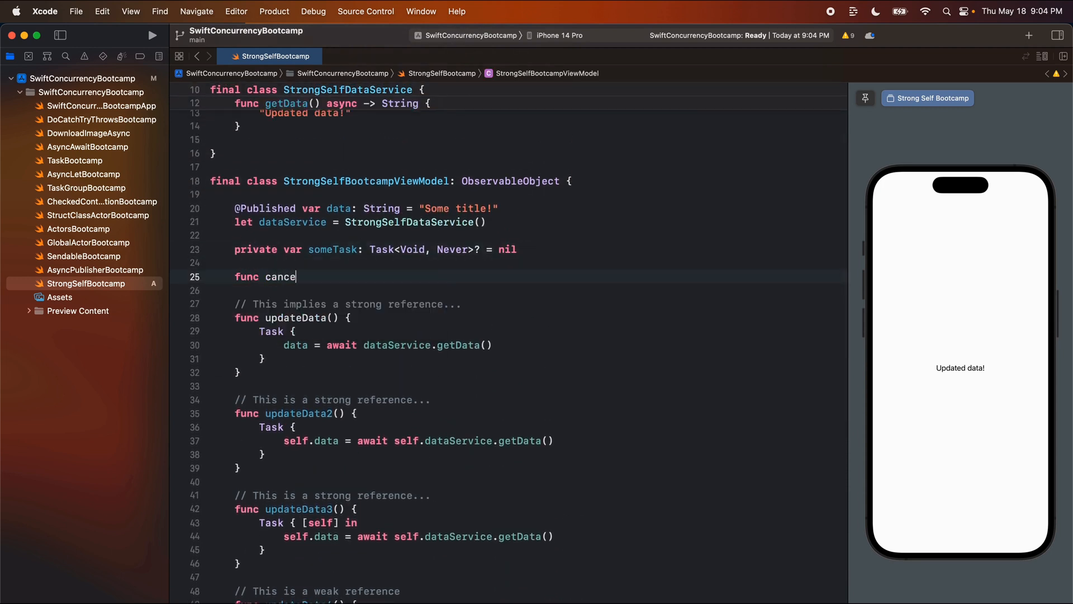
{"action": "type", "text": "lTasks()"}
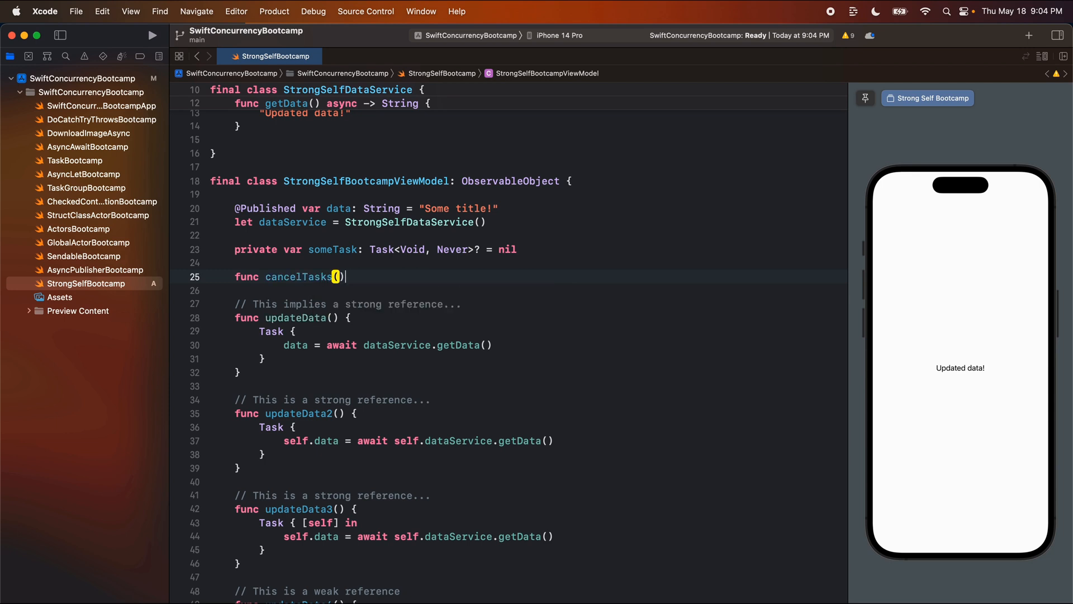
{"action": "type", "text": "someTask?.cancel("}
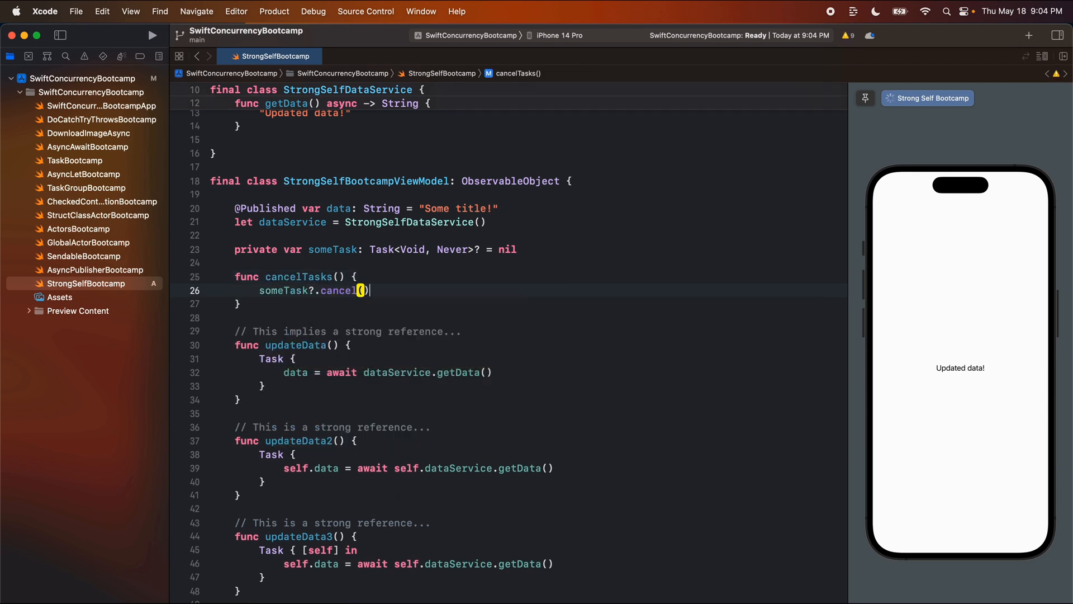
{"action": "type", "text": "someTask = n"}
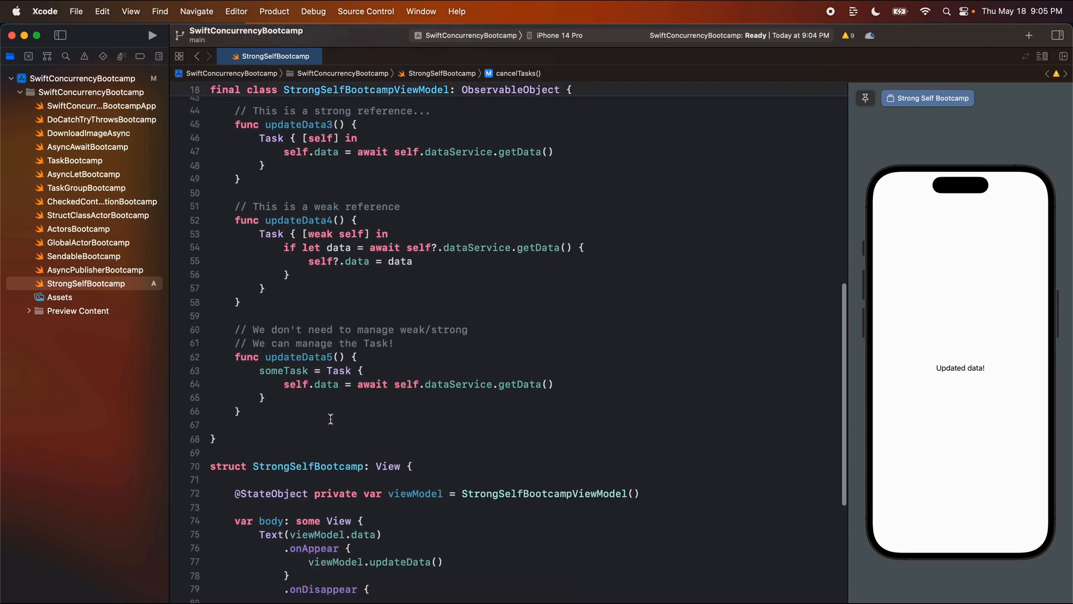
{"action": "type", "text": "viewmo"}
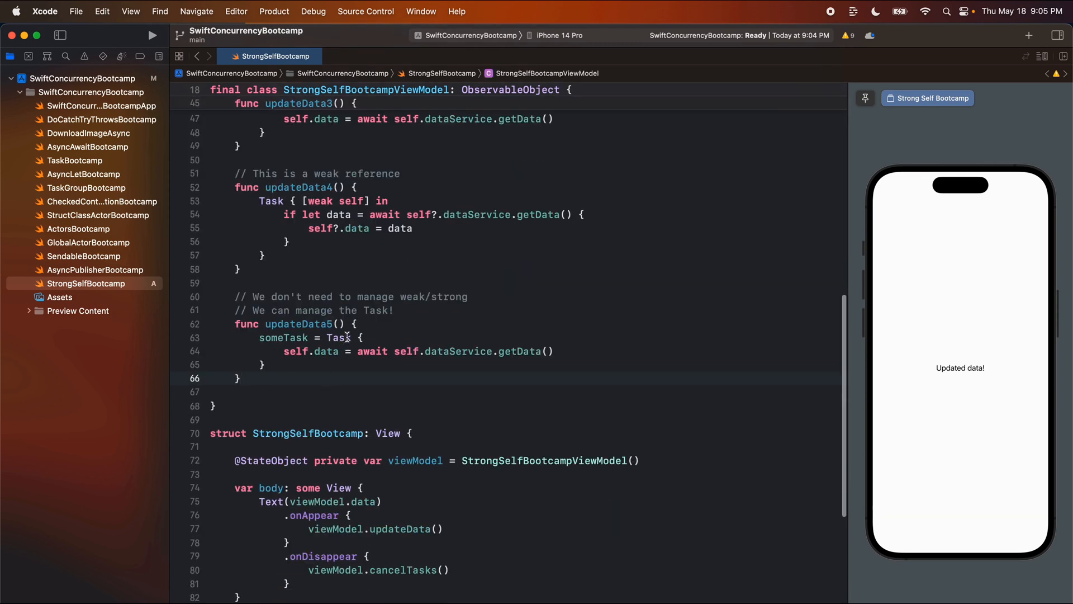
Remove the someTask = assignment so updateData5 launches a plain Task with its await call.
{"action": "double_click", "coordinate": [337, 336]}
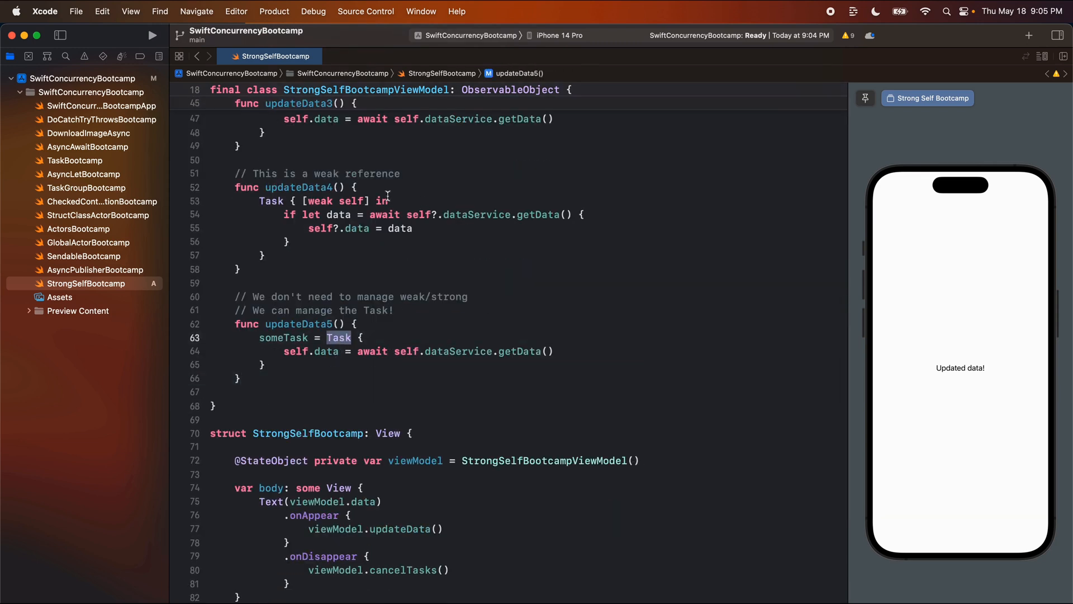
{"action": "left_click", "coordinate": [370, 351]}
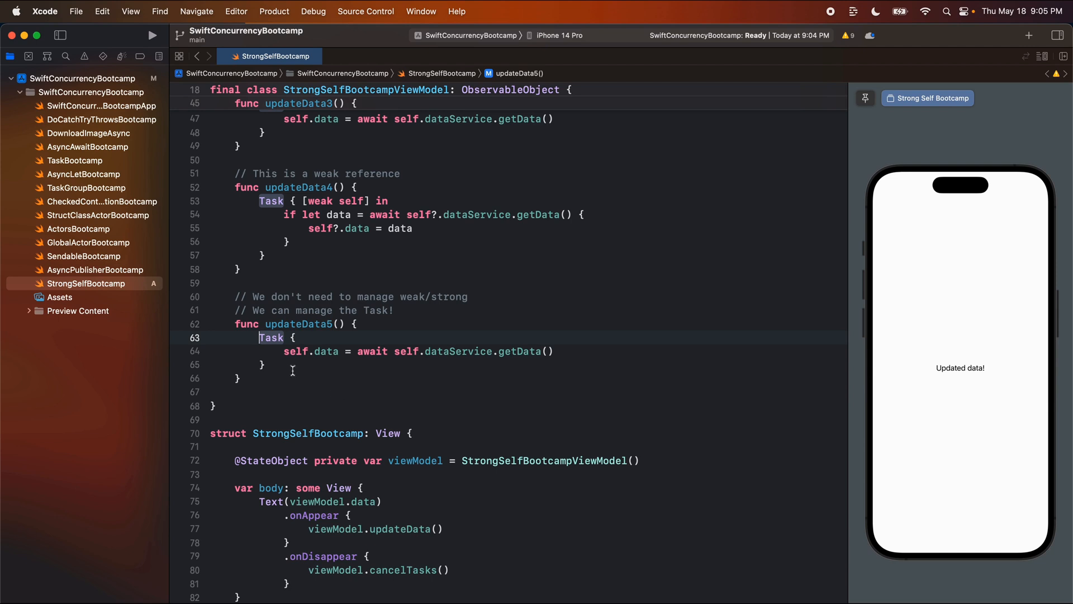
{"action": "left_click_drag", "start_coordinate": [285, 337], "coordinate": [268, 365]}
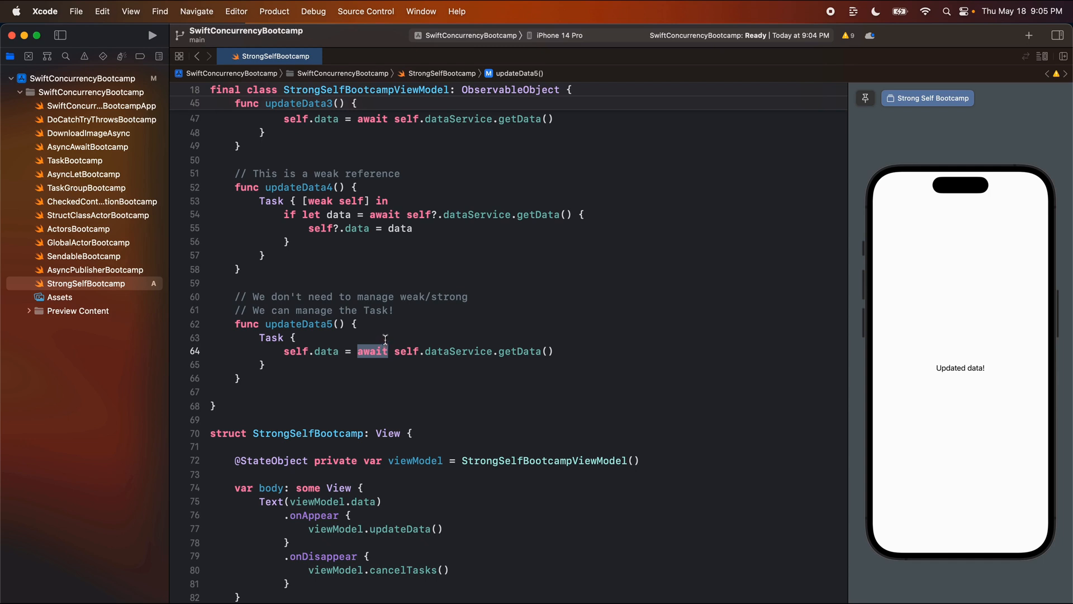
{"action": "mouse_move", "coordinate": [368, 355]}
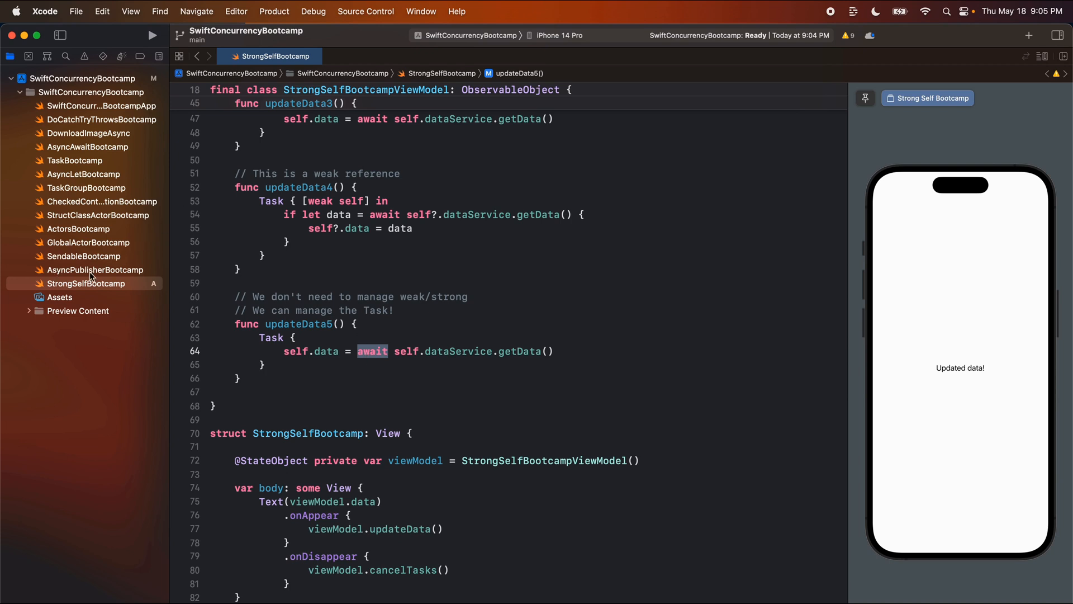
Review AsyncPublisherBootcamp's for-await Task, then duplicate the someTask property line back in StrongSelfBootcamp.
{"action": "left_click", "coordinate": [95, 269]}
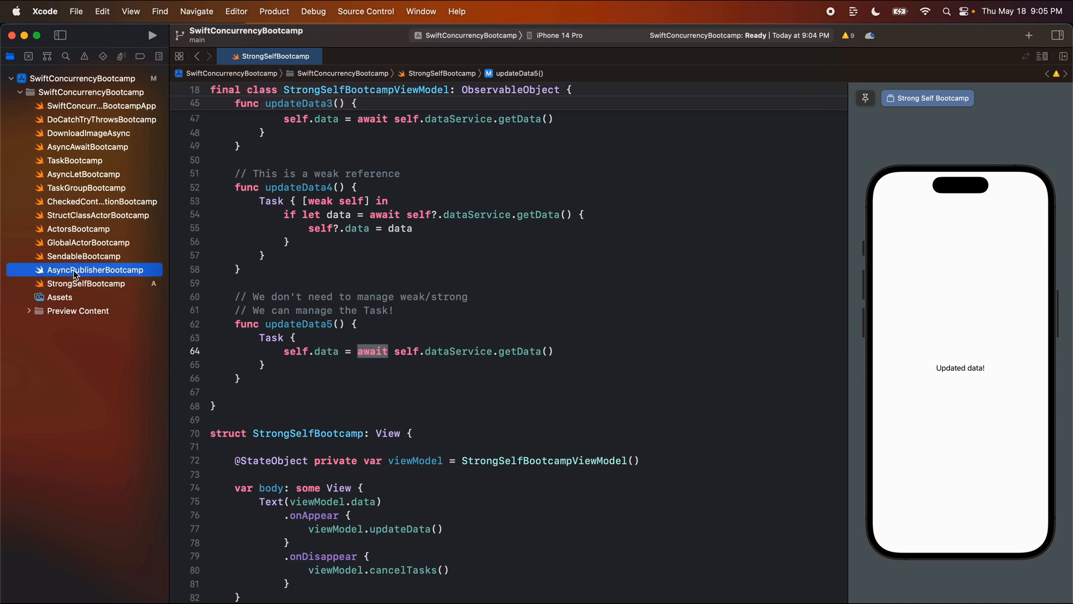
{"action": "left_click", "coordinate": [95, 269]}
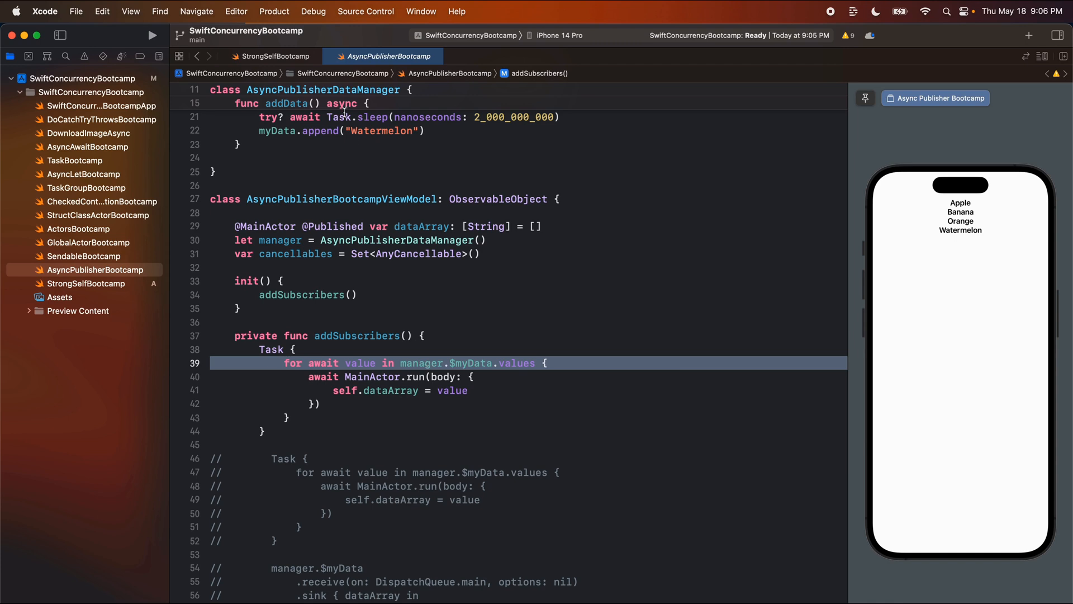
{"action": "left_click", "coordinate": [275, 56]}
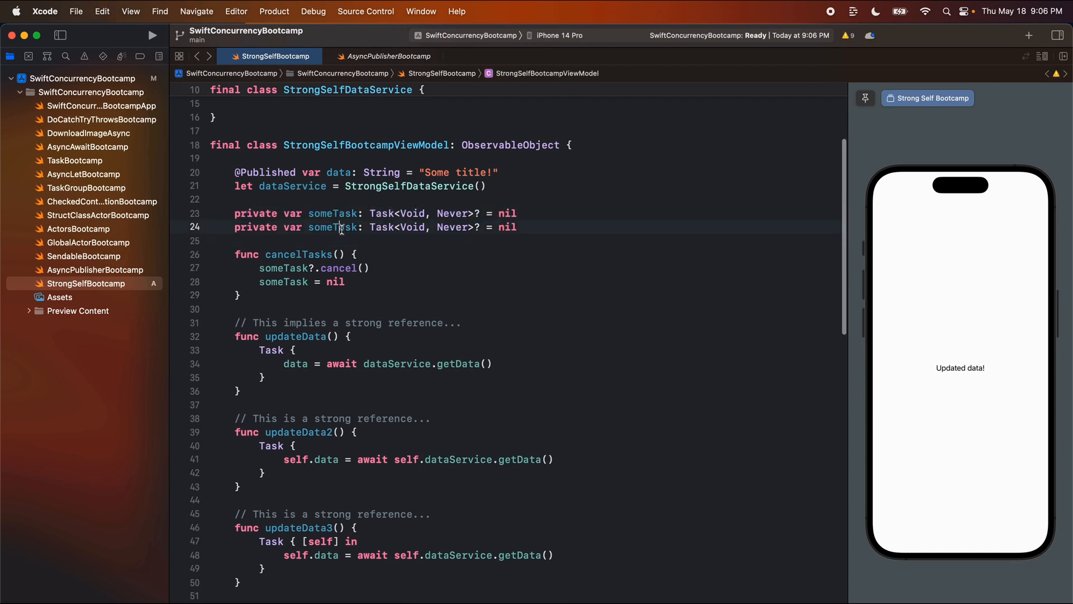
Turn the duplicate into a myTasks [Task] array that cancelTasks cancels with $0.cancel() and empties.
{"action": "type", "text": "myTasks"}
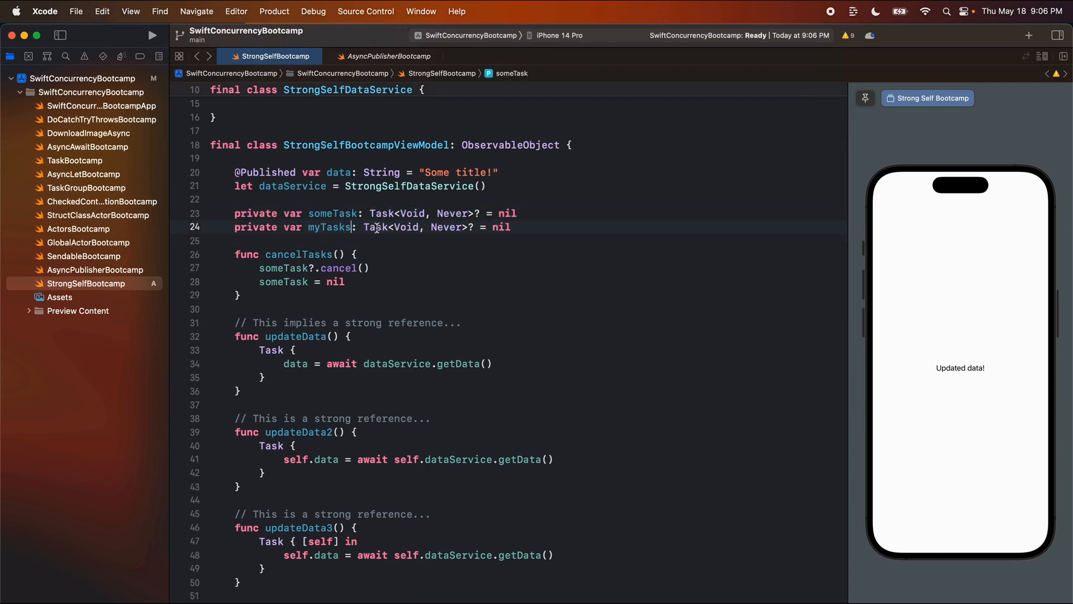
{"action": "double_click", "coordinate": [390, 227]}
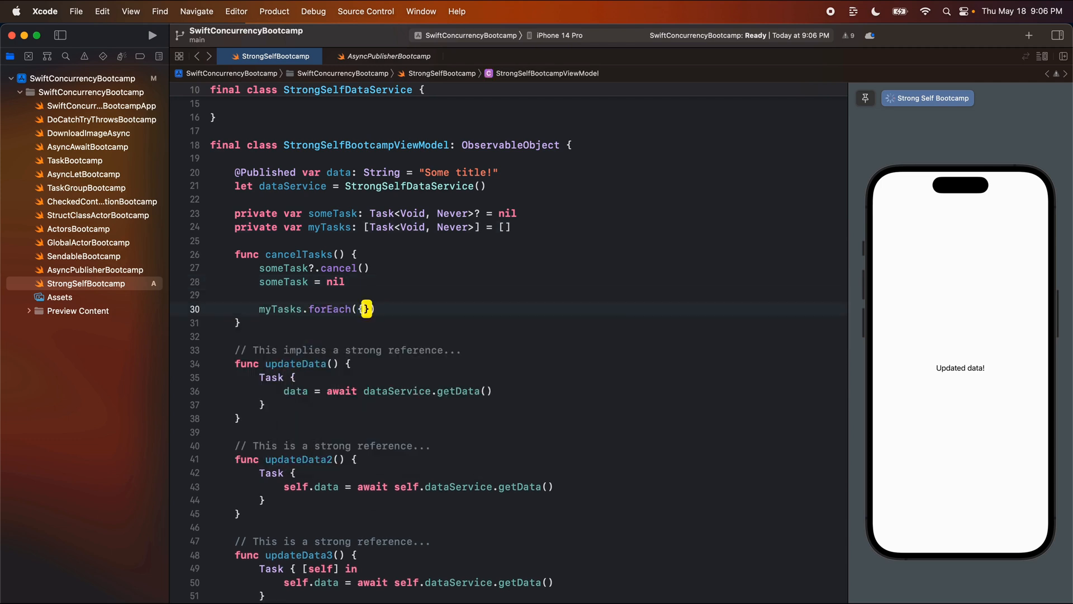
{"action": "type", "text": "$0.cancel()"}
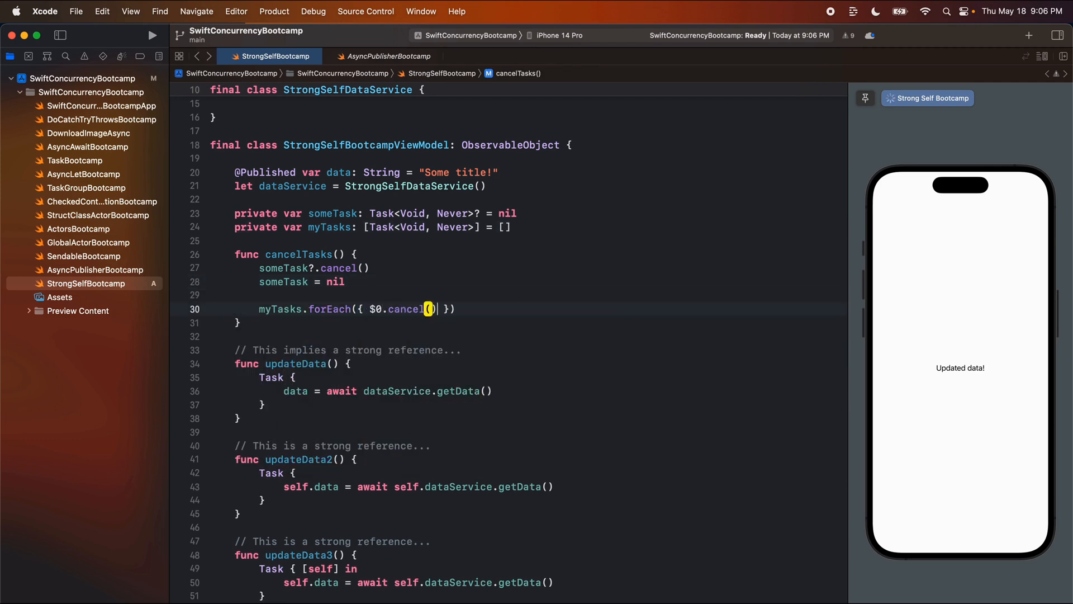
{"action": "type", "text": "myTasks = ["}
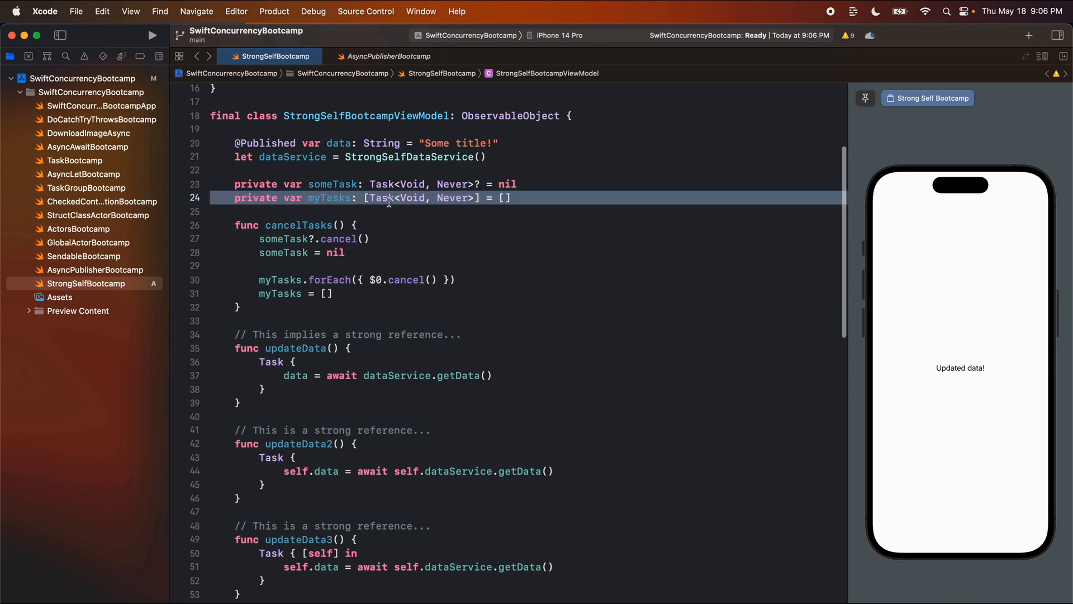
Make updateData6 create task1 and task2 and append both to myTasks, under a comment about managing the Task.
{"action": "scroll", "scroll_direction": "down", "scroll_amount": 3}
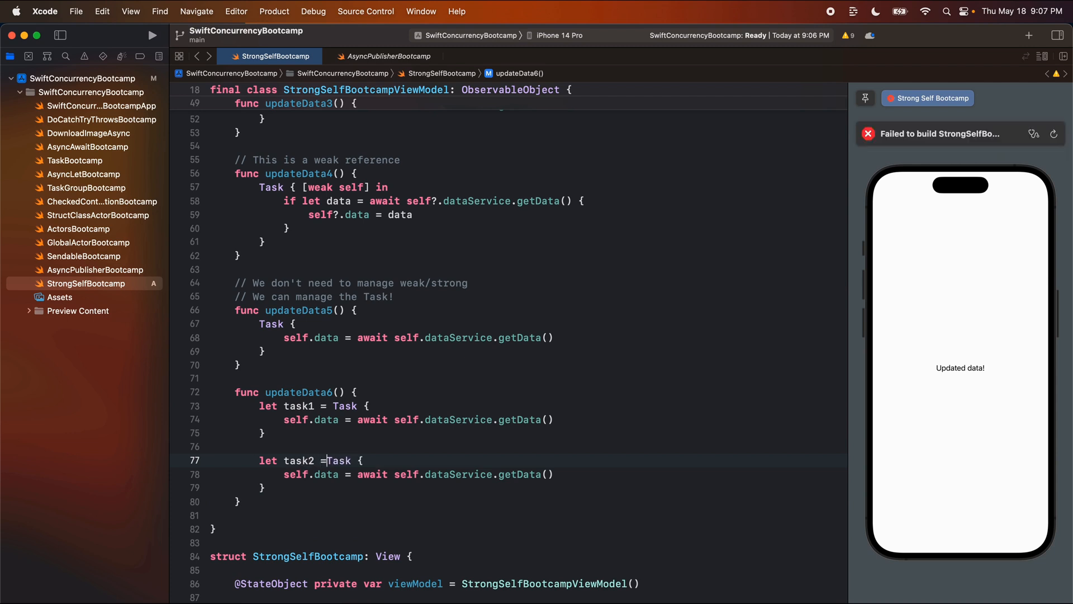
{"action": "type", "text": "my"}
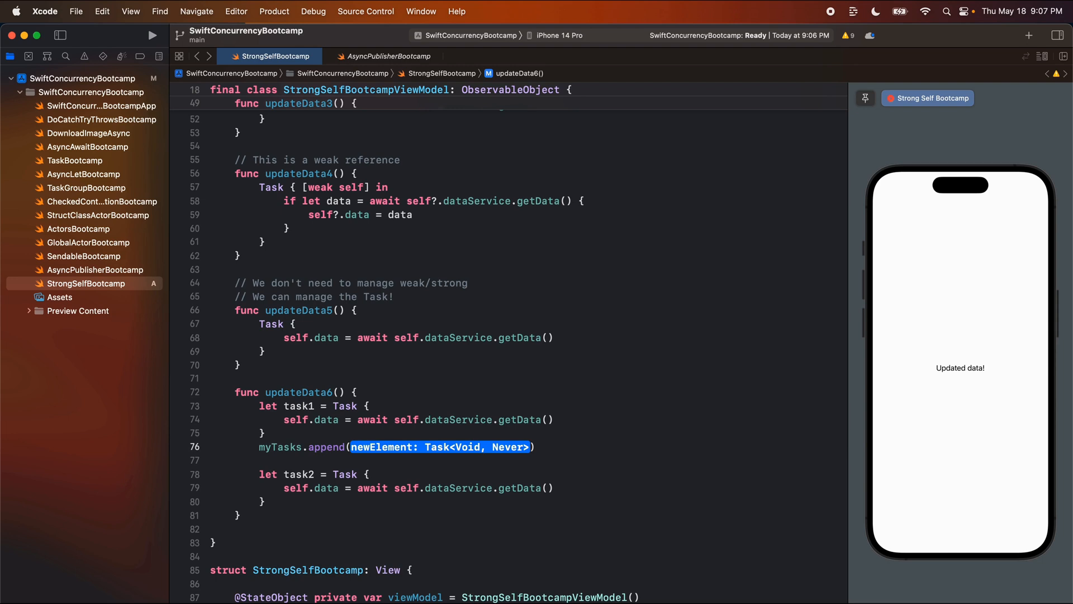
{"action": "type", "text": "task1"}
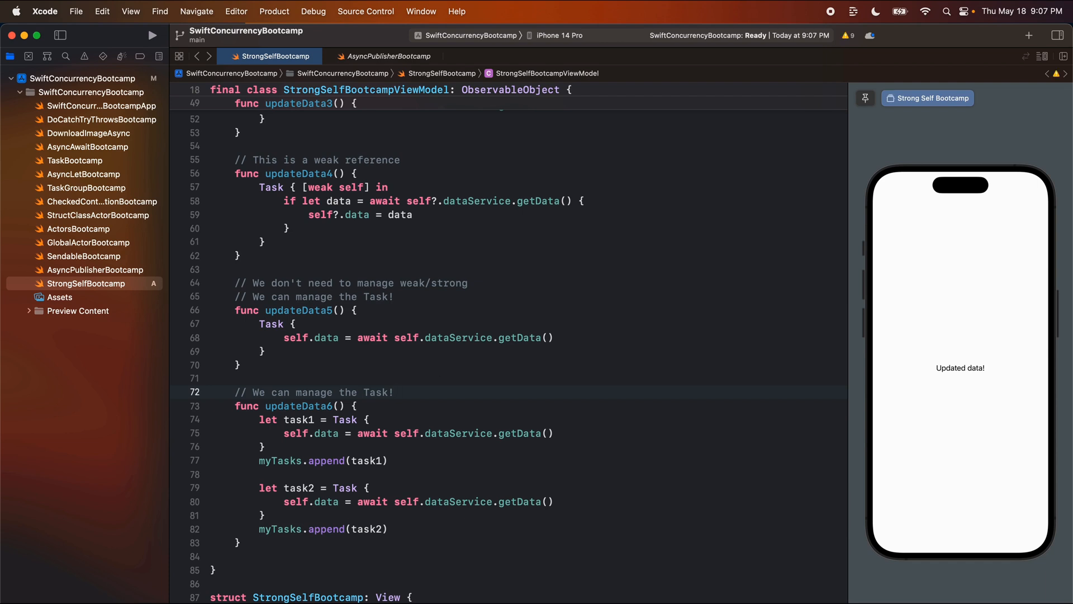
{"action": "left_click", "coordinate": [264, 351]}
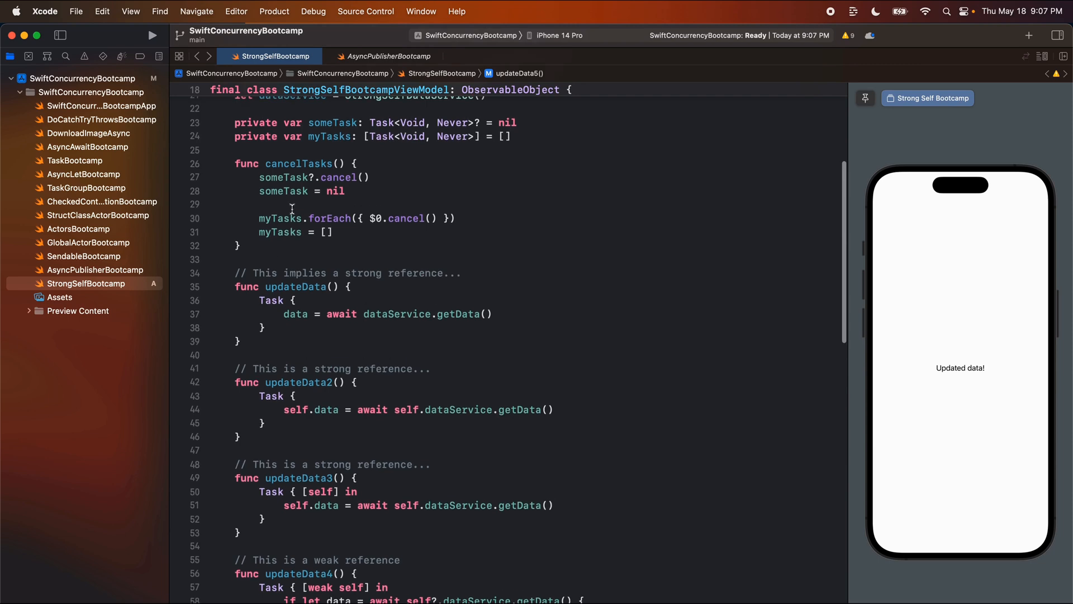
Write updateData7 with Task and Task.detached blocks and the 'We purposely do not cancel... strong references' comment above it.
{"action": "scroll", "scroll_direction": "down", "scroll_amount": 3}
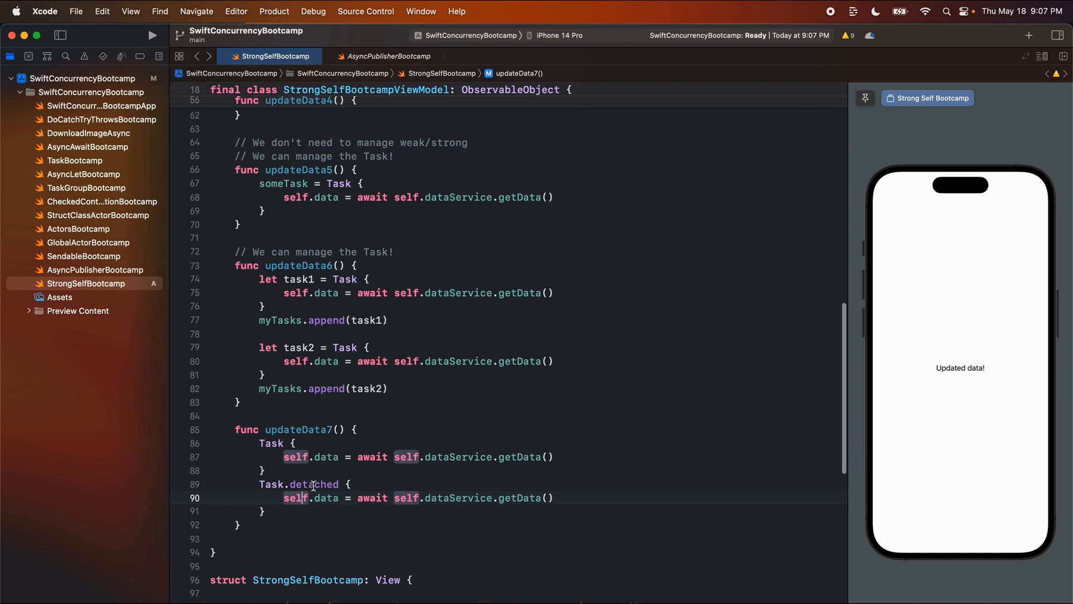
{"action": "double_click", "coordinate": [313, 484]}
{"action": "type", "text": "//"}
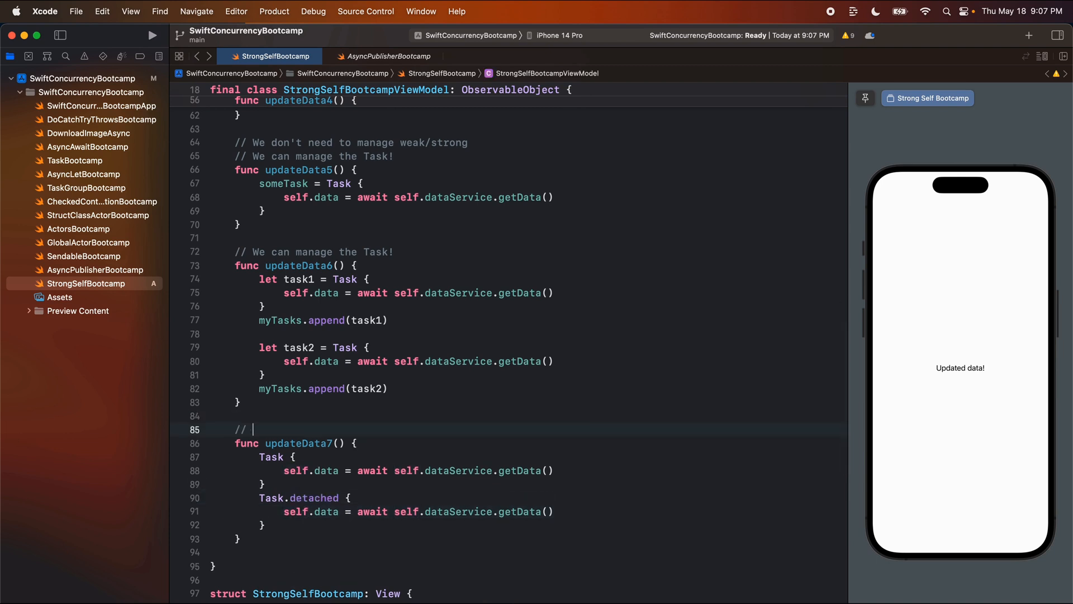
{"action": "type", "text": "We purposely do not cancel tasks to keep strong r"}
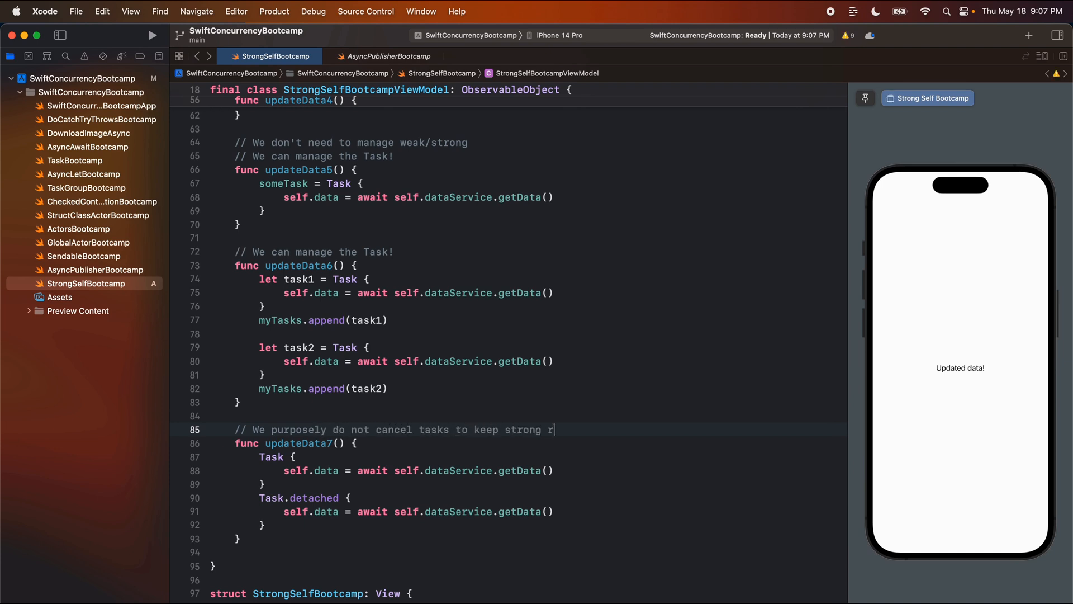
{"action": "type", "text": "eferences"}
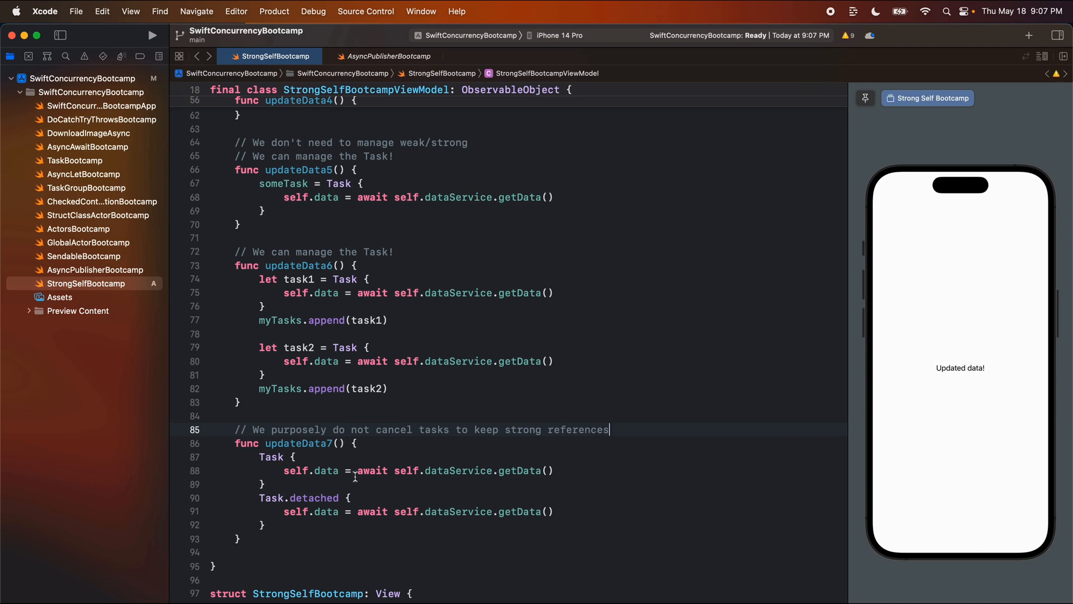
{"action": "mouse_move", "coordinate": [456, 396]}
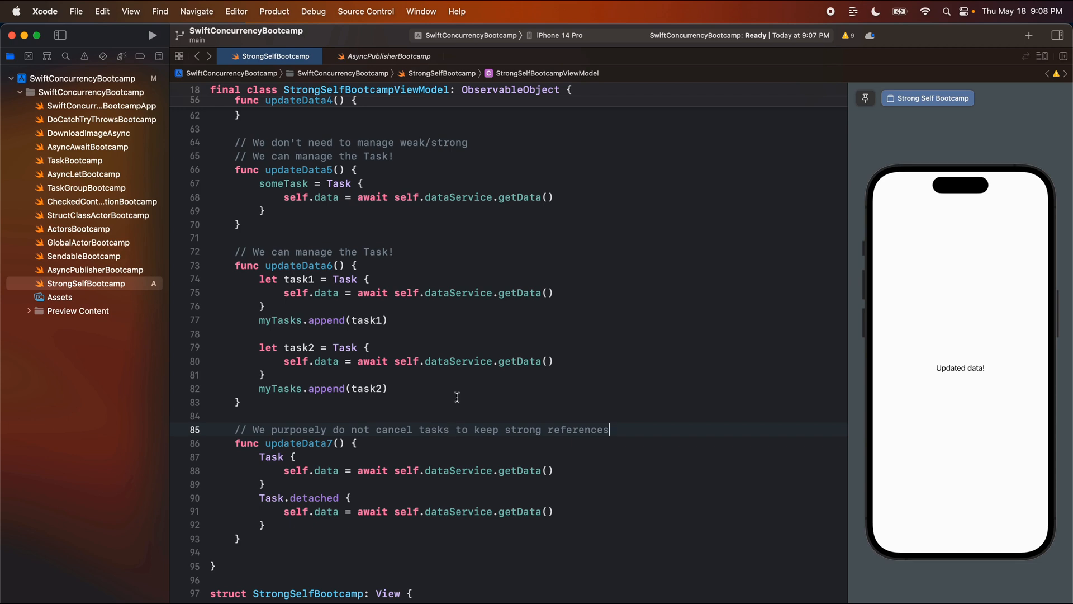
{"action": "mouse_move", "coordinate": [463, 392]}
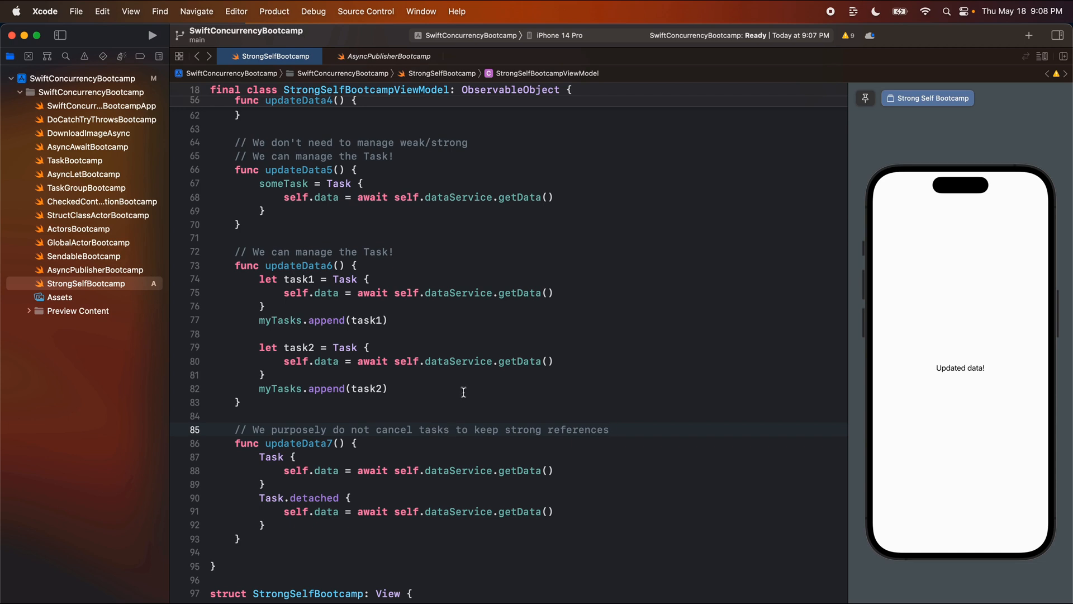
{"action": "scroll", "scroll_direction": "down", "scroll_amount": 3}
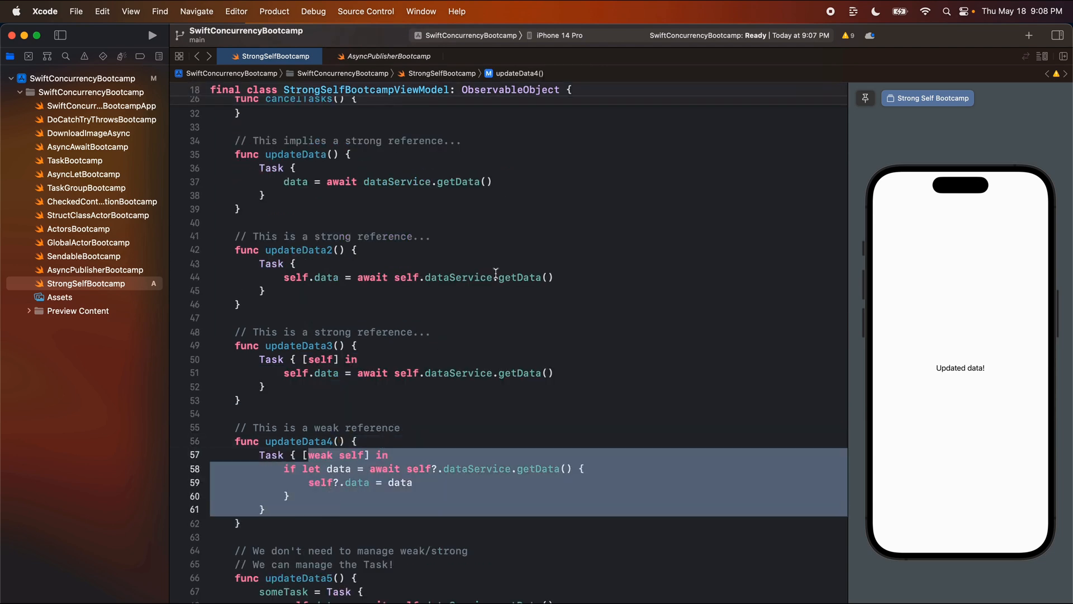
Store updateData5's Task in someTask again and point it out in the code.
{"action": "scroll", "scroll_direction": "down", "scroll_amount": 3}
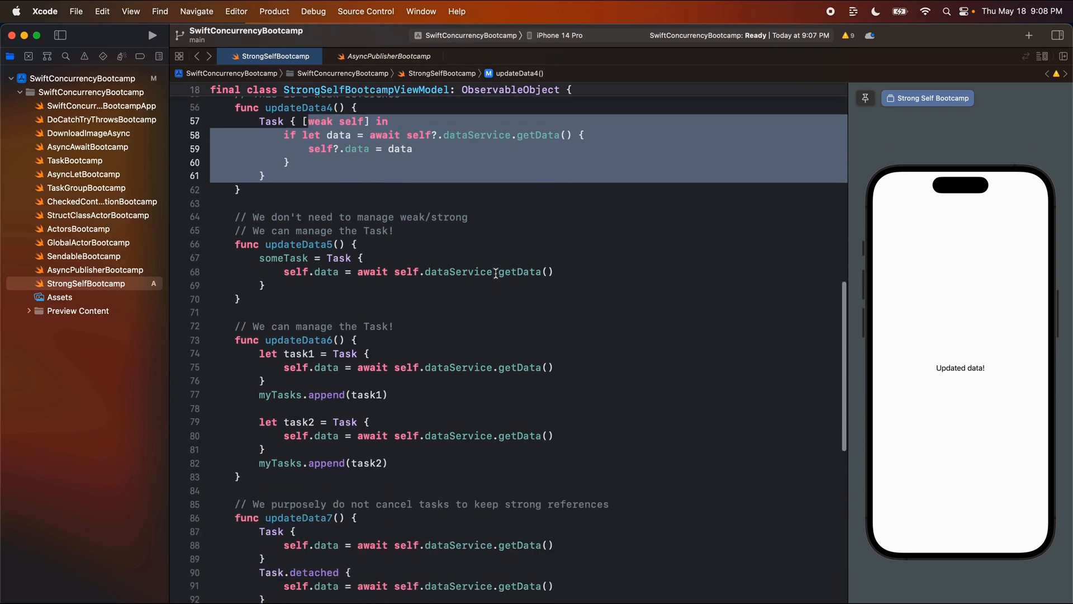
{"action": "scroll", "scroll_direction": "down", "scroll_amount": 3}
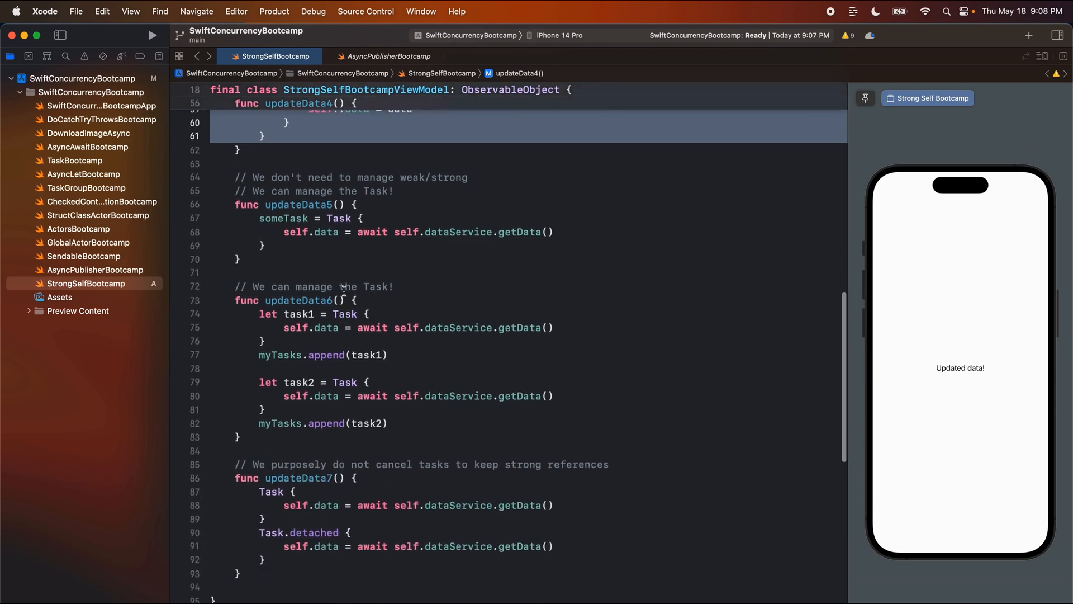
{"action": "double_click", "coordinate": [283, 218]}
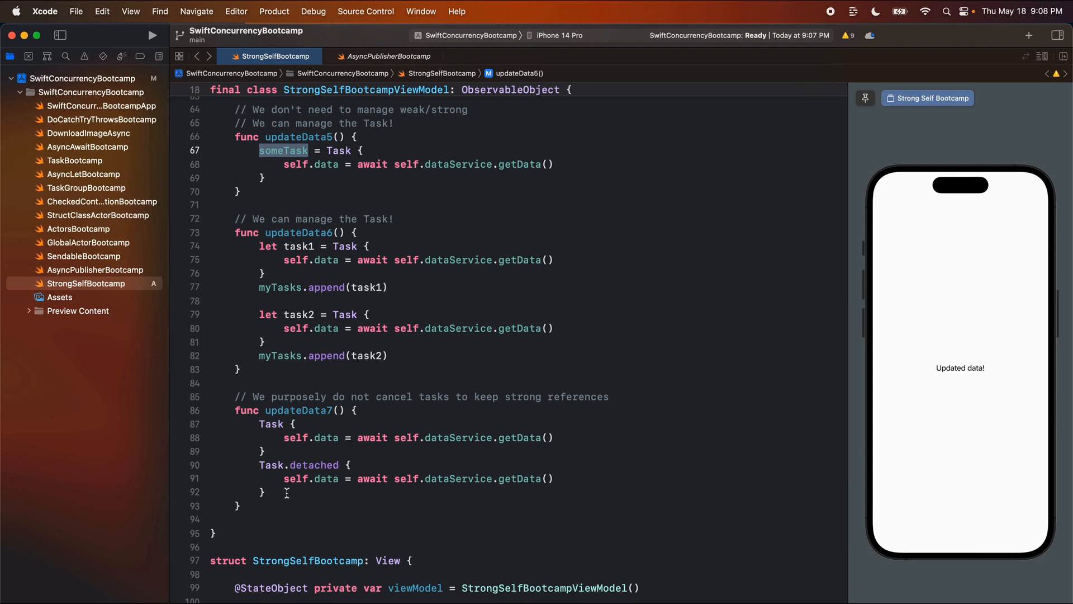
{"action": "left_click", "coordinate": [288, 492]}
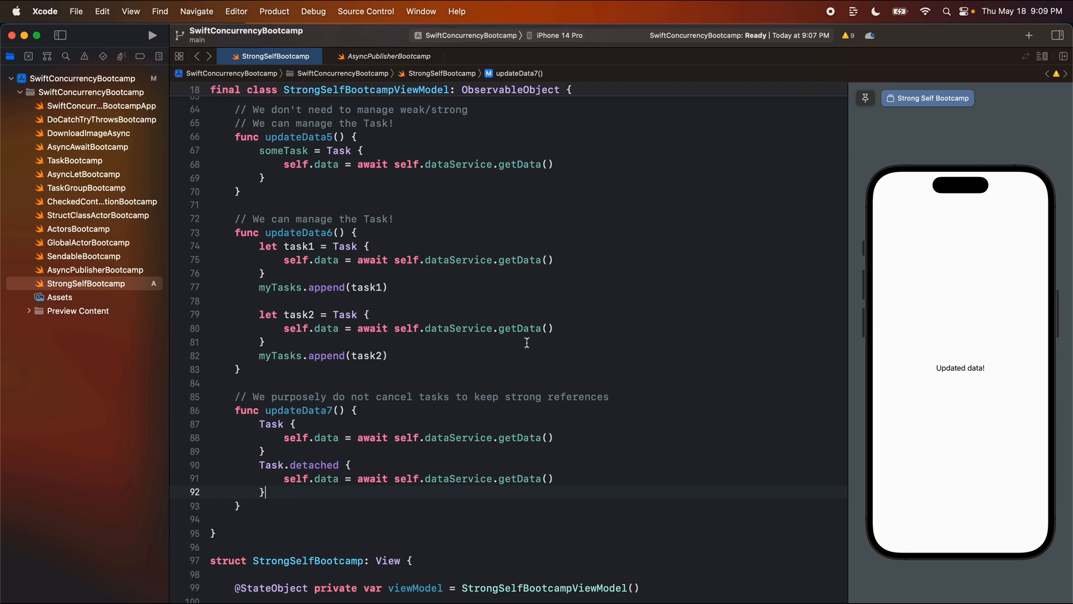
{"action": "mouse_move", "coordinate": [504, 290]}
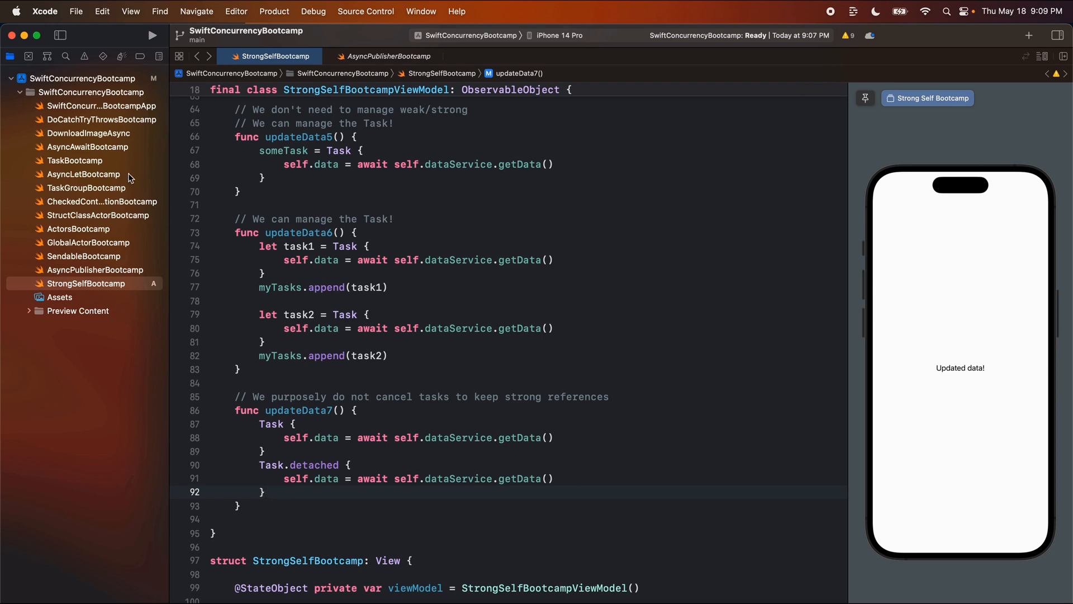
{"action": "mouse_move", "coordinate": [141, 161]}
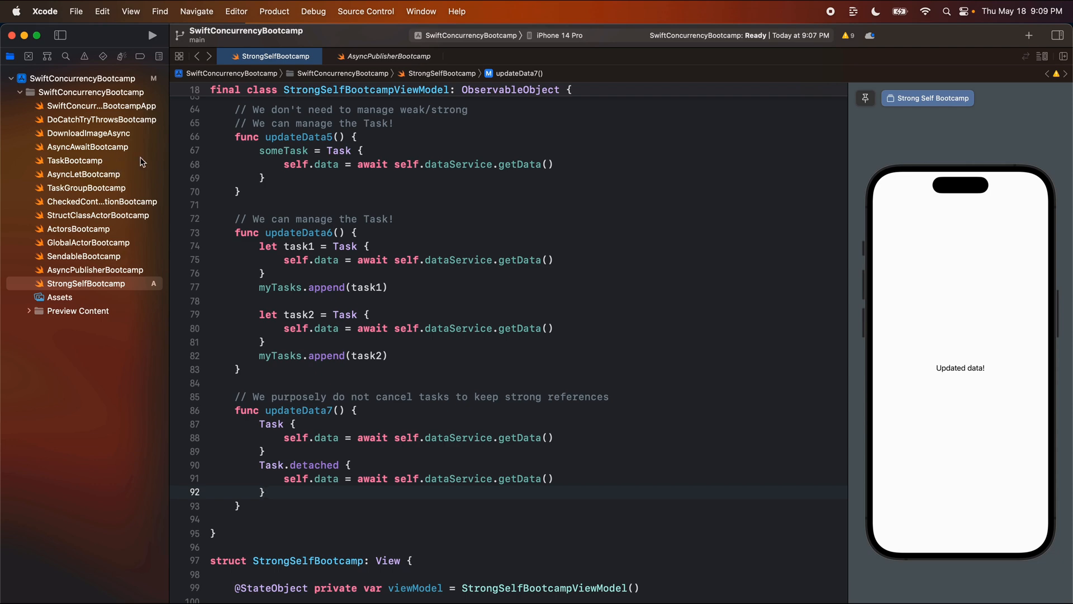
{"action": "left_click", "coordinate": [75, 160]}
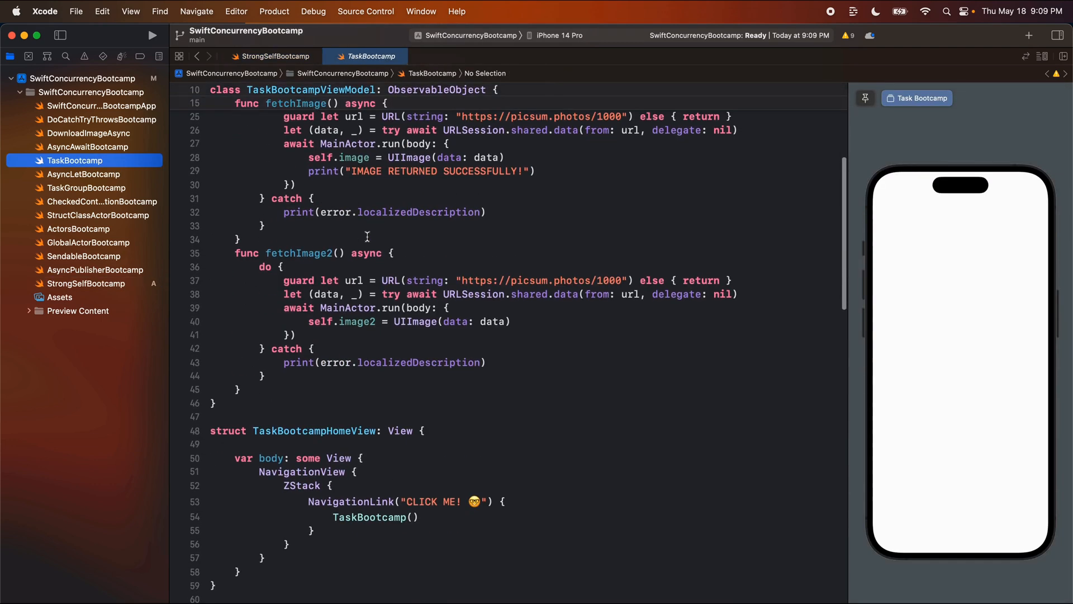
{"action": "scroll", "scroll_direction": "down", "scroll_amount": 3}
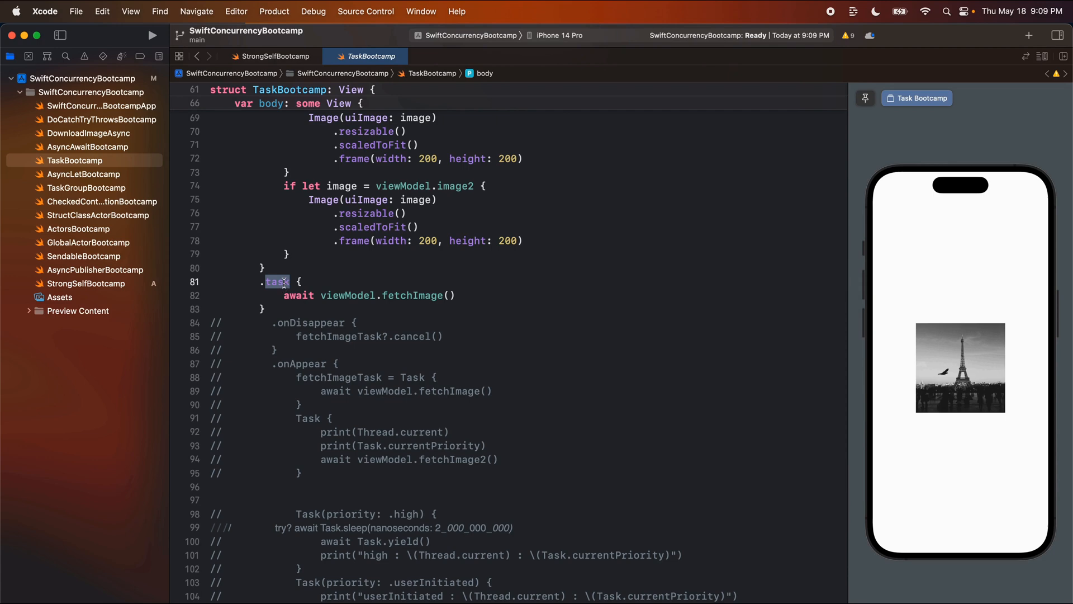
{"action": "left_click", "coordinate": [276, 282]}
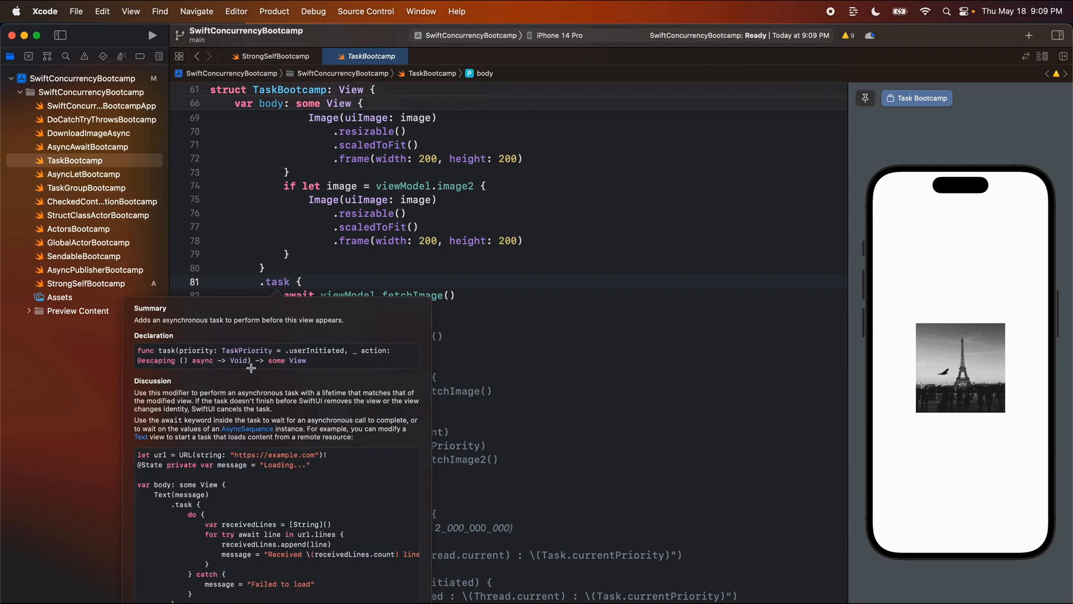
{"action": "scroll", "scroll_direction": "down", "scroll_amount": 3}
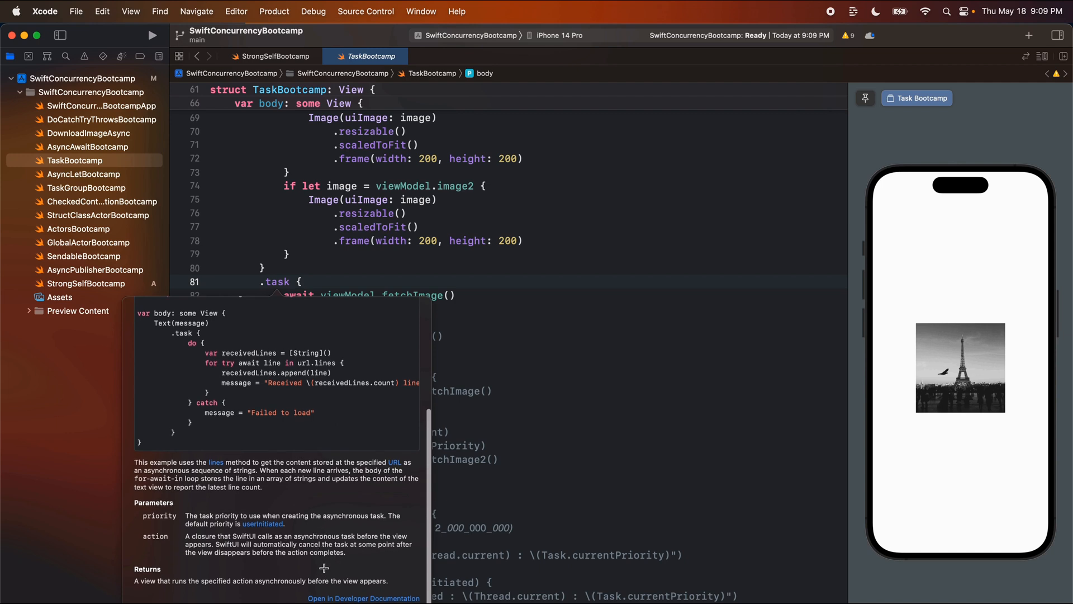
{"action": "mouse_move", "coordinate": [421, 280]}
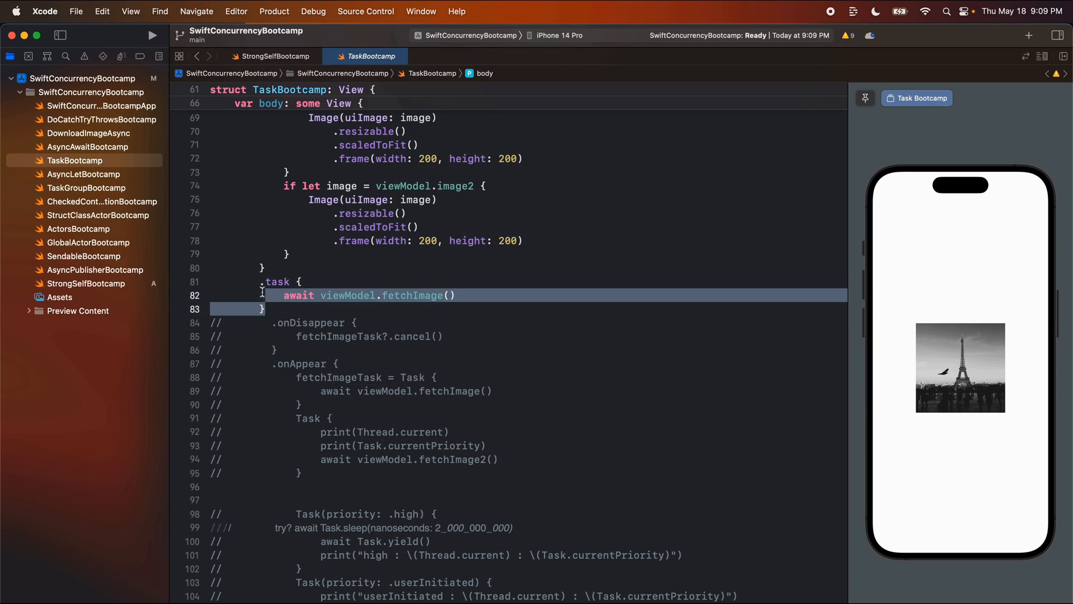
{"action": "left_click", "coordinate": [275, 56]}
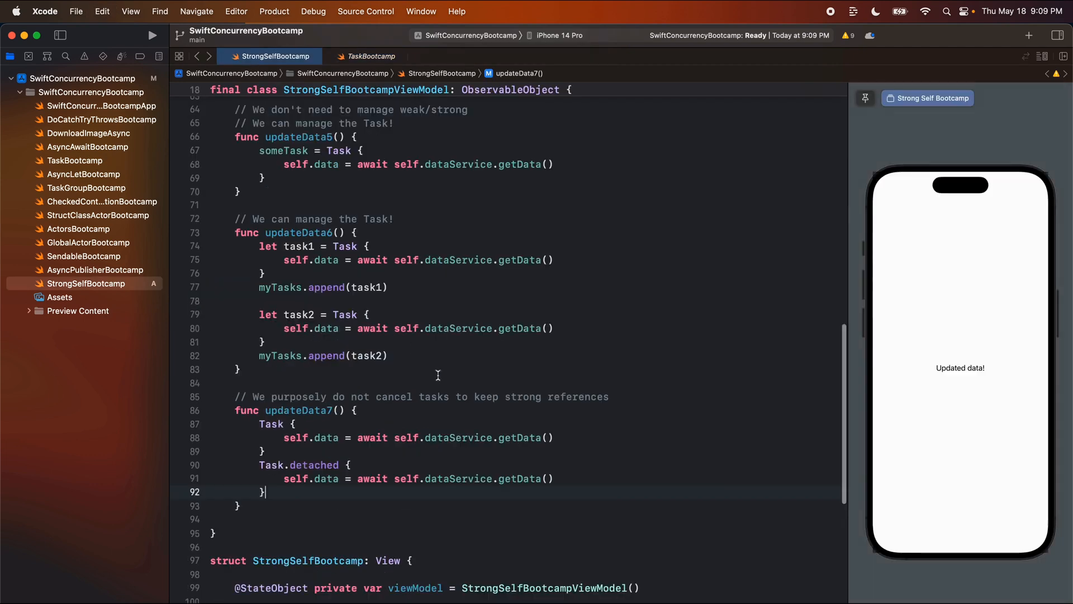
Add a .task modifier after .onDisappear and an async updateData8 assigning self.data = await self.dataService.getData(), starting the updateData call.
{"action": "scroll", "scroll_direction": "down", "scroll_amount": 3}
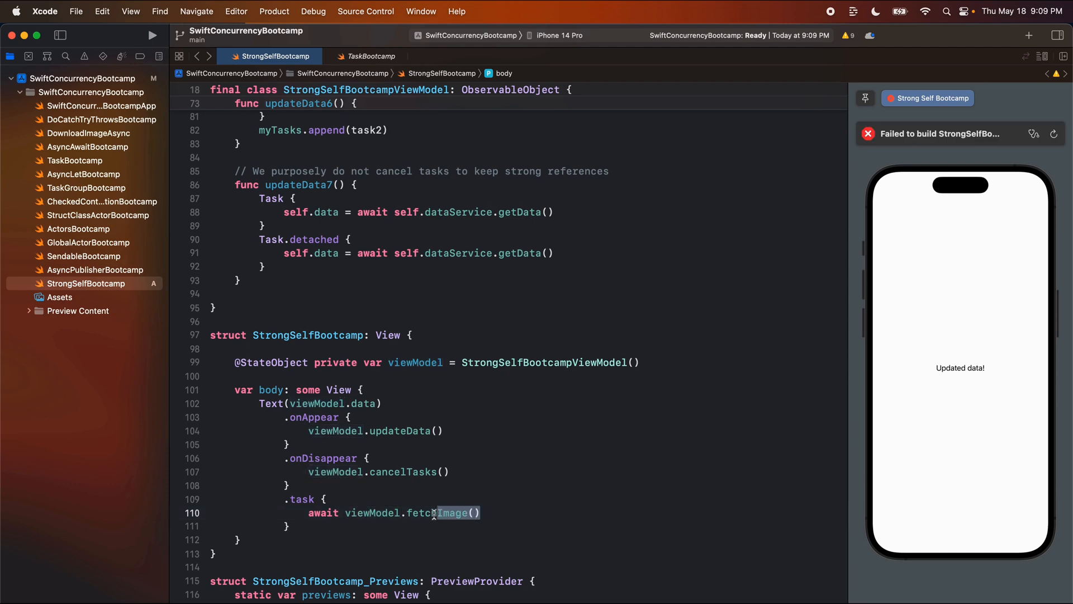
{"action": "left_click", "coordinate": [239, 280]}
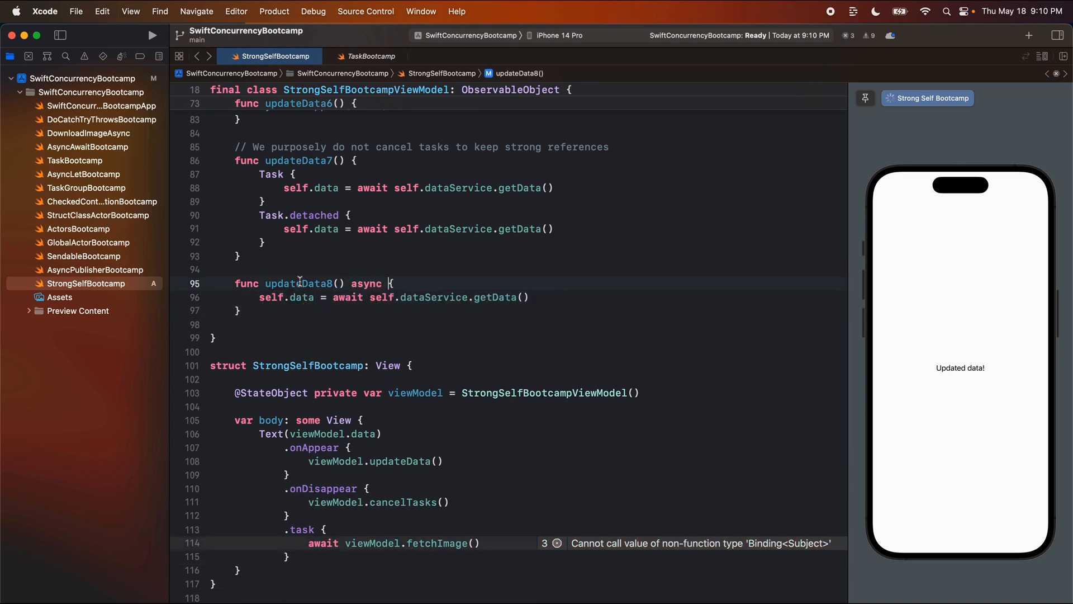
{"action": "type", "text": "upda"}
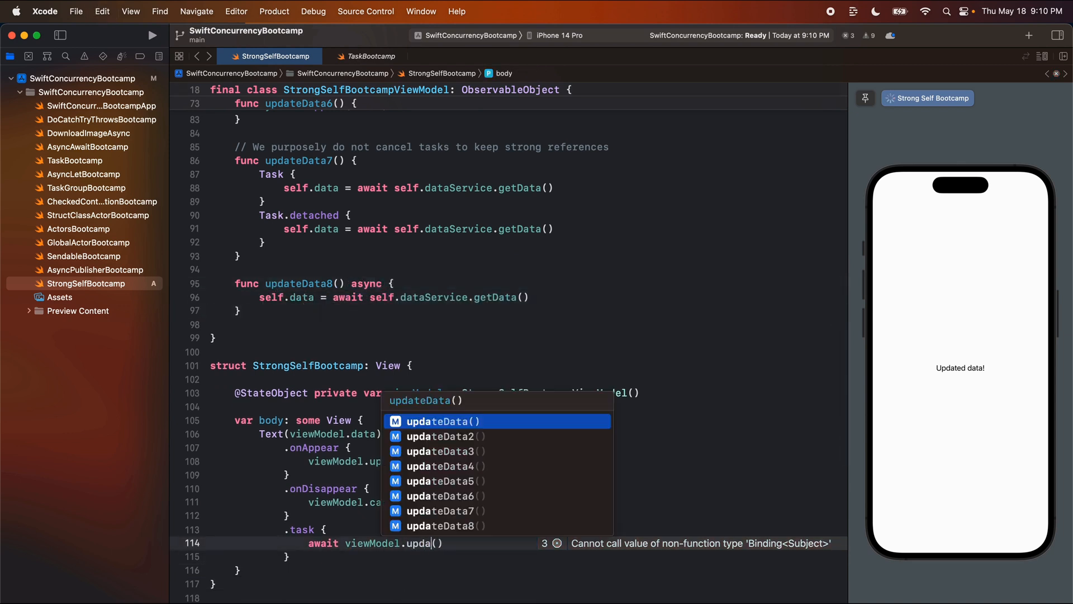